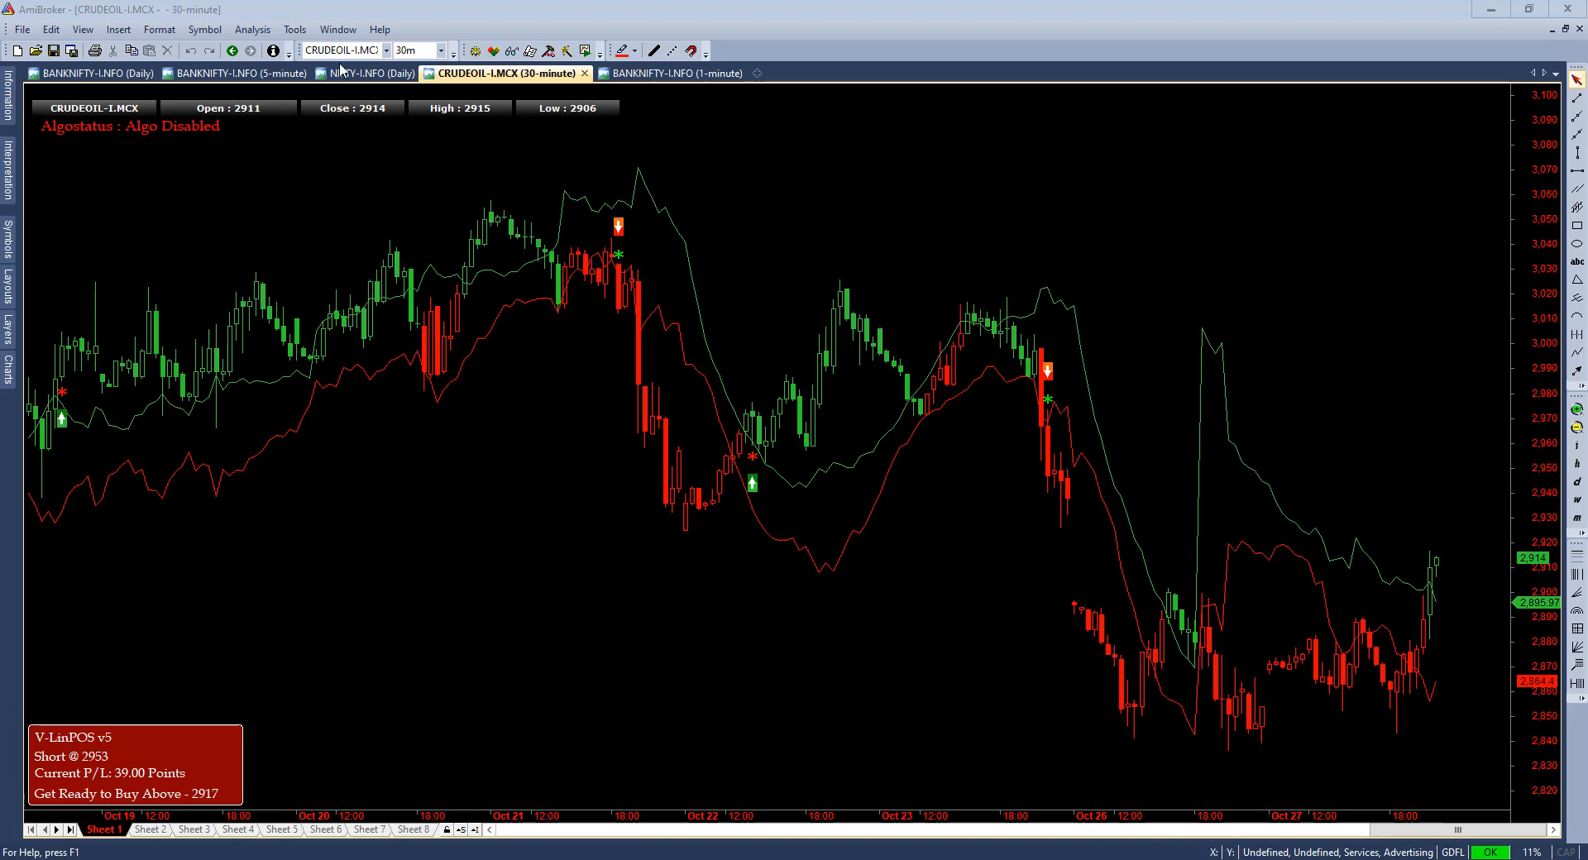
Show the Log window via Window > Log, collapse it, then restore it under the CRUDEOIL chart.
{"action": "left_click", "coordinate": [337, 28]}
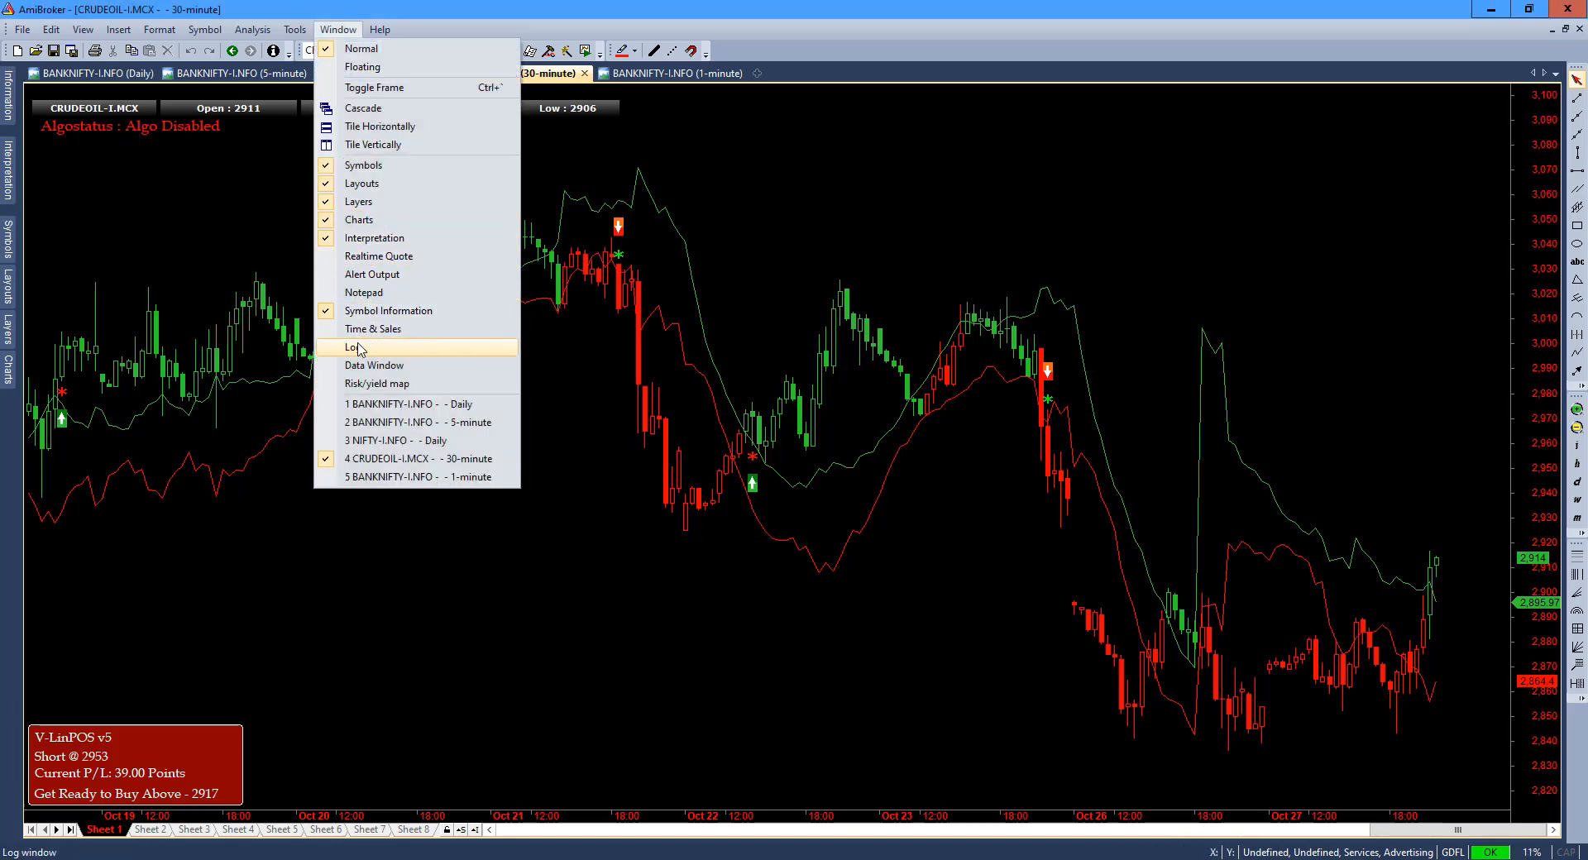
{"action": "left_click", "coordinate": [354, 347]}
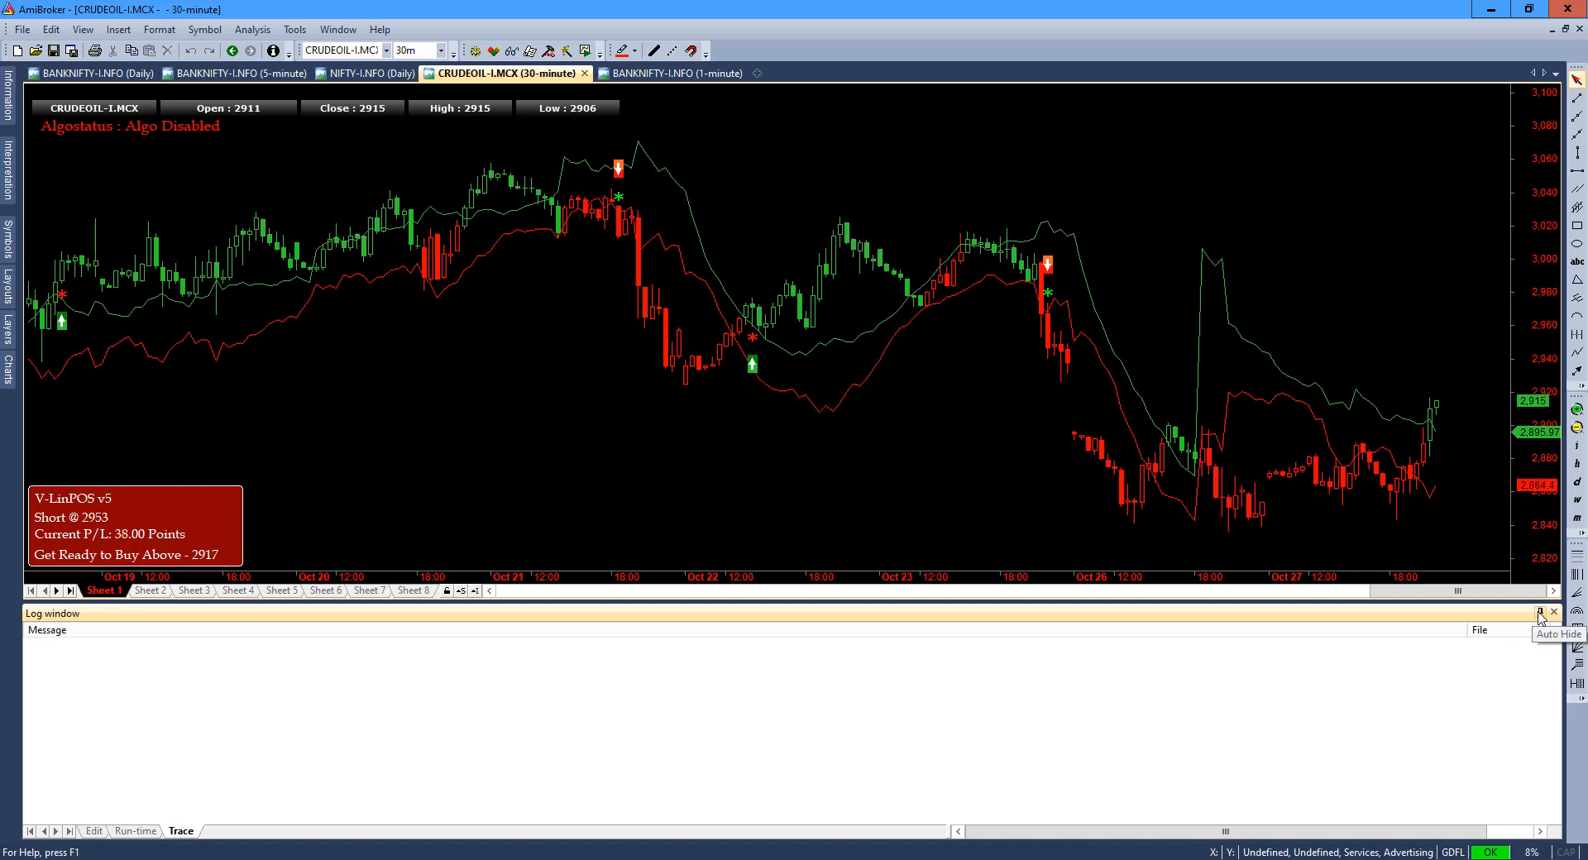
{"action": "left_click", "coordinate": [1540, 614]}
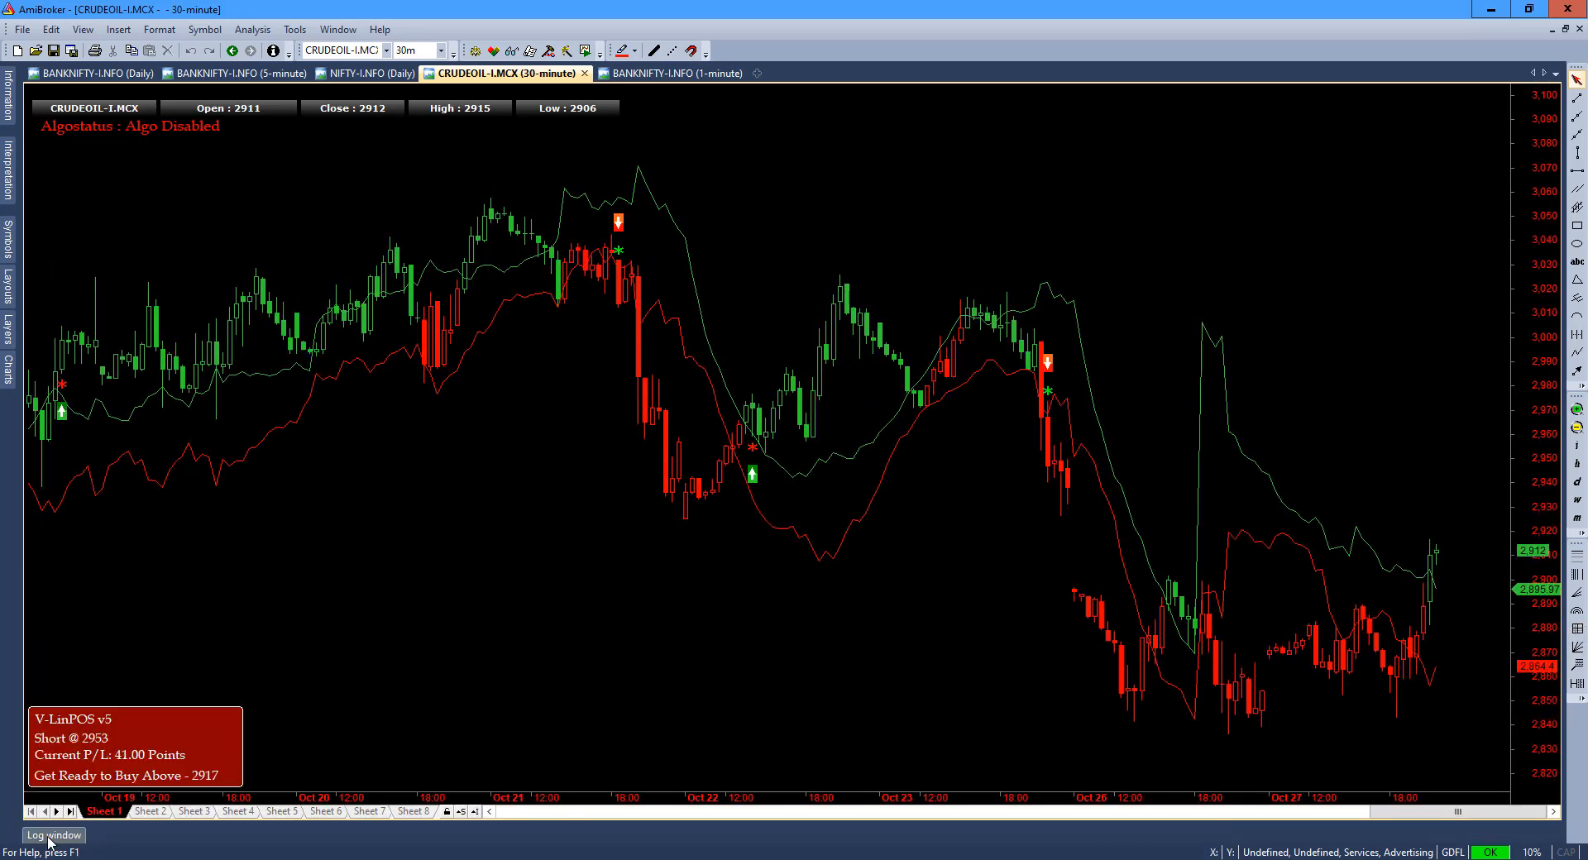
{"action": "left_click", "coordinate": [53, 836]}
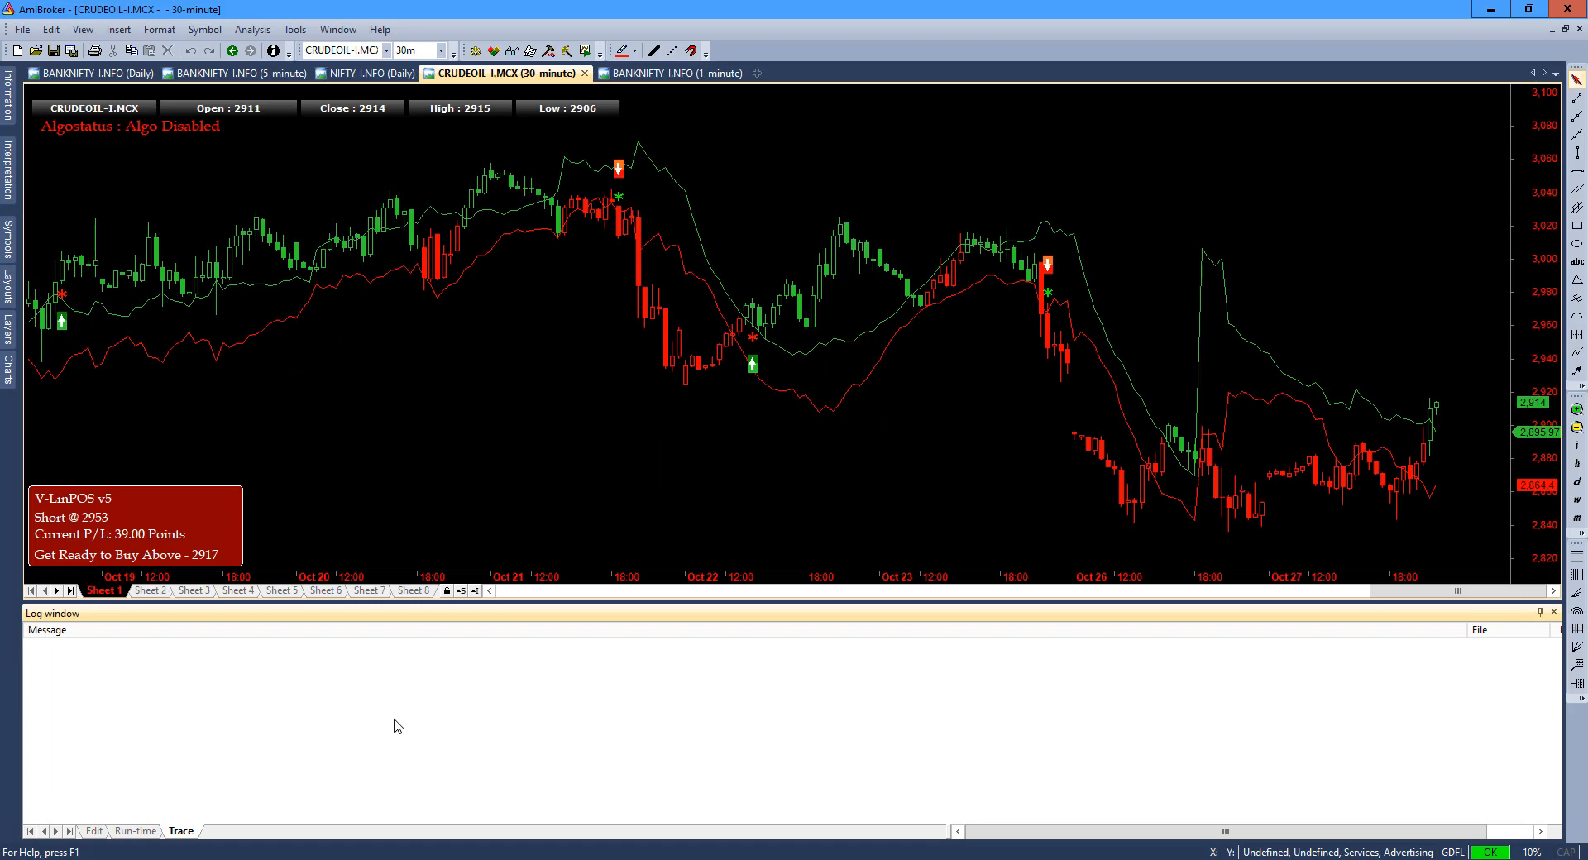
{"action": "mouse_move", "coordinate": [264, 695]}
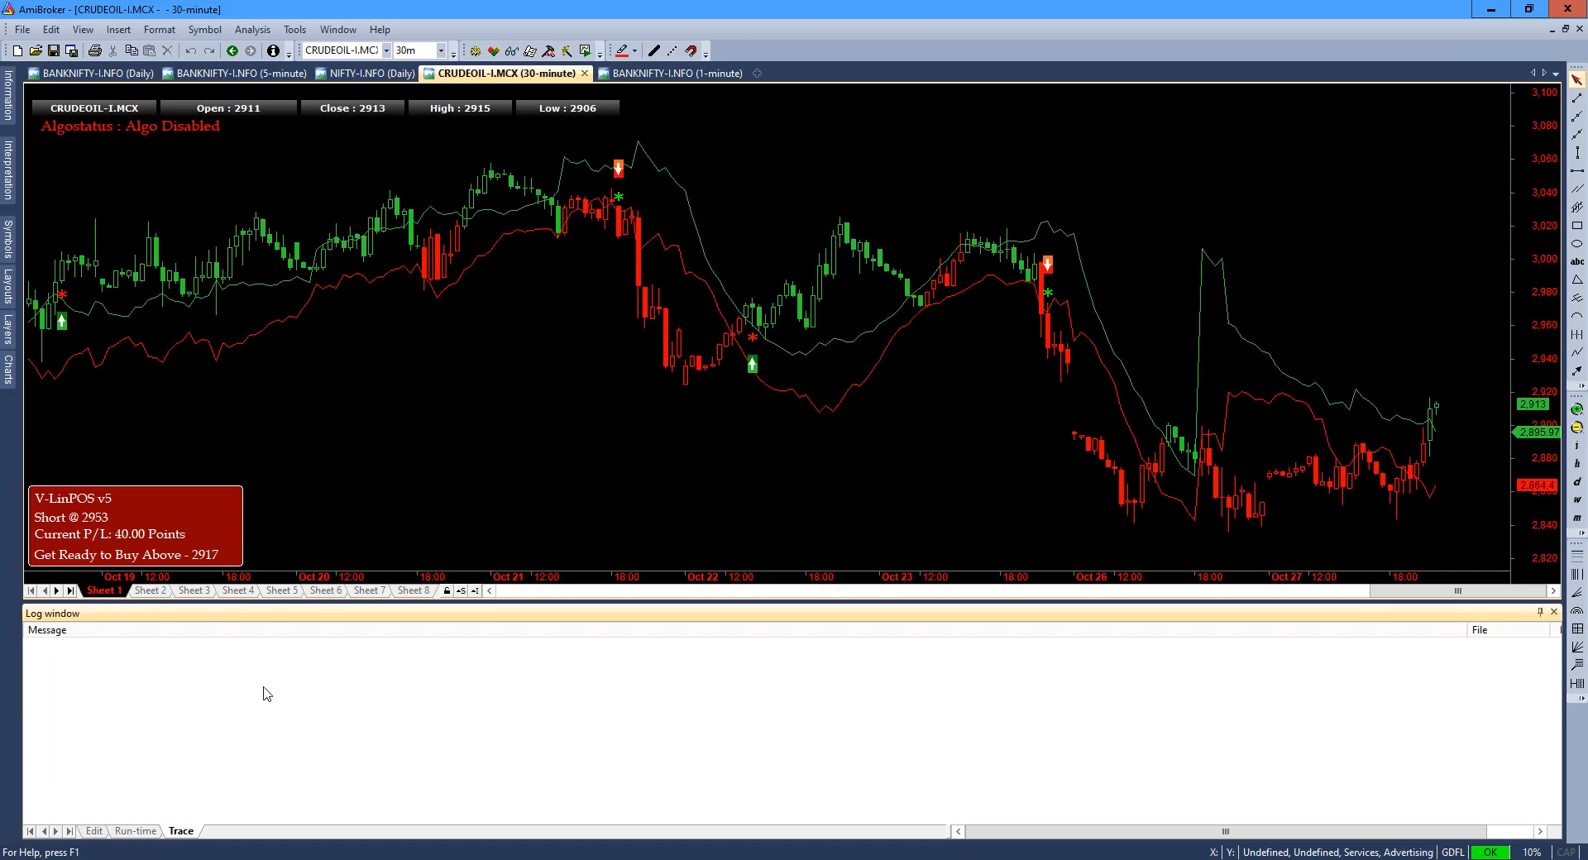
Review the Run-time and Trace log tabs and bring up the log's copy/clear/trace options menu.
{"action": "right_click", "coordinate": [264, 693]}
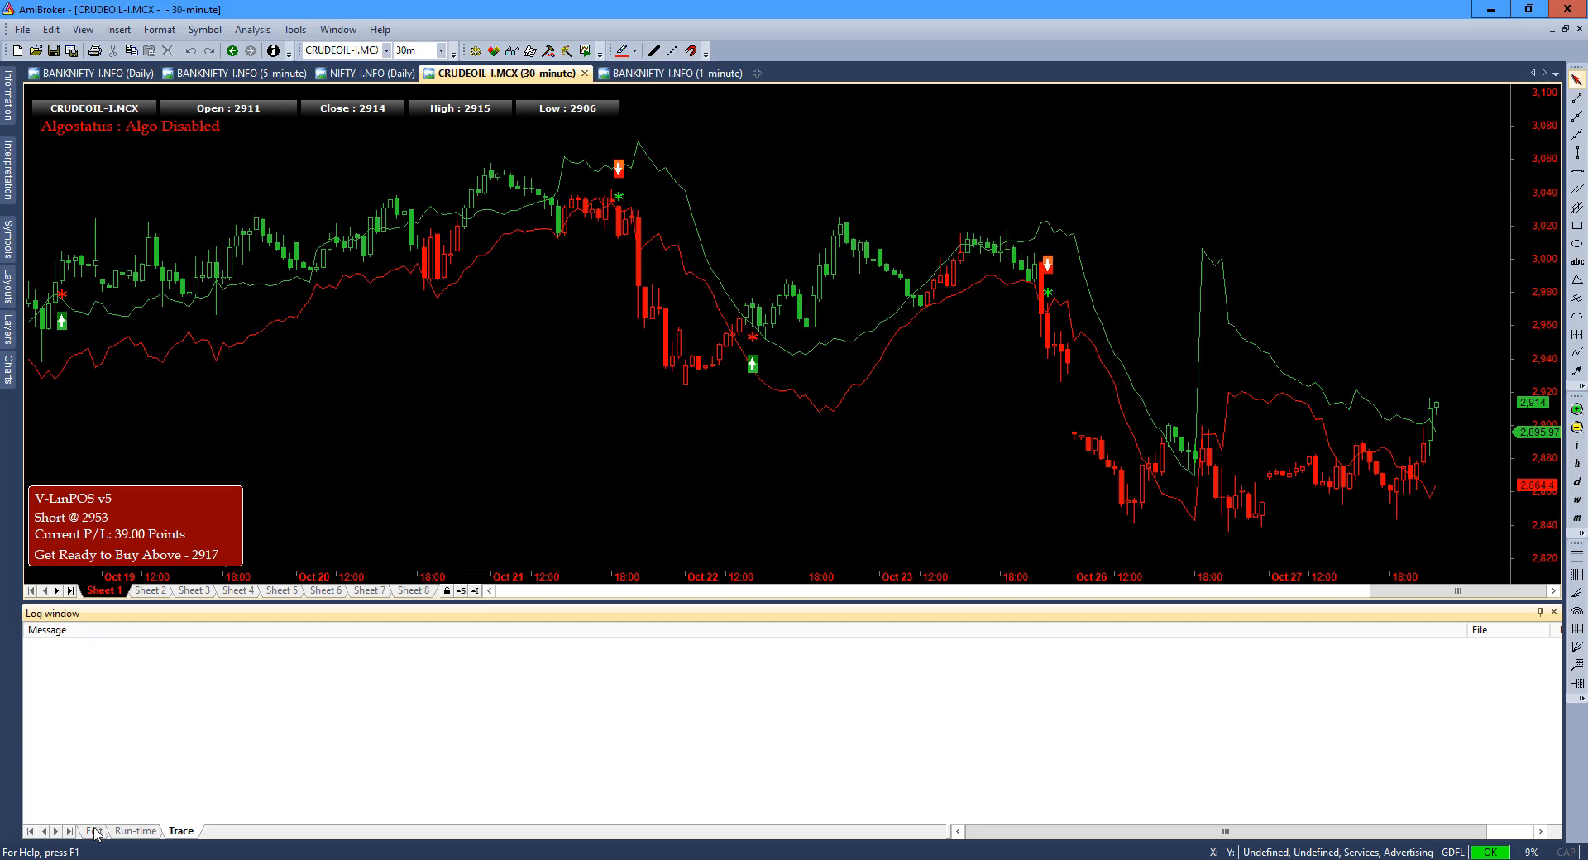
{"action": "left_click", "coordinate": [136, 831]}
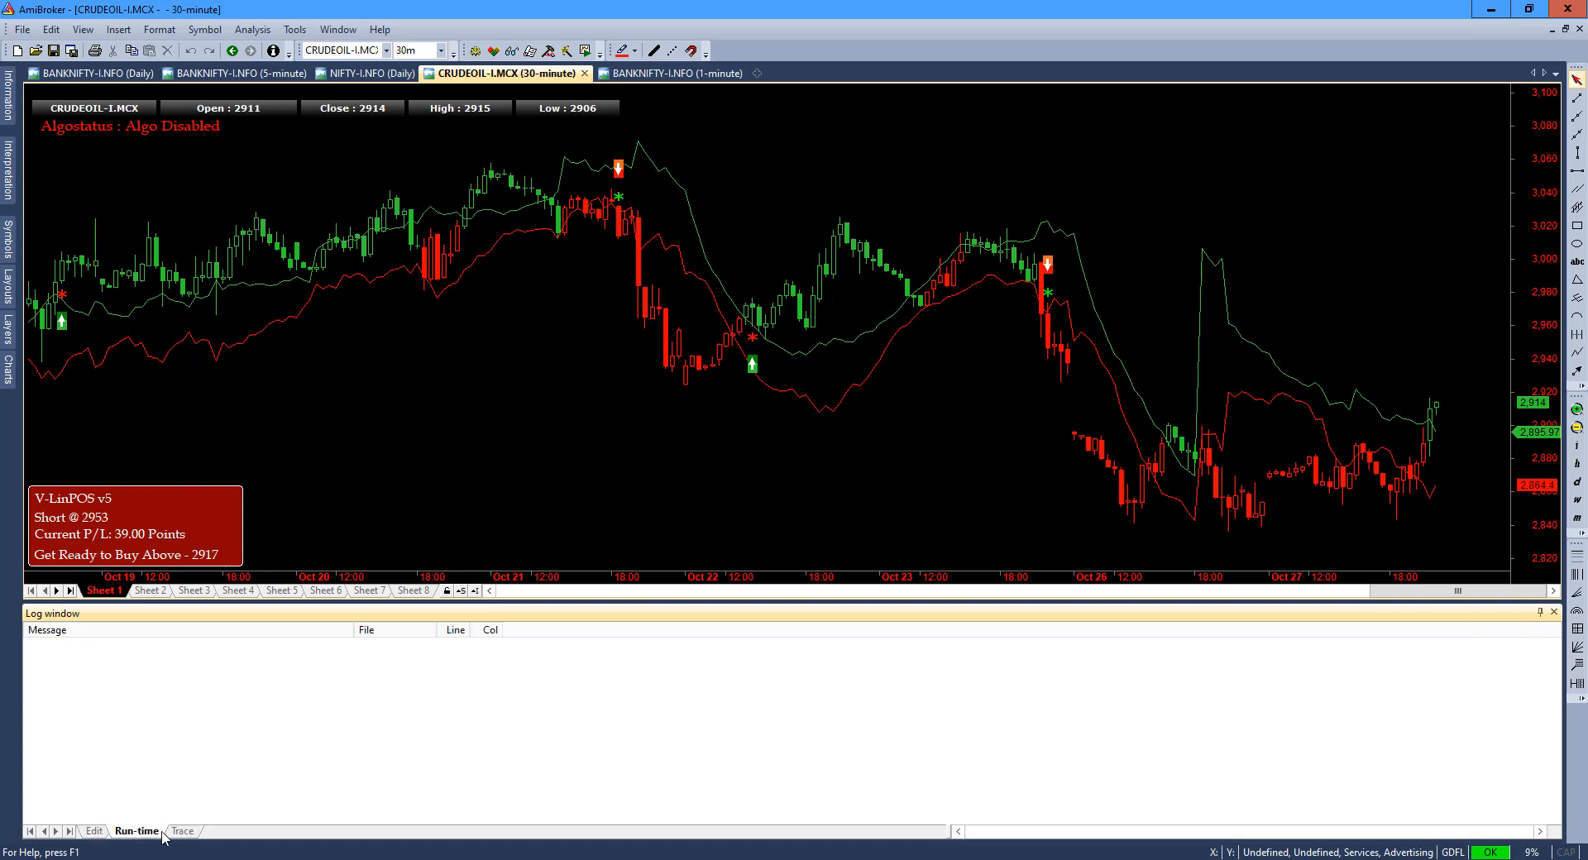
{"action": "left_click", "coordinate": [180, 831]}
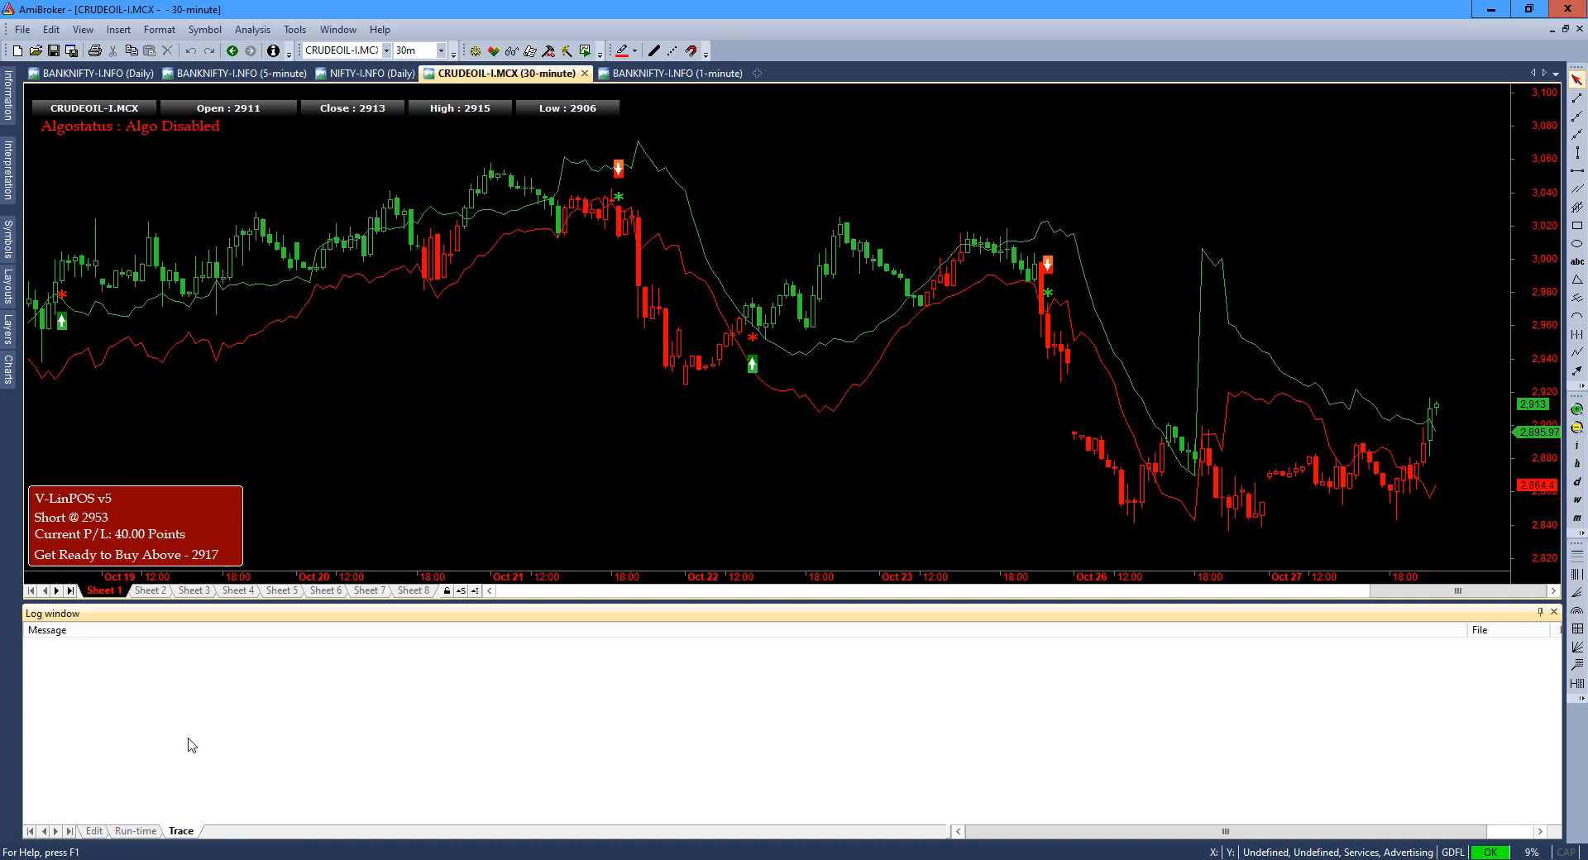
{"action": "right_click", "coordinate": [235, 674]}
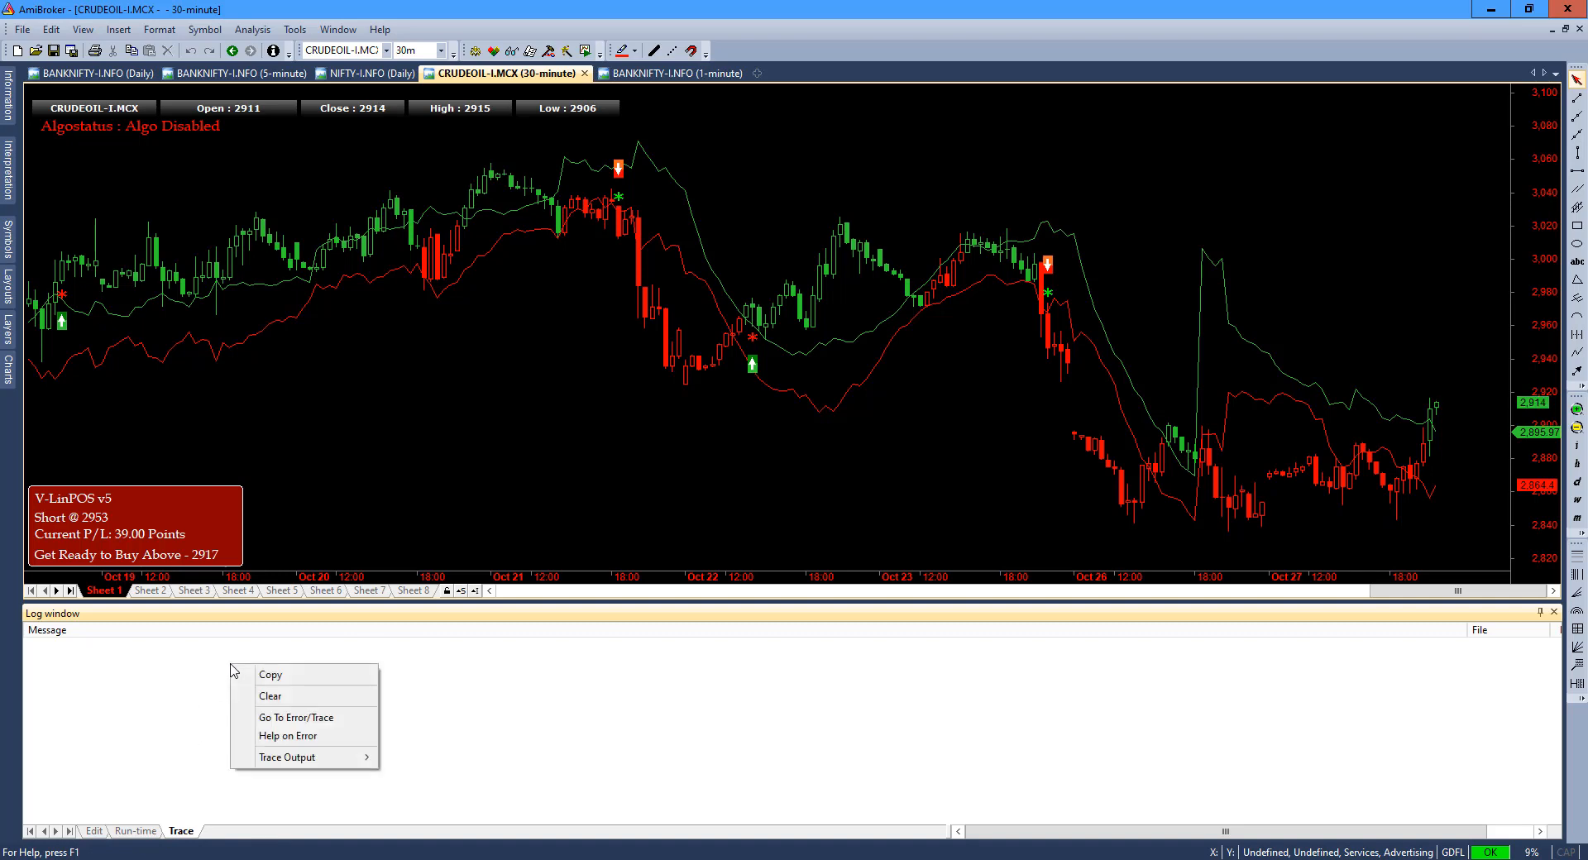
{"action": "mouse_move", "coordinate": [288, 757]}
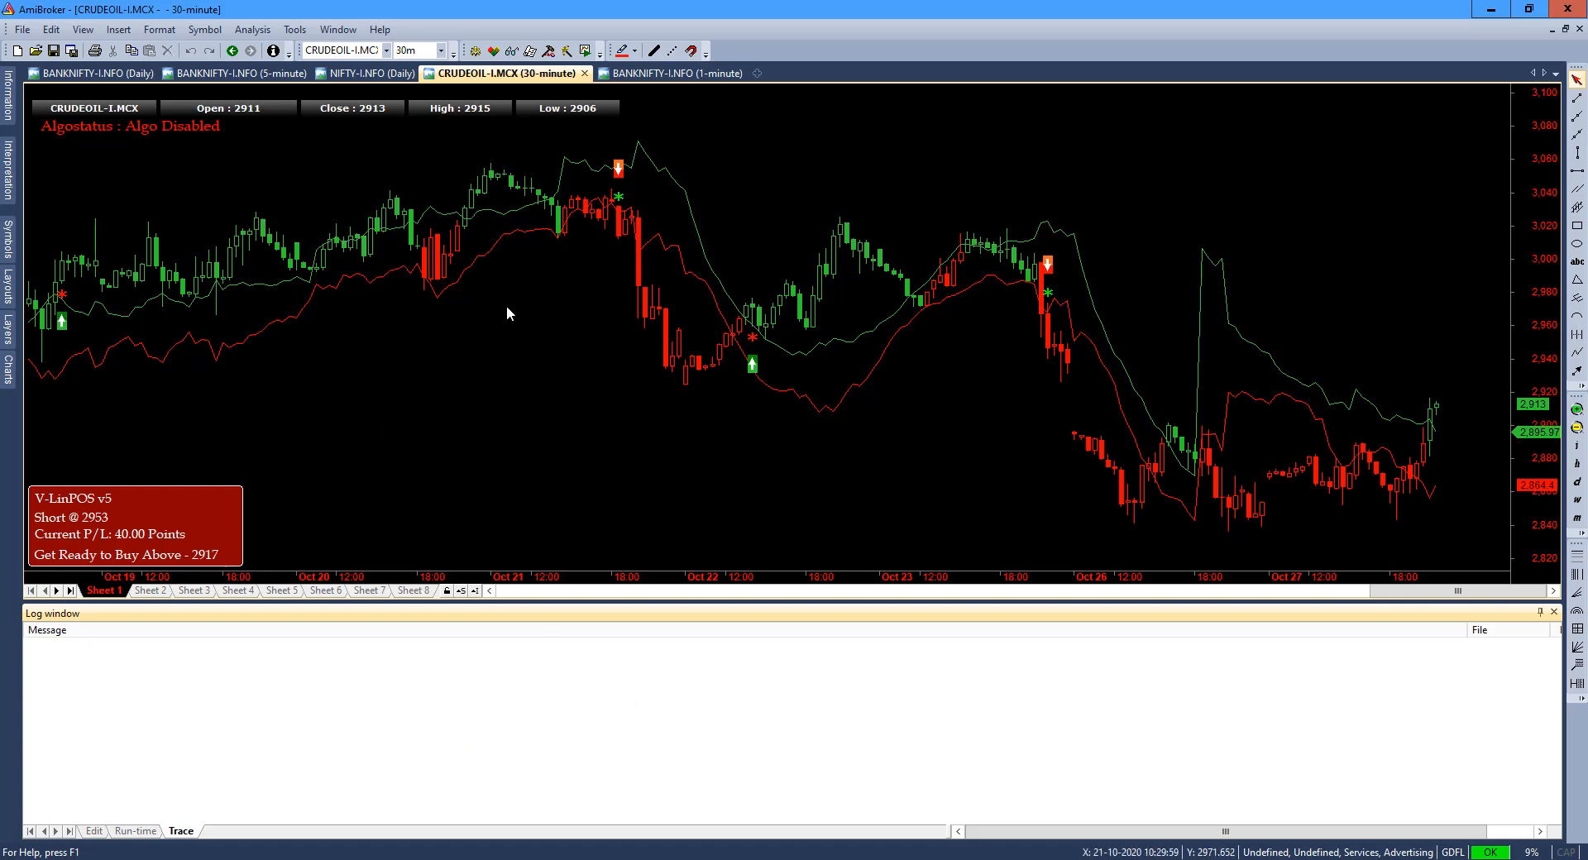
{"action": "mouse_move", "coordinate": [1276, 377]}
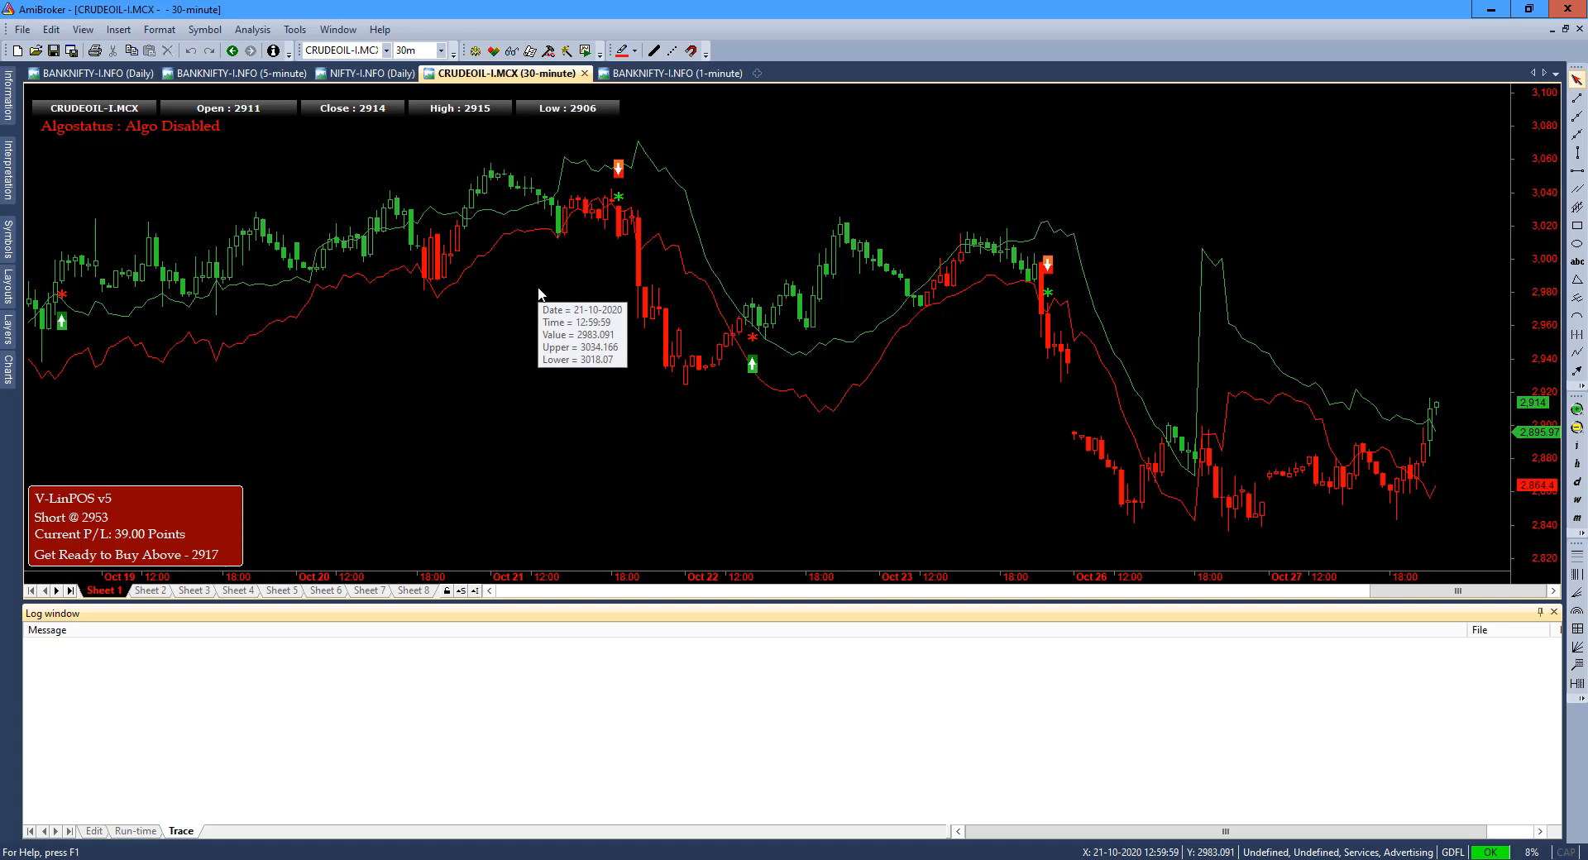
{"action": "mouse_move", "coordinate": [12, 302]}
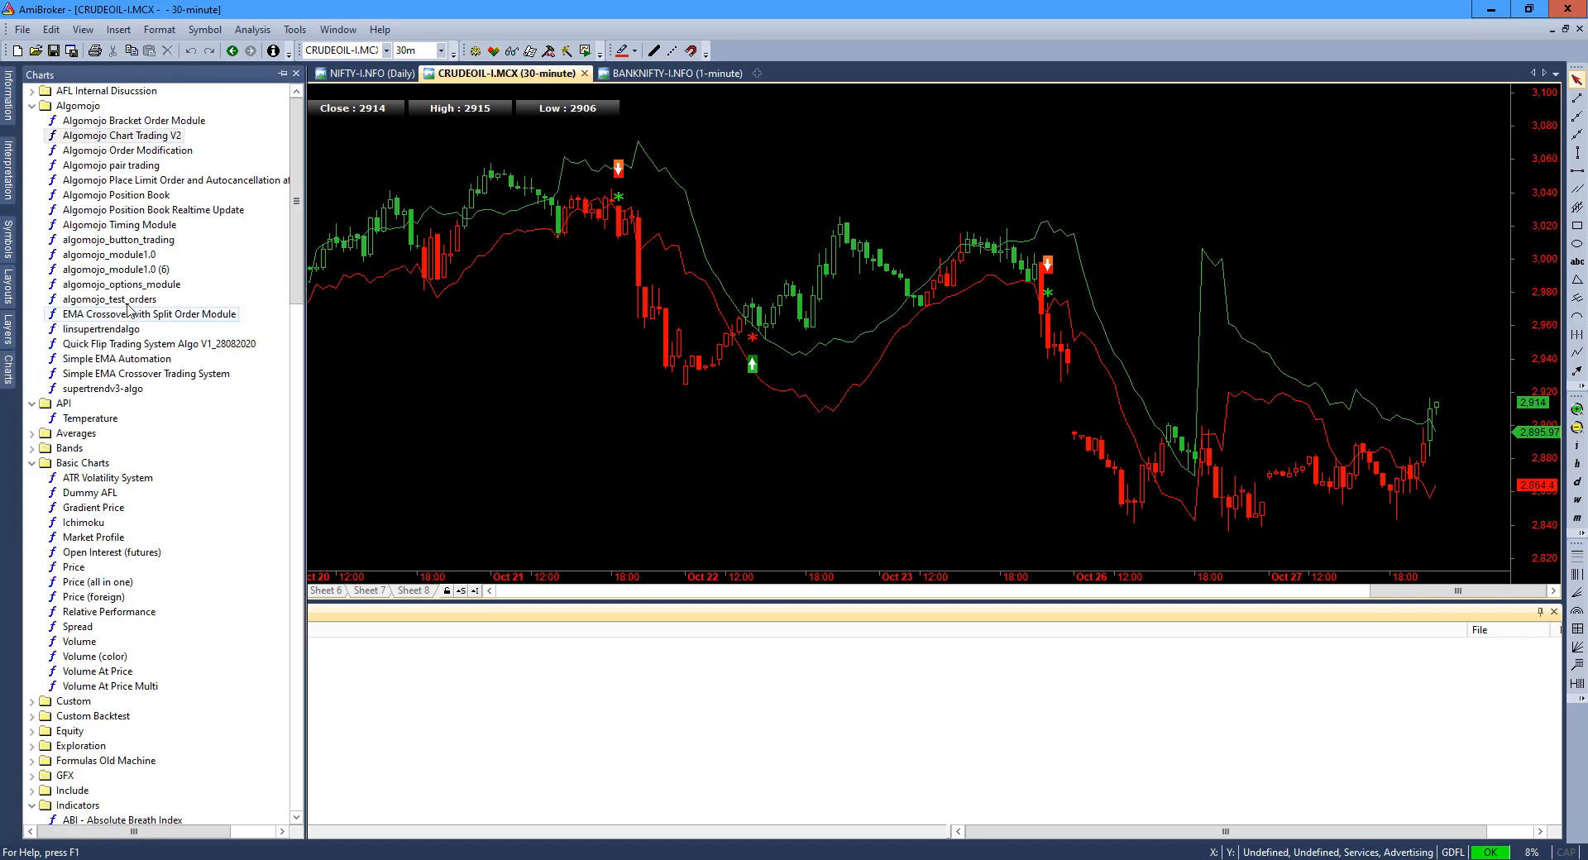
Switch from AmiBroker to the browser with the Algomojo dashboard of funds, holdings and orders.
{"action": "left_click", "coordinate": [124, 134]}
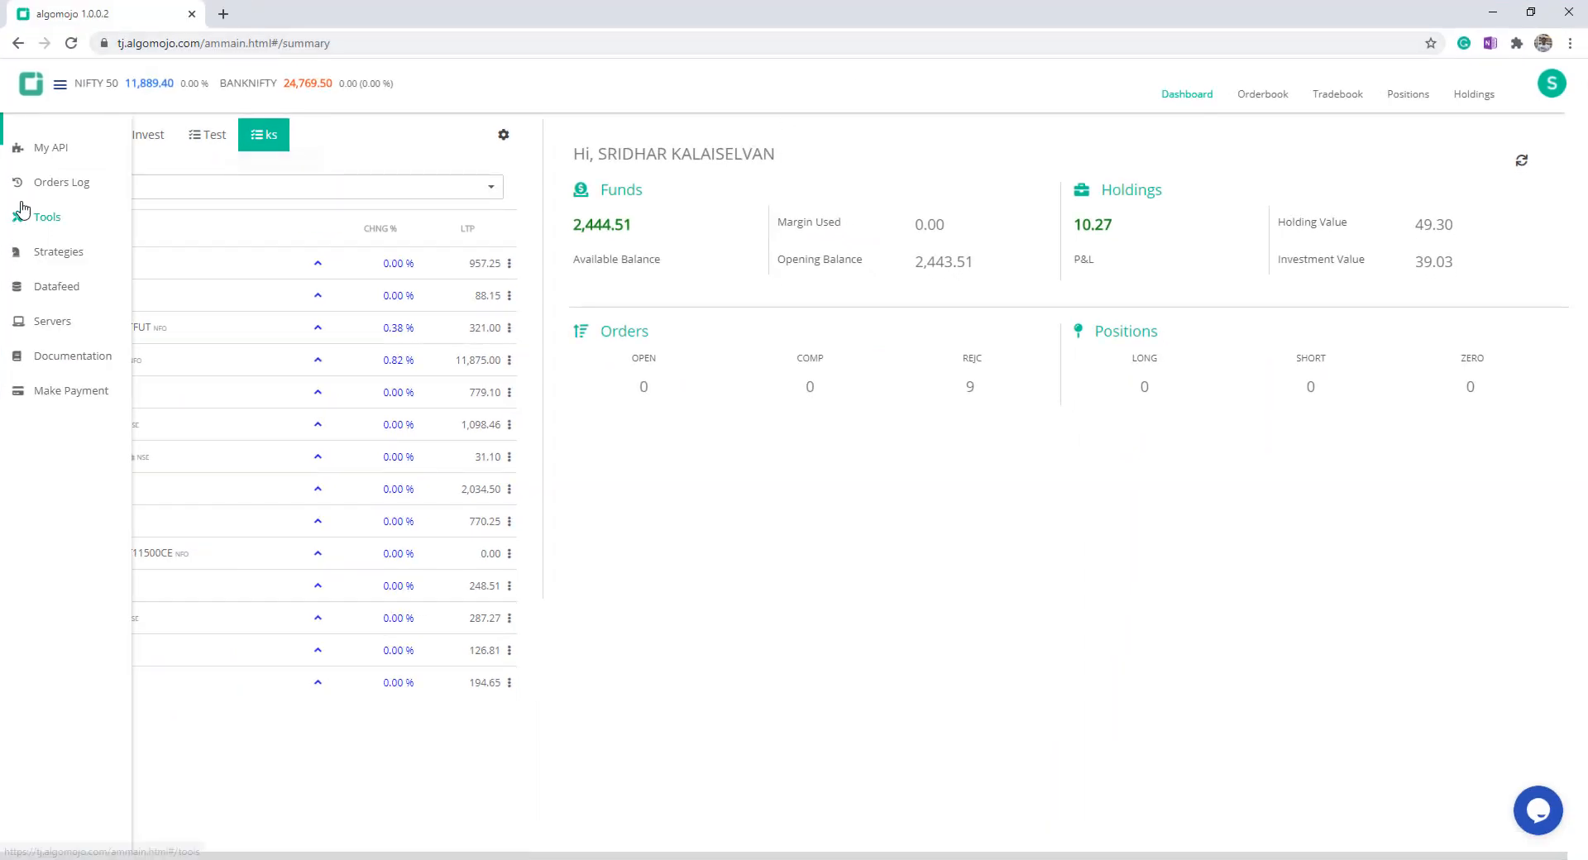
From Algomojo Tools > Amibroker Modules, download the Algomojo Chart AFL module.
{"action": "left_click", "coordinate": [47, 216]}
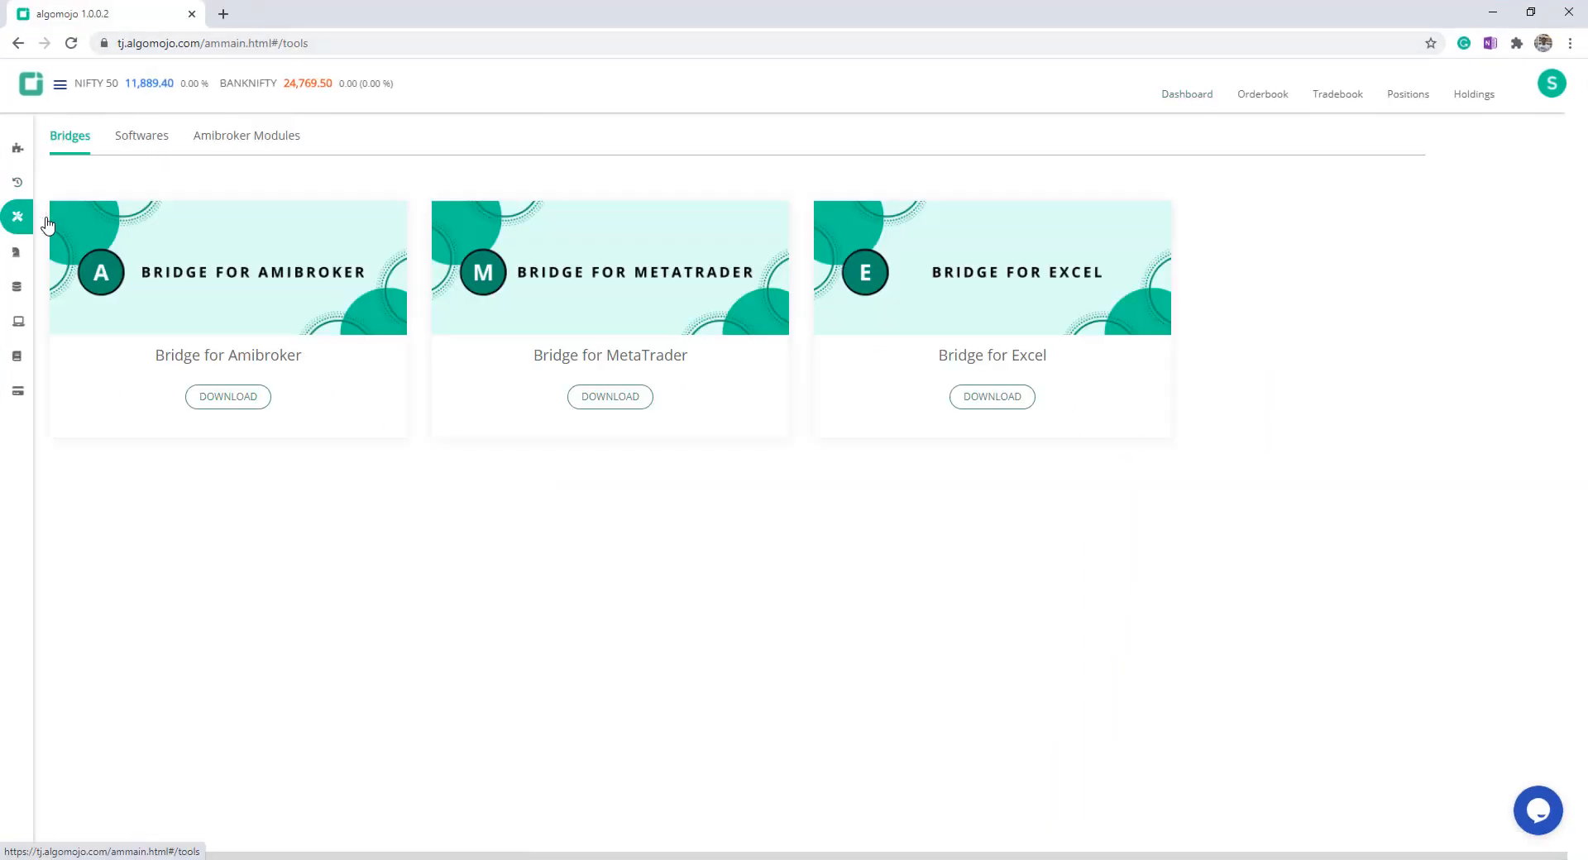
{"action": "left_click", "coordinate": [247, 134]}
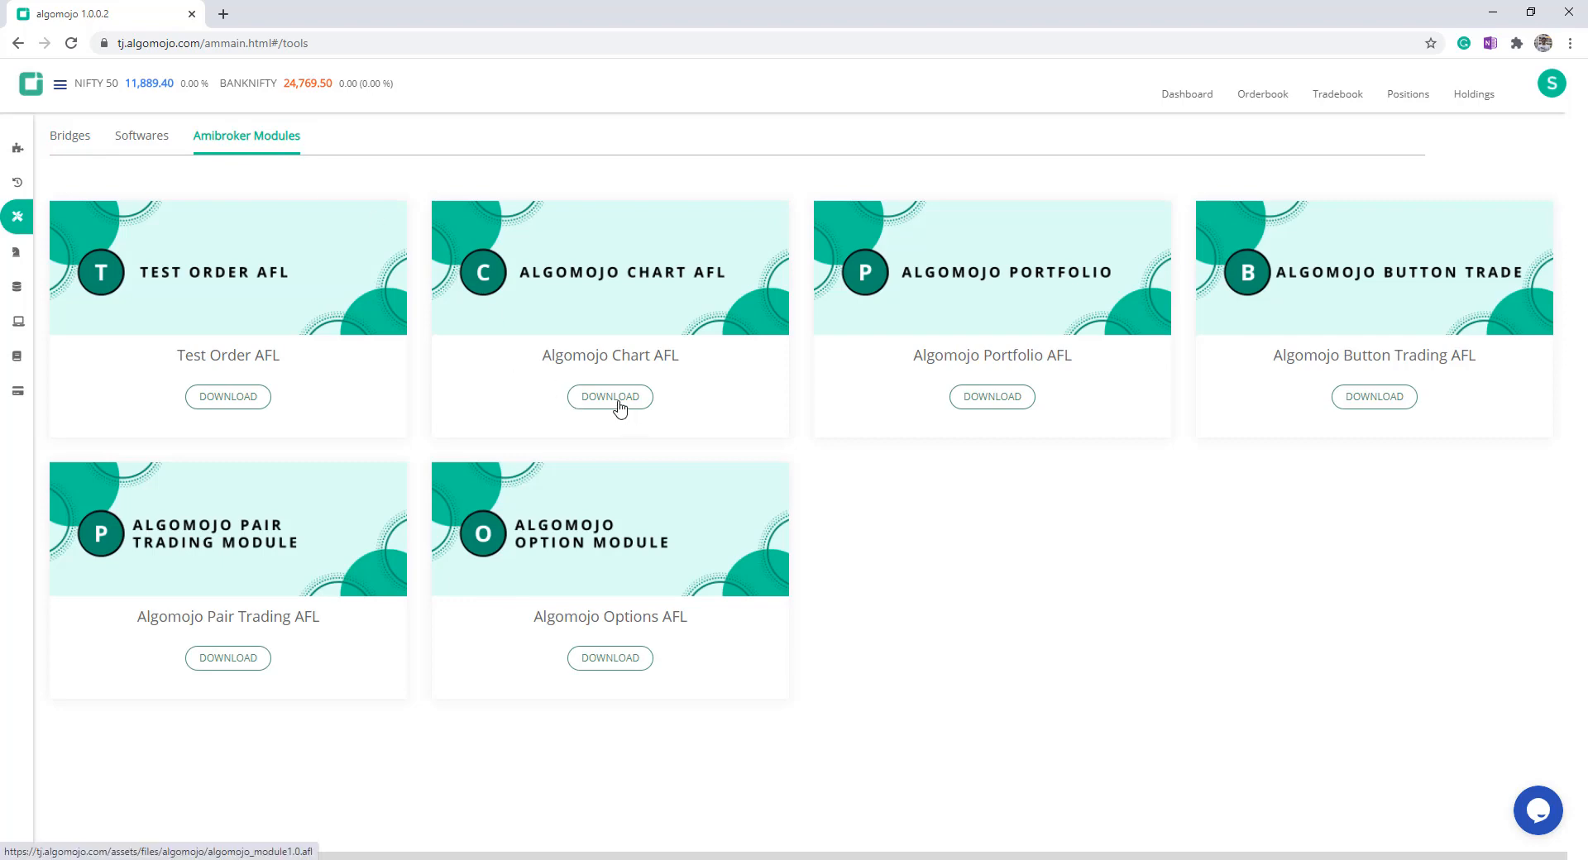
{"action": "left_click", "coordinate": [611, 396]}
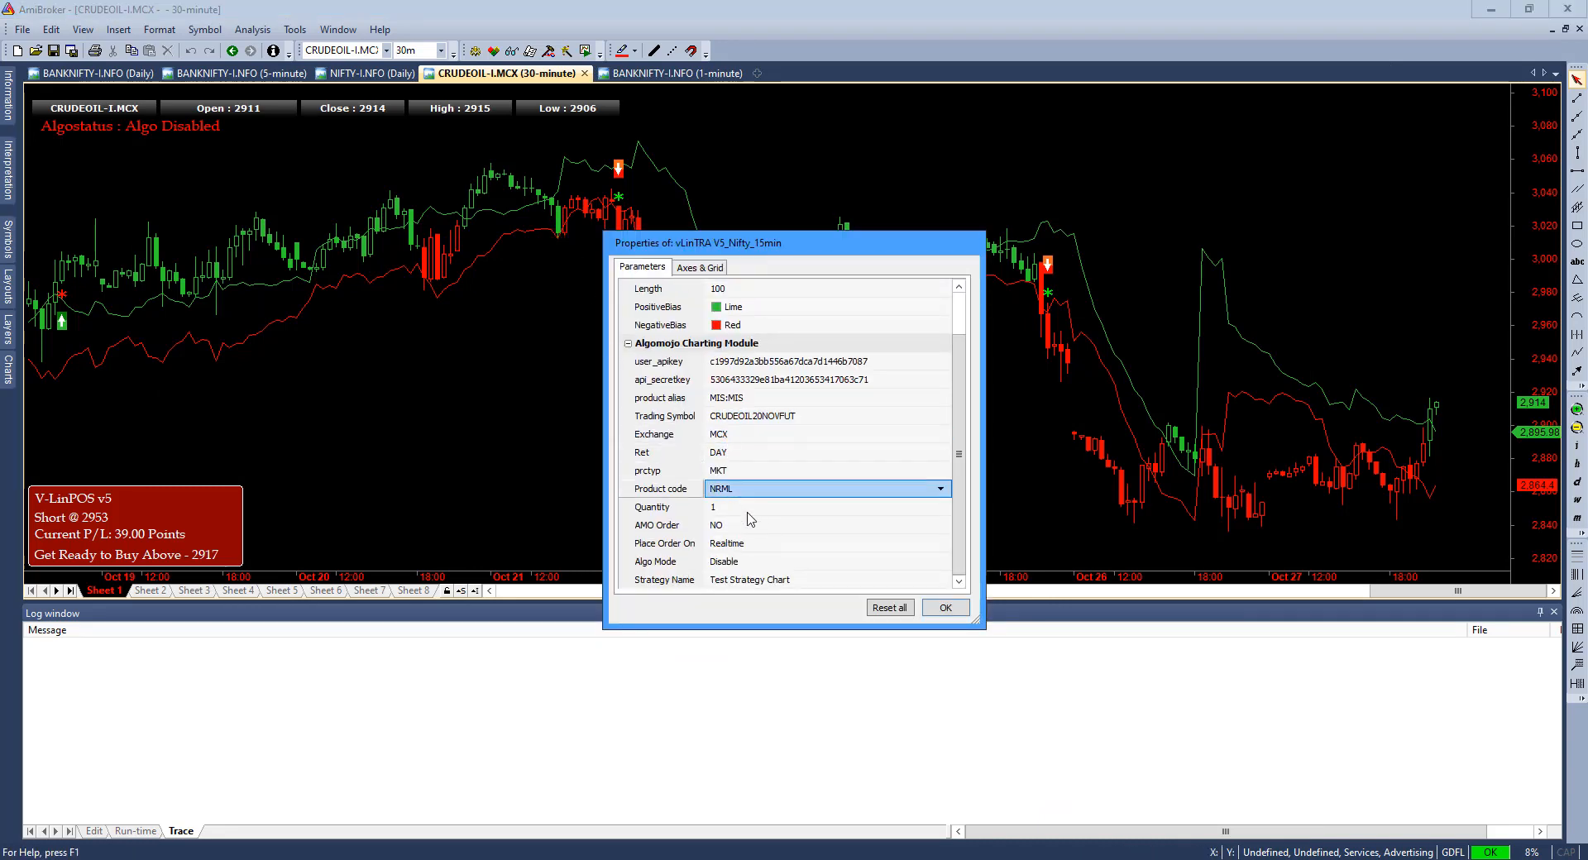
Keep NRML product code and set Algo Mode to Enable, firing a CRUDEOIL20NOVFUT buy-and-cover order.
{"action": "left_click", "coordinate": [820, 561]}
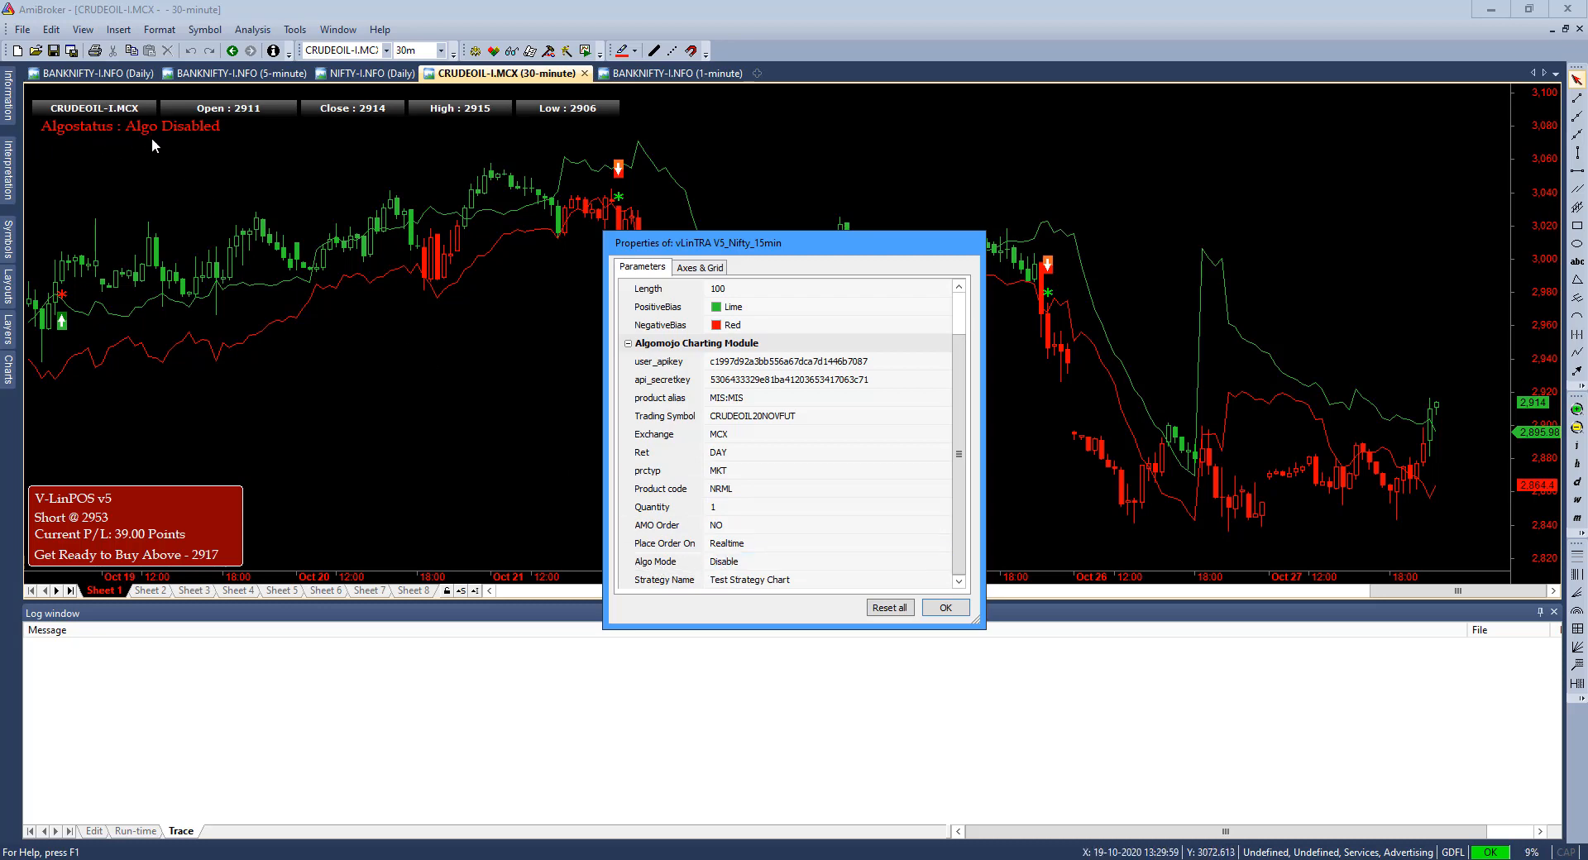
{"action": "left_click", "coordinate": [825, 543]}
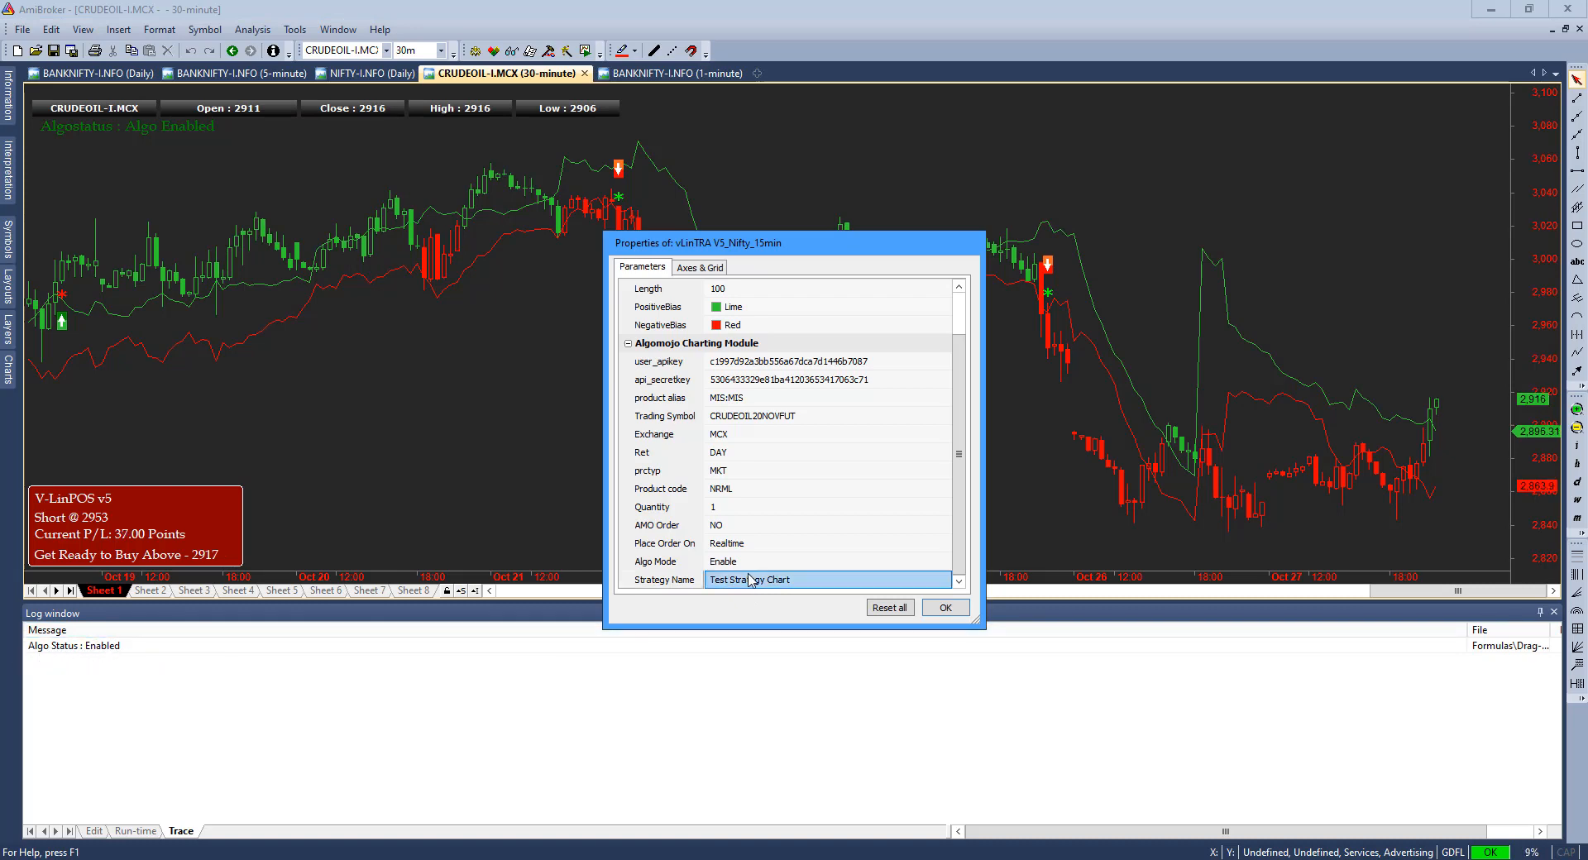
{"action": "left_click", "coordinate": [821, 561]}
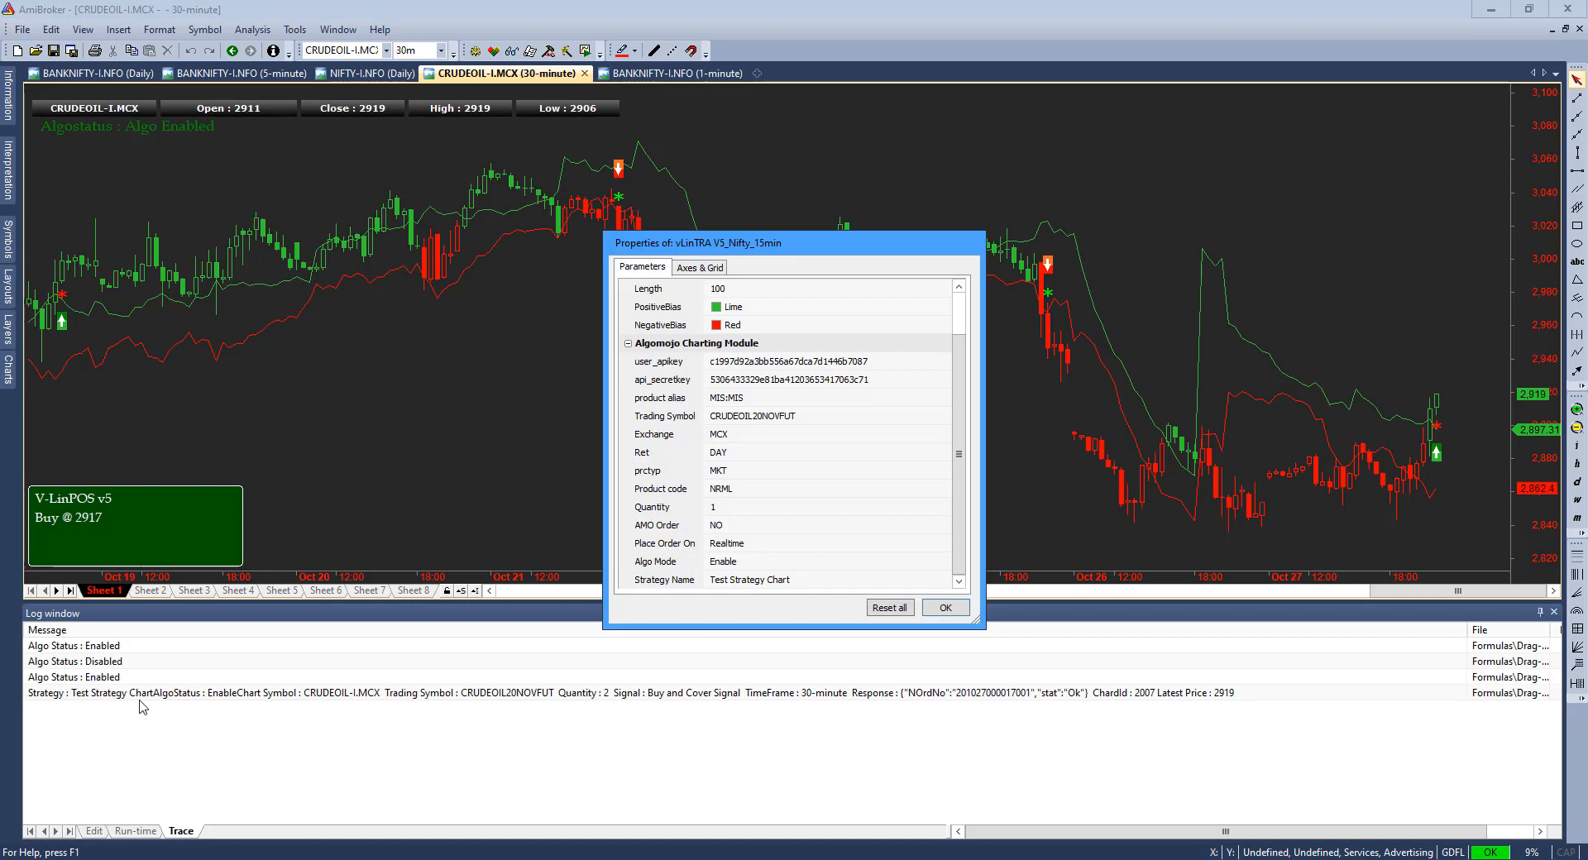
{"action": "left_click", "coordinate": [825, 415]}
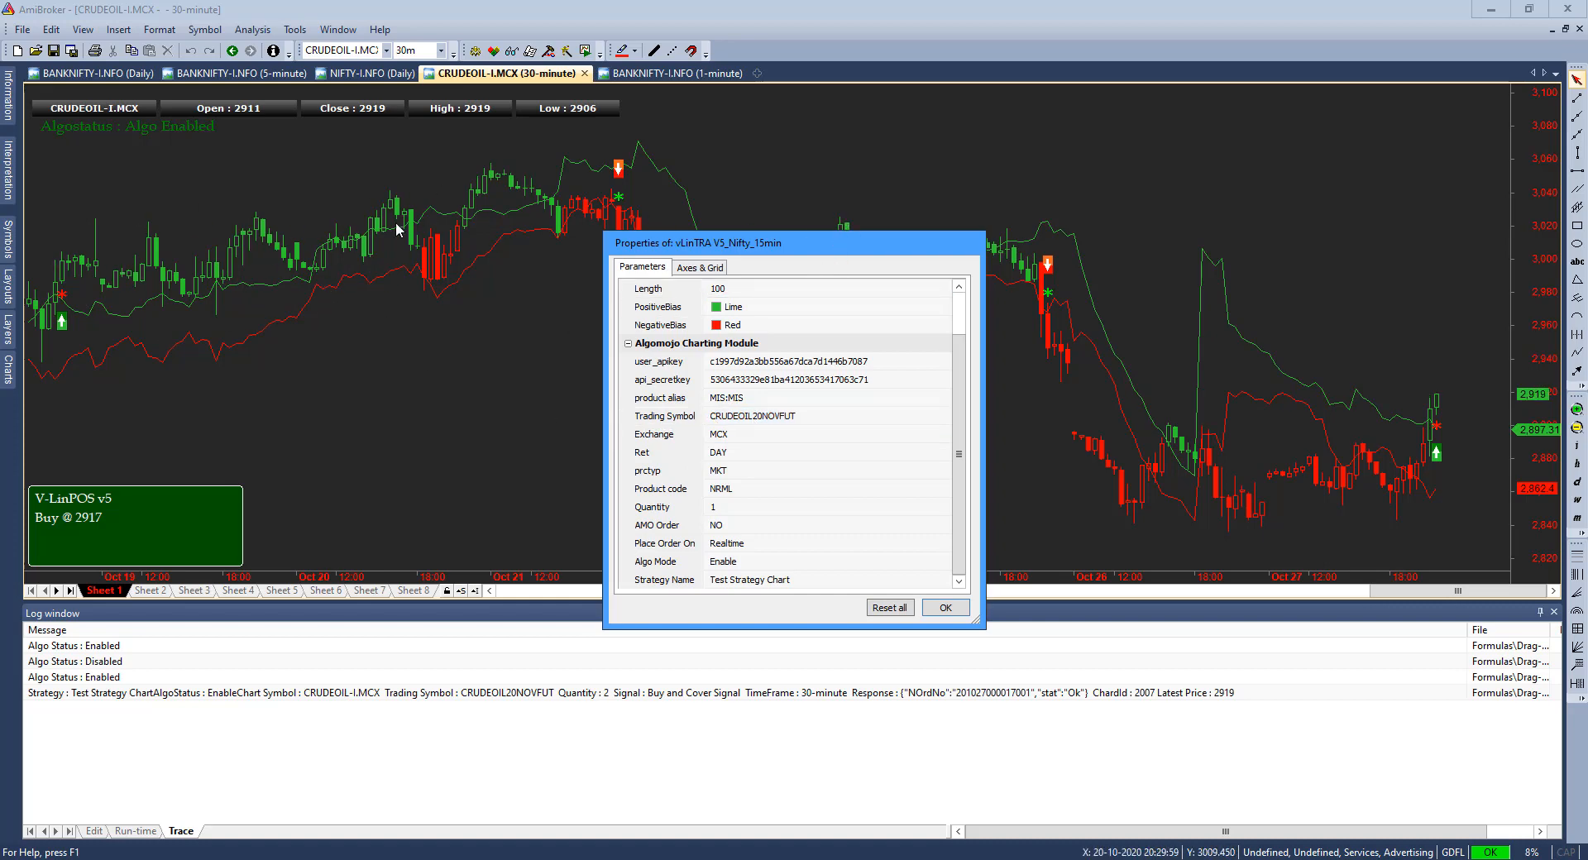
{"action": "mouse_move", "coordinate": [672, 233]}
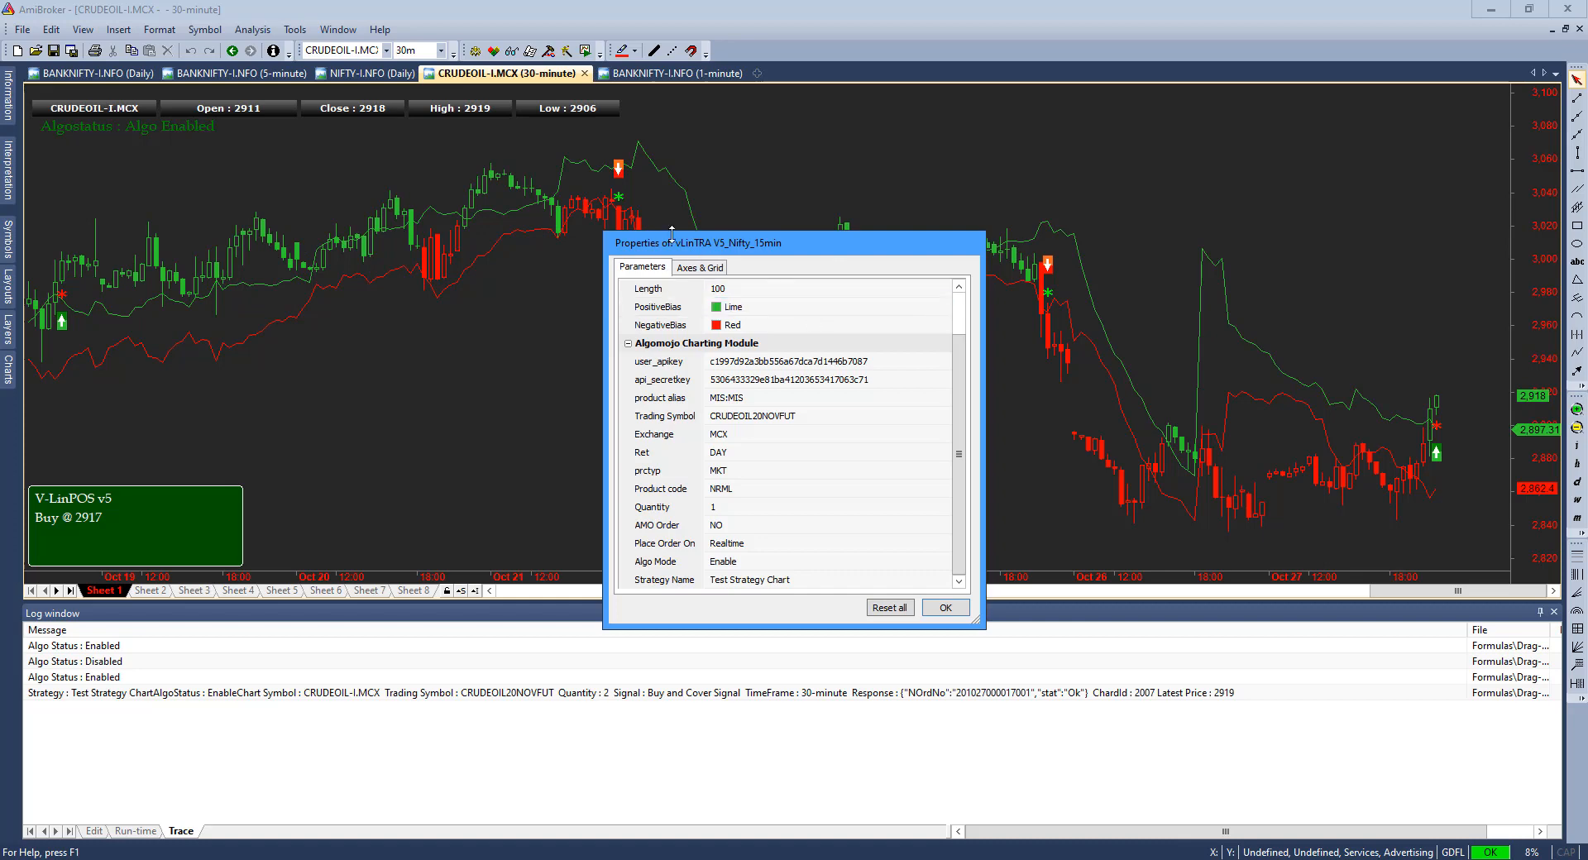
{"action": "mouse_move", "coordinate": [711, 215]}
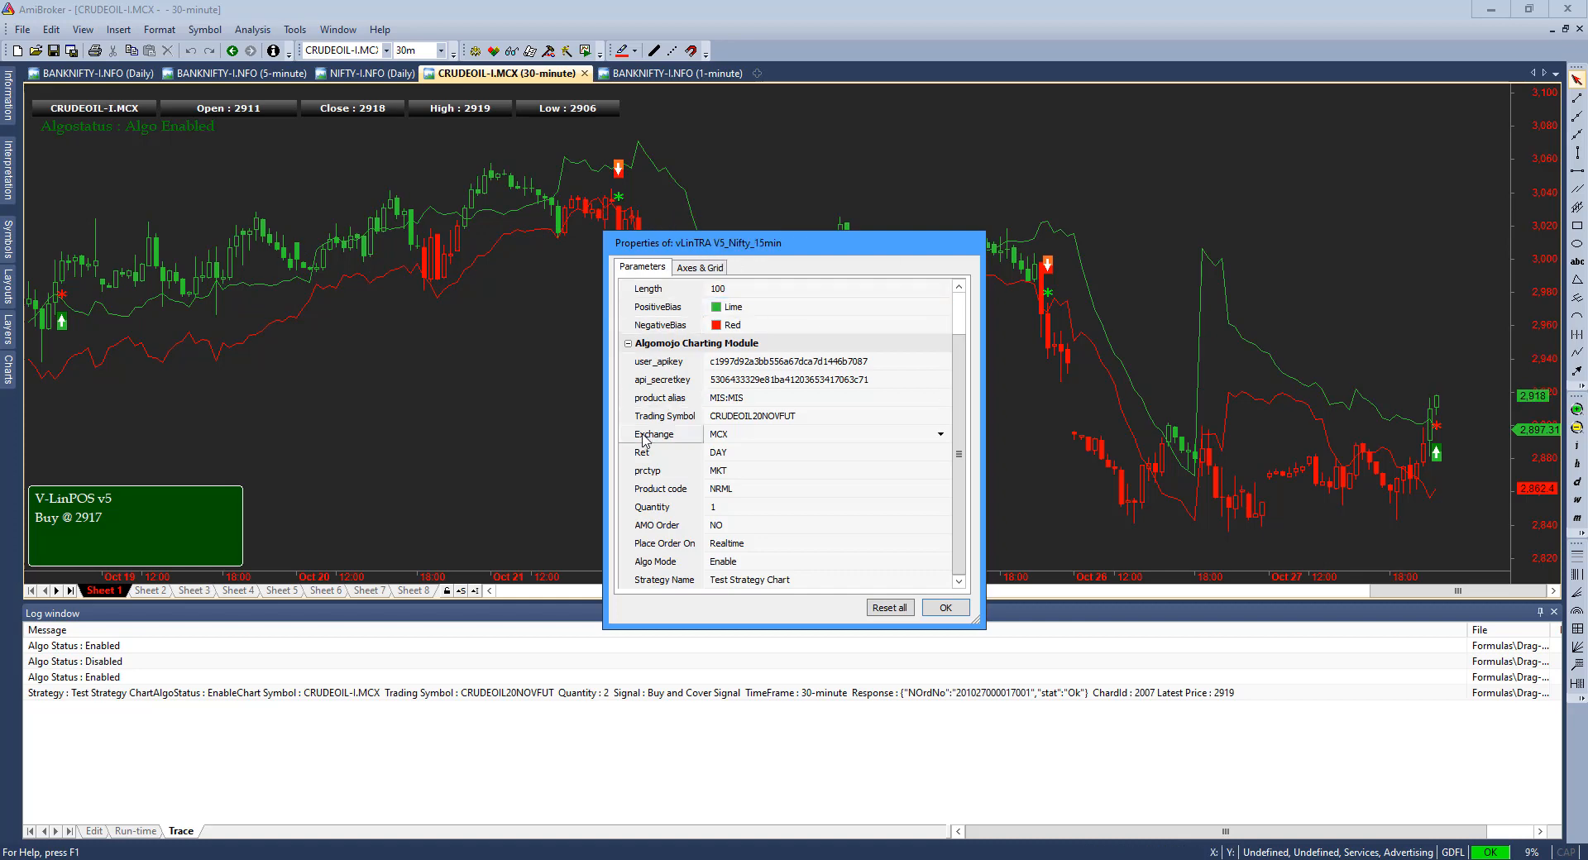
{"action": "left_click", "coordinate": [826, 379]}
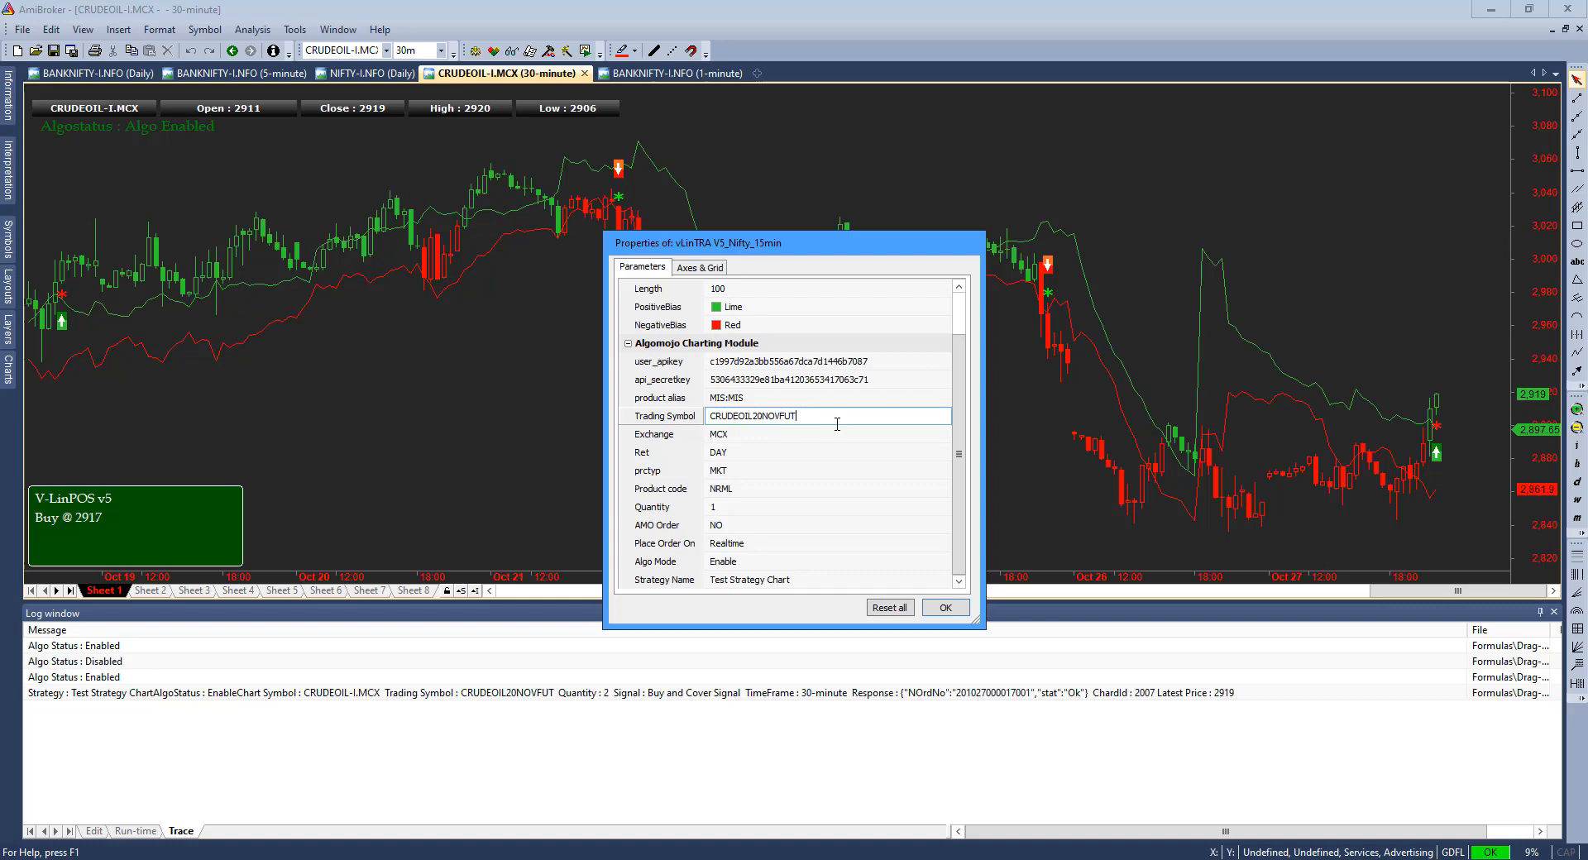
{"action": "left_click", "coordinate": [826, 434]}
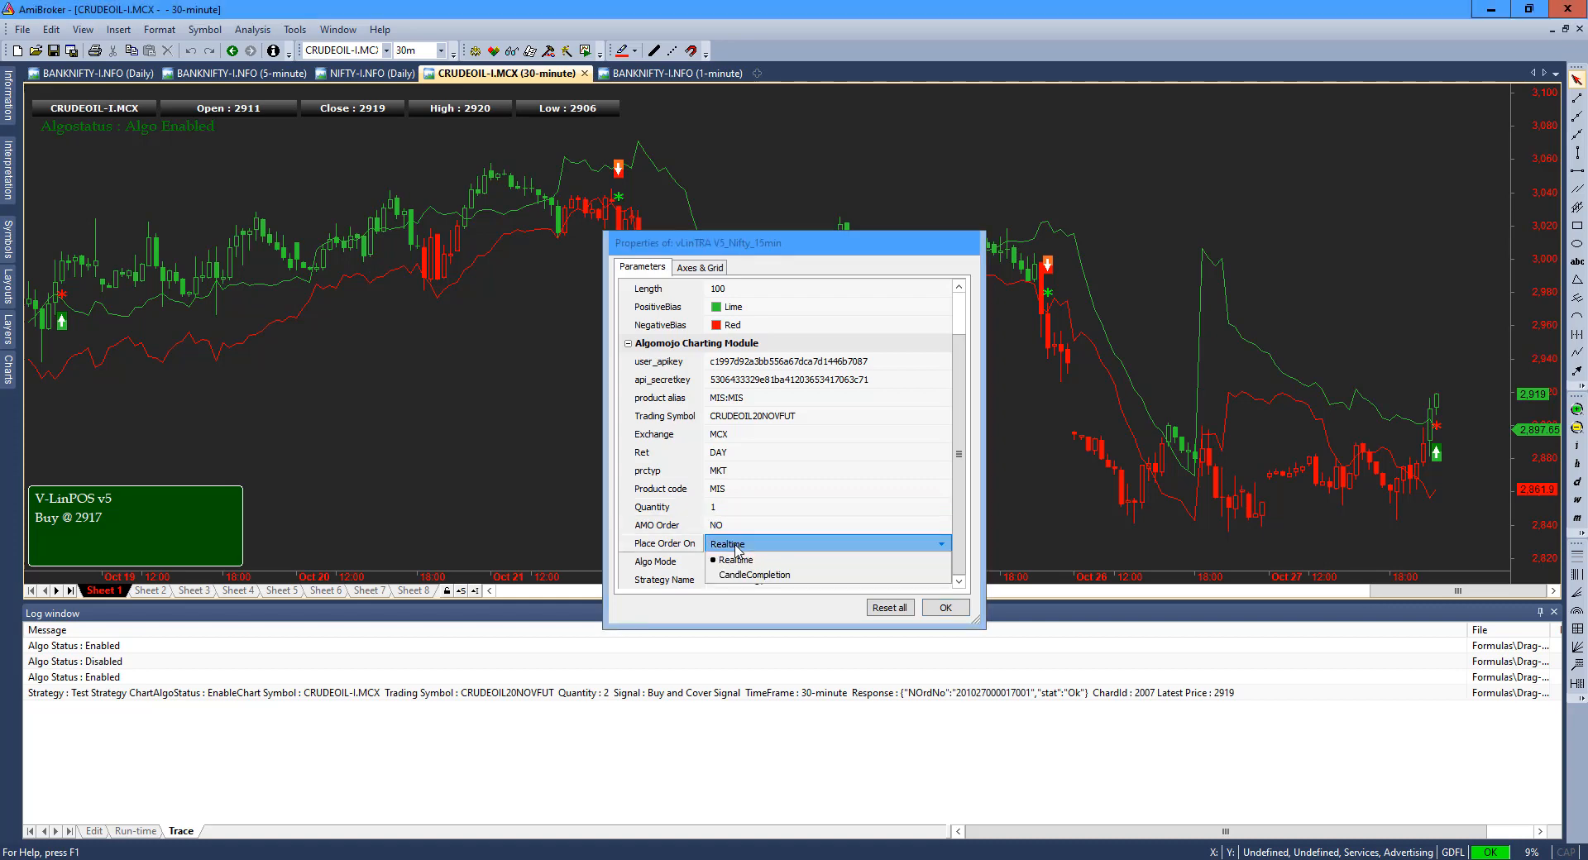
{"action": "left_click", "coordinate": [728, 559]}
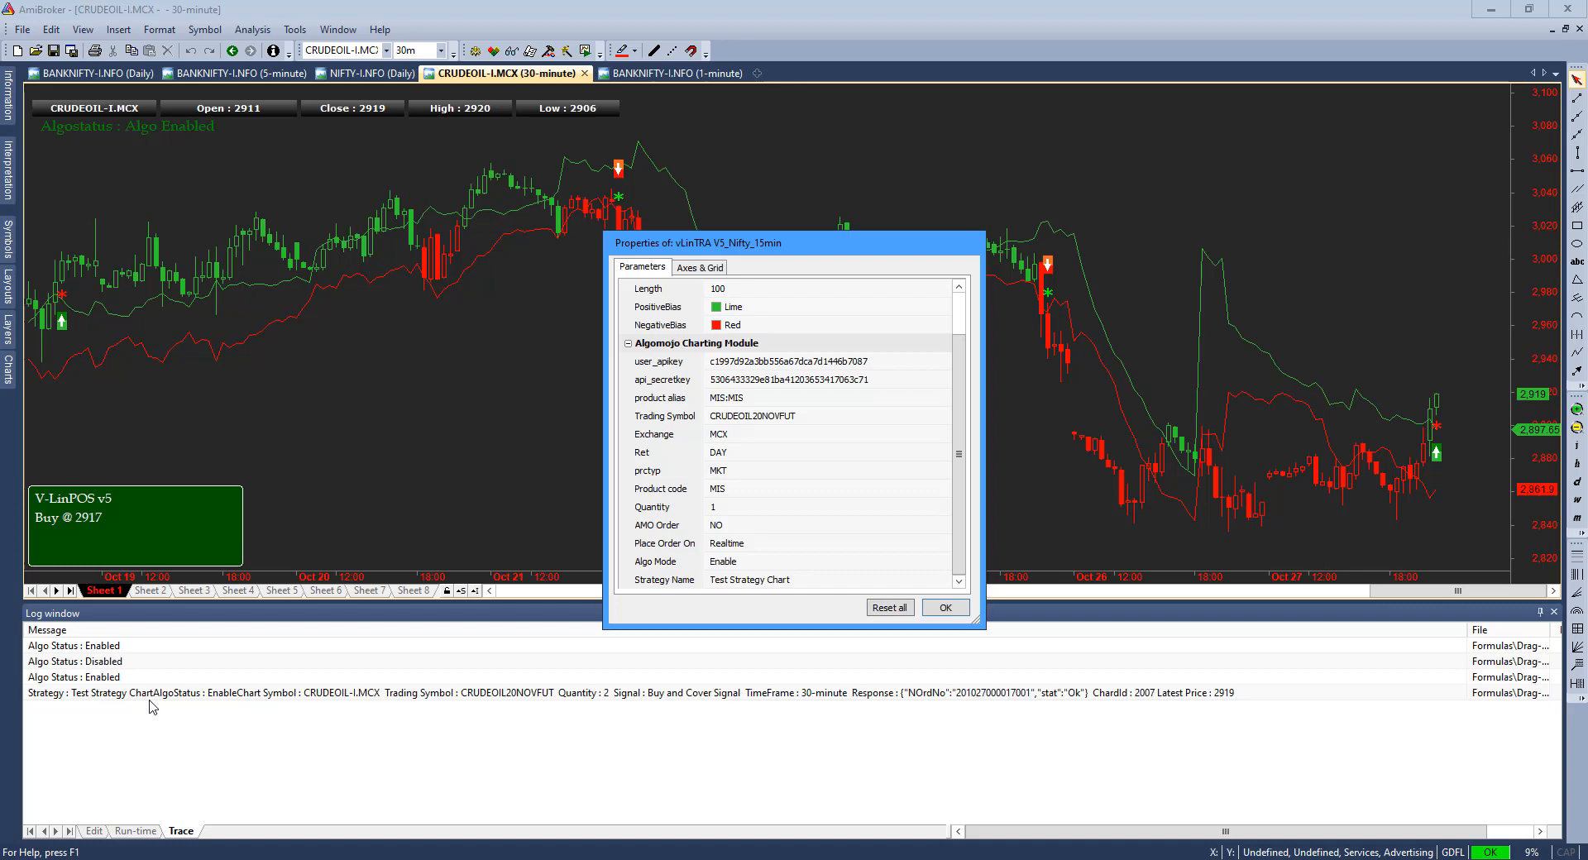
{"action": "mouse_move", "coordinate": [139, 710]}
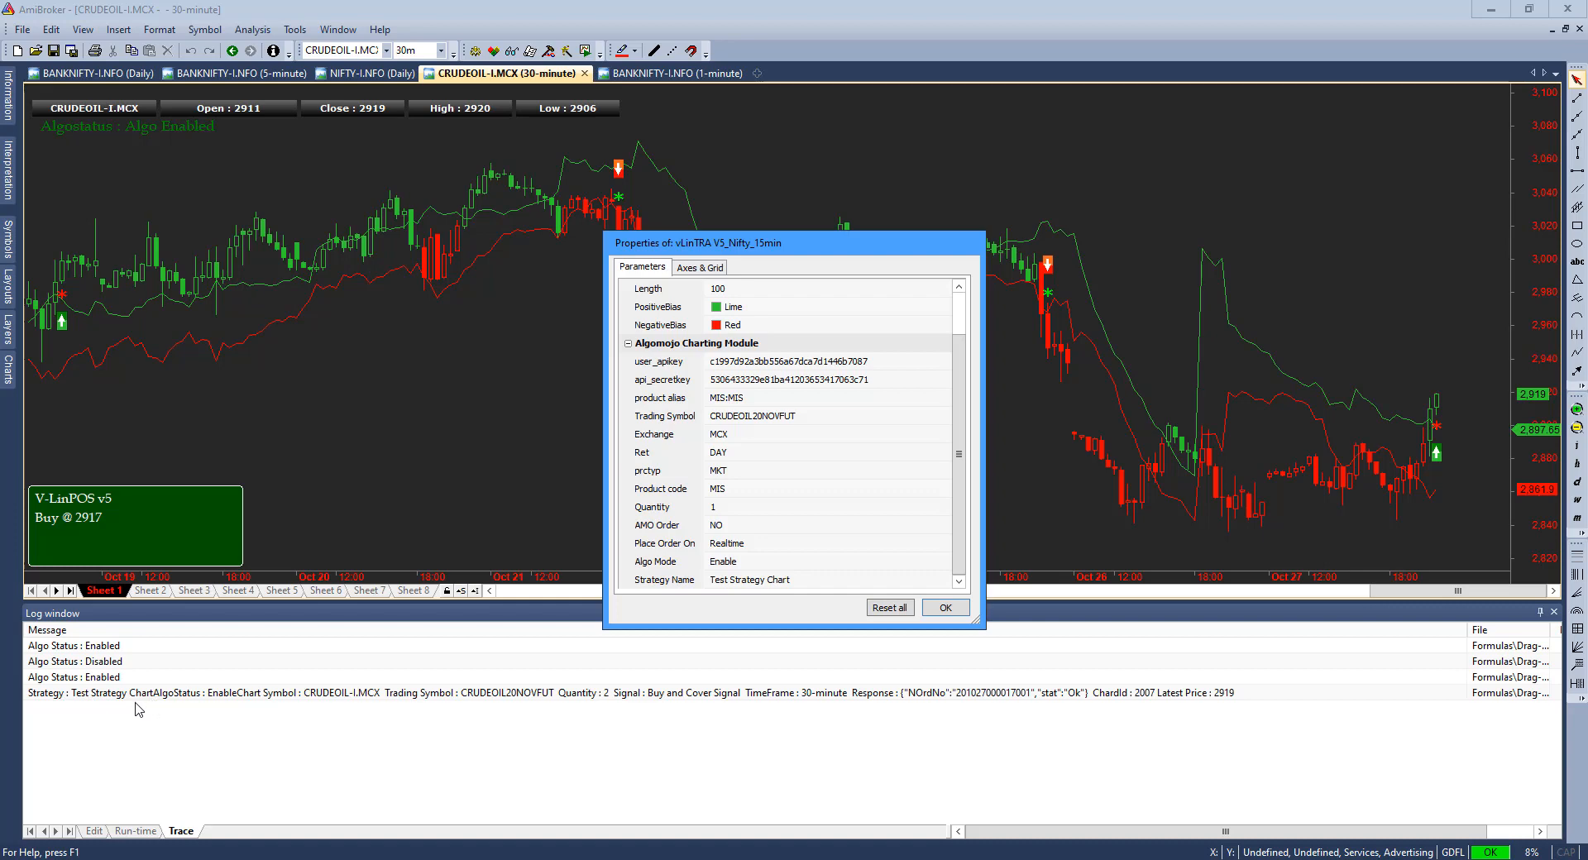
{"action": "mouse_move", "coordinate": [202, 706]}
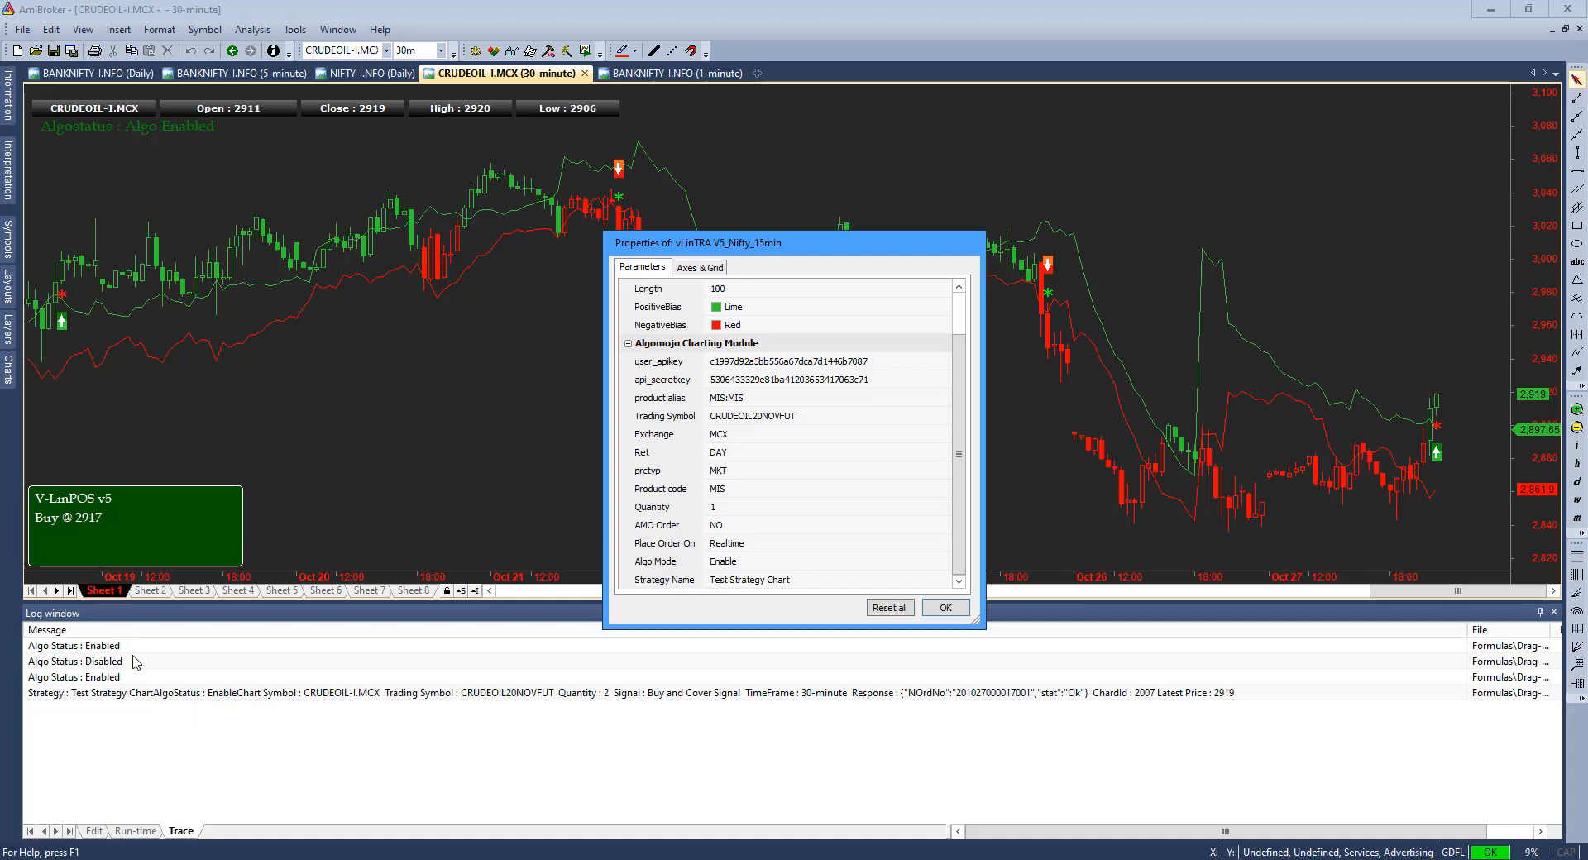
{"action": "mouse_move", "coordinate": [360, 705]}
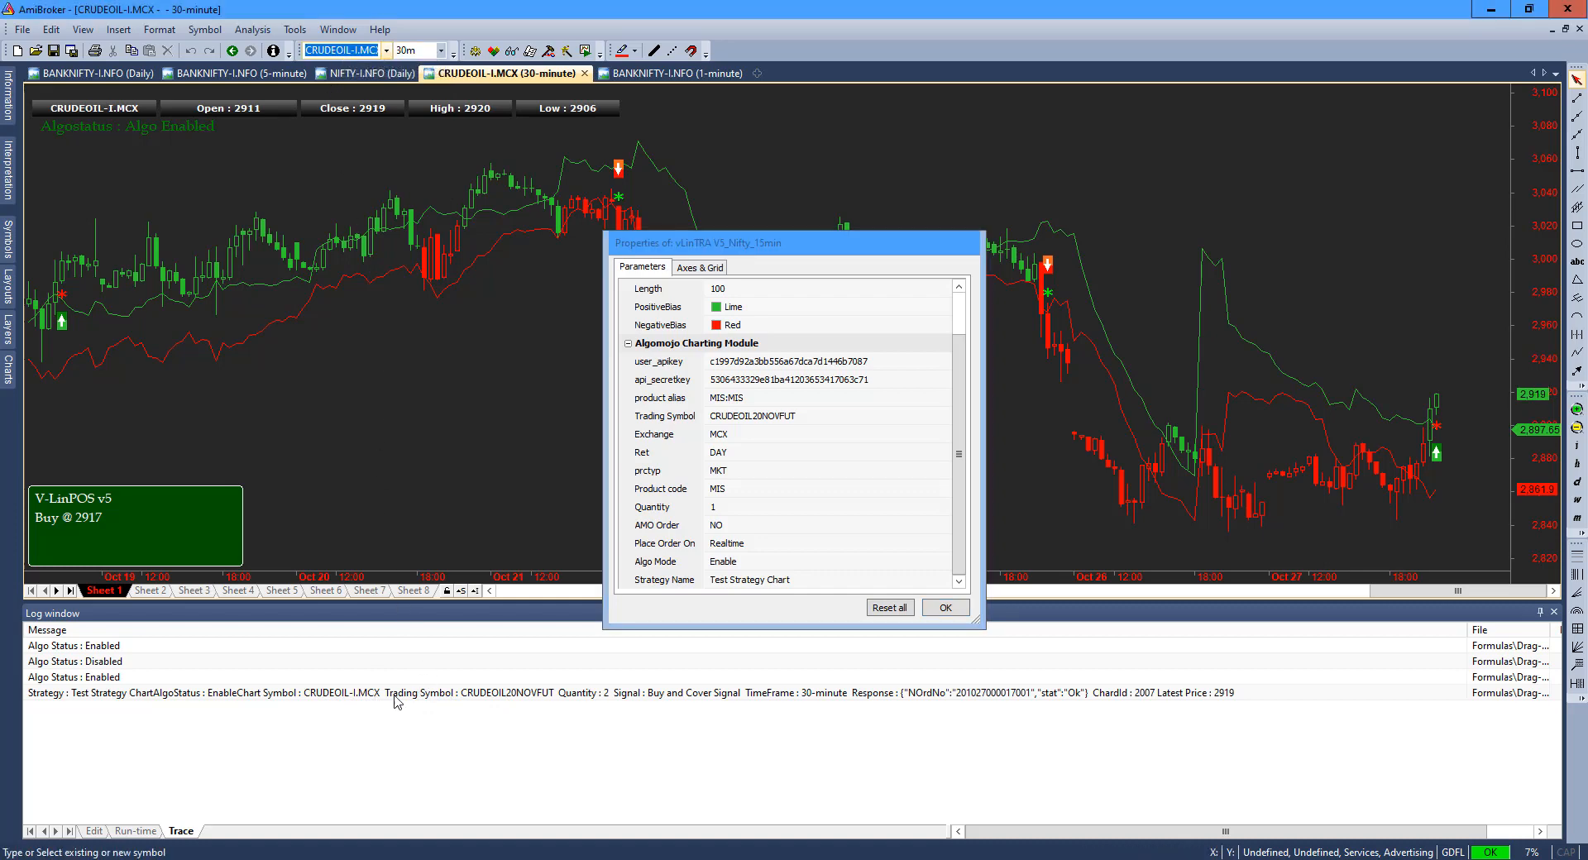
{"action": "left_click", "coordinate": [820, 415]}
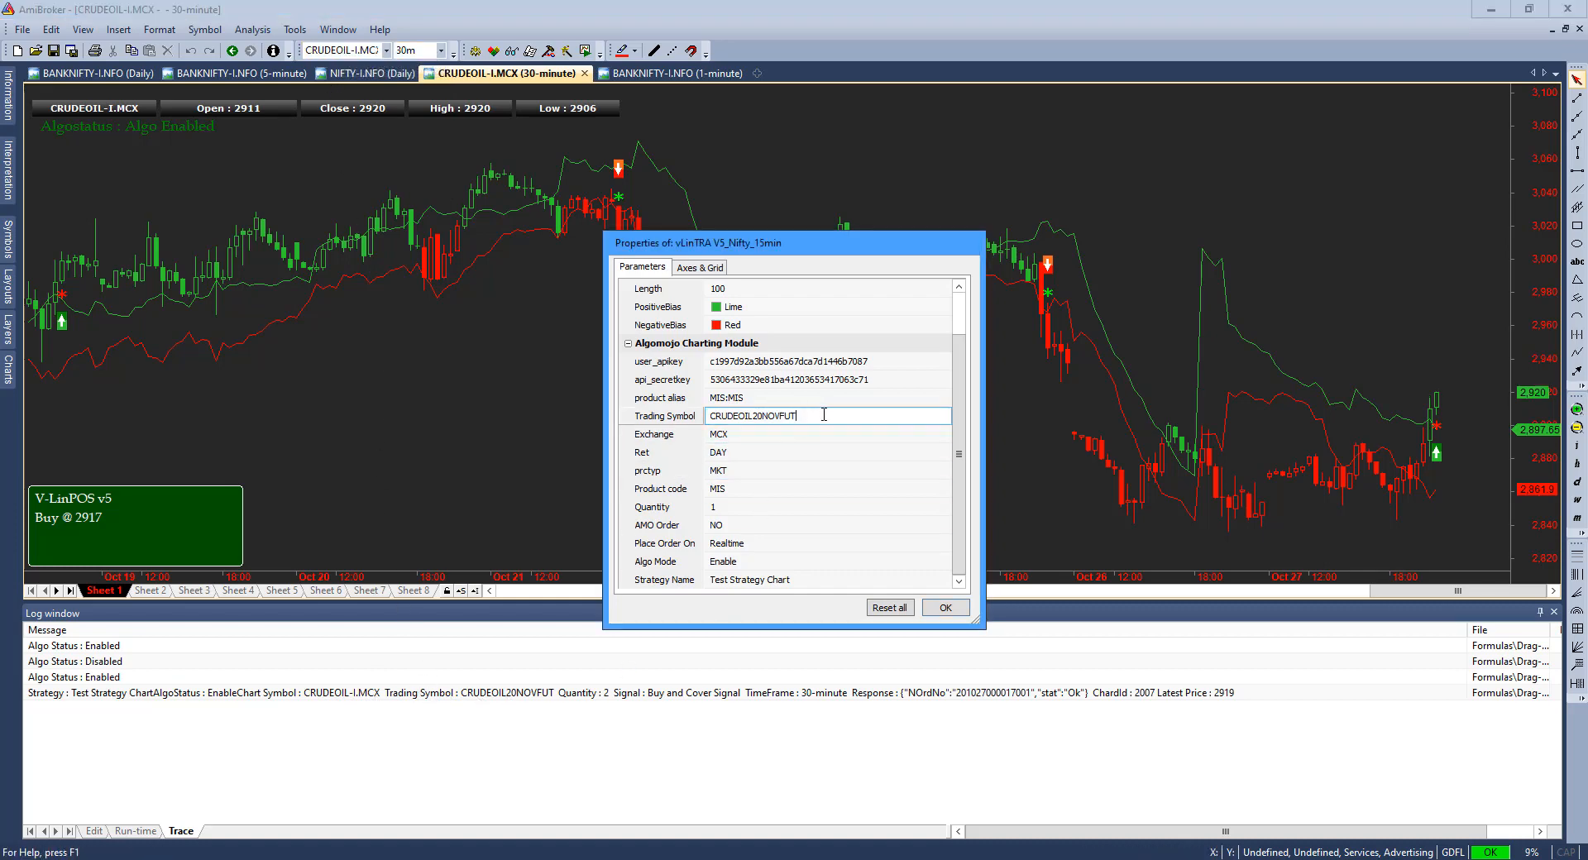
{"action": "triple_click", "coordinate": [751, 415]}
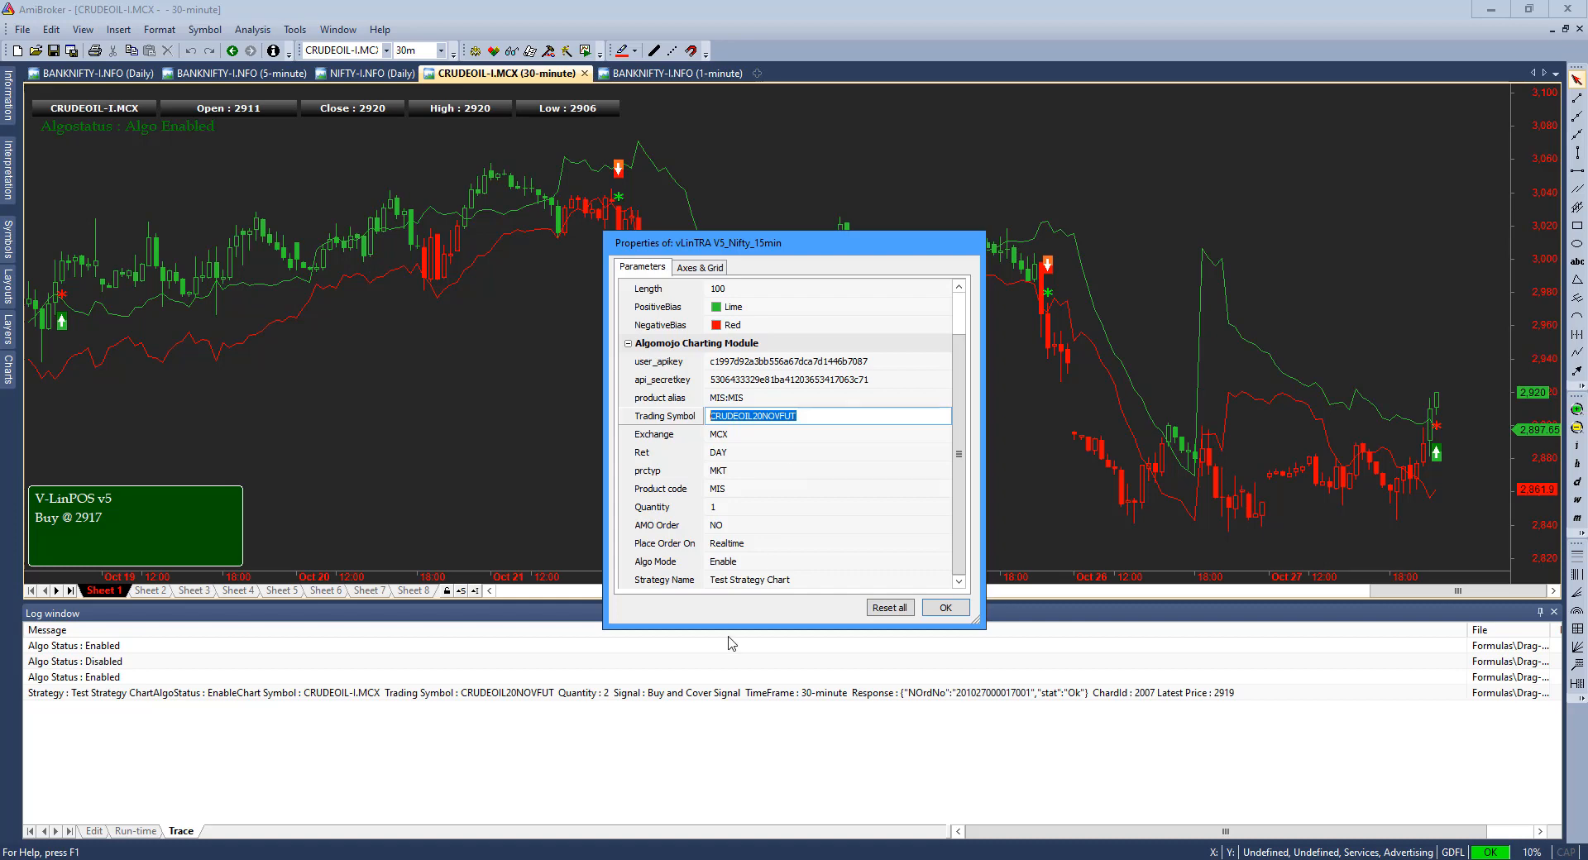
{"action": "mouse_move", "coordinate": [605, 701]}
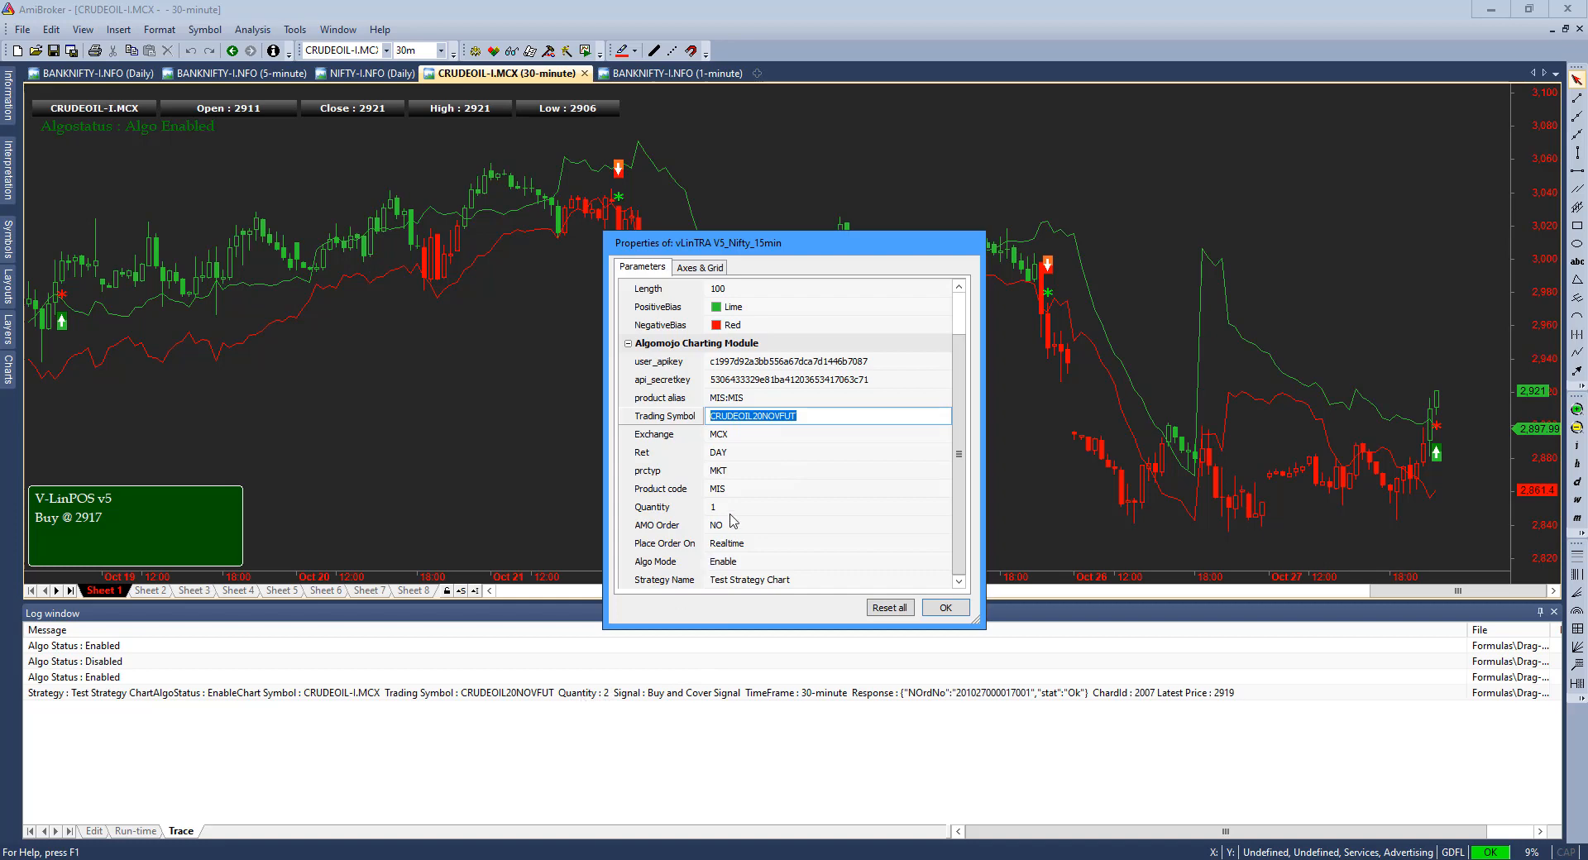
{"action": "left_click", "coordinate": [791, 507]}
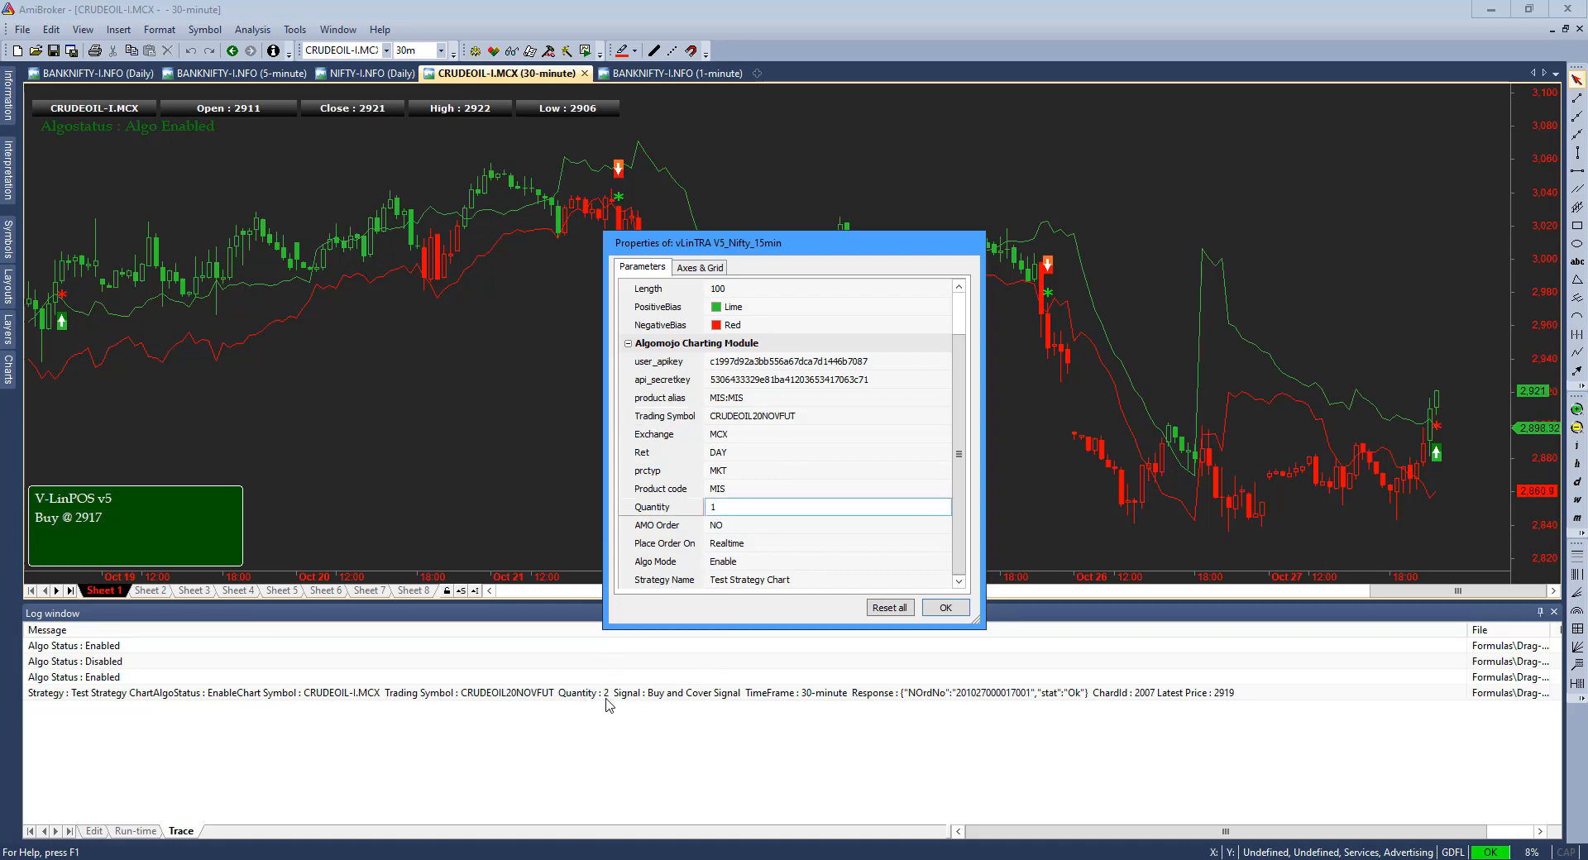
{"action": "mouse_move", "coordinate": [642, 695]}
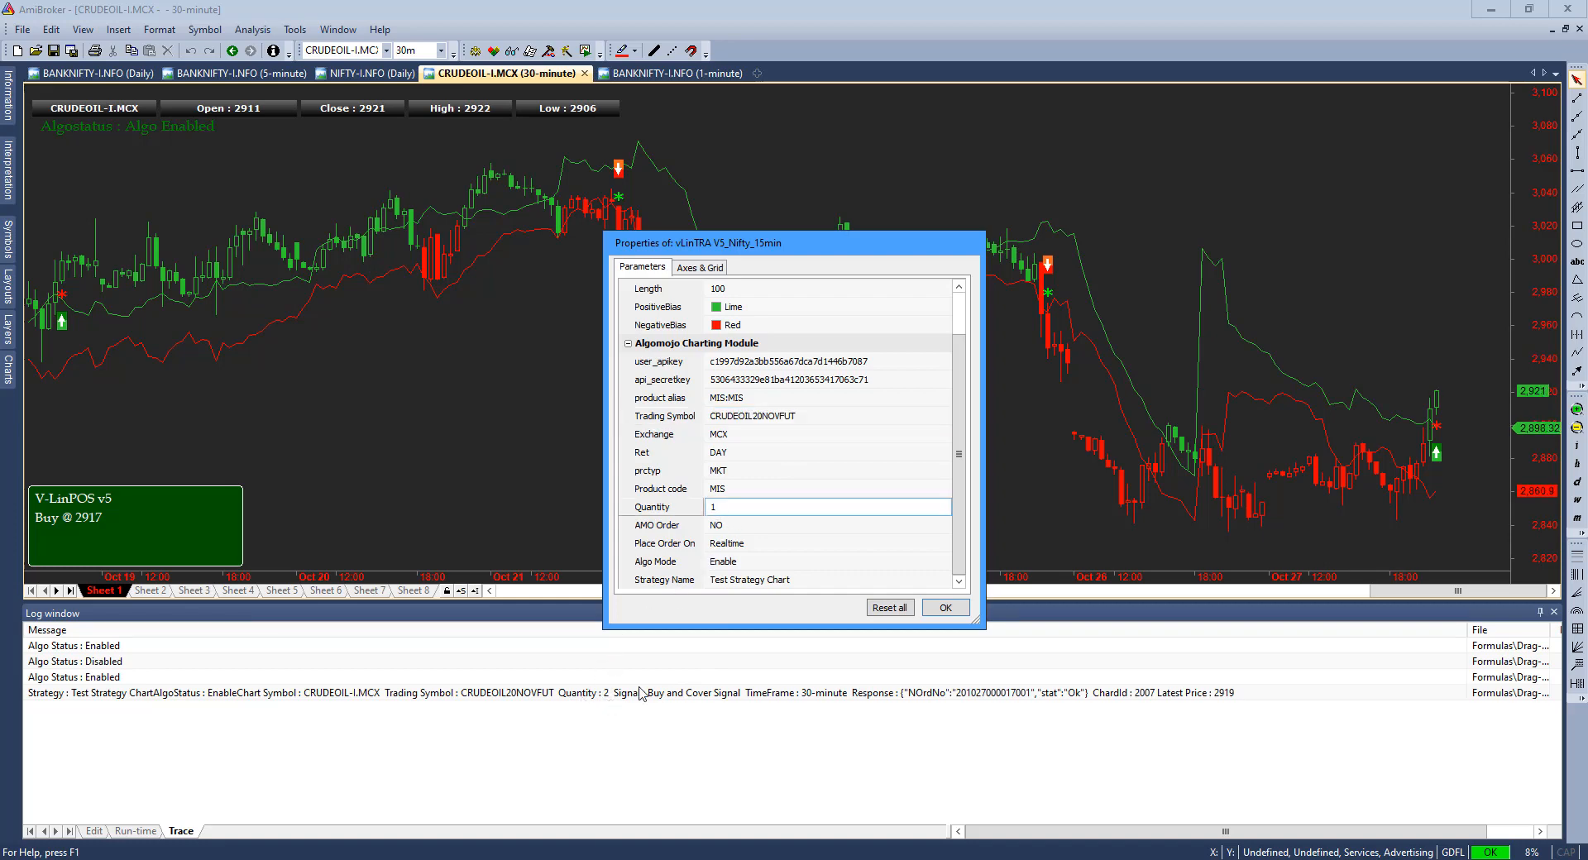
{"action": "mouse_move", "coordinate": [1437, 453]}
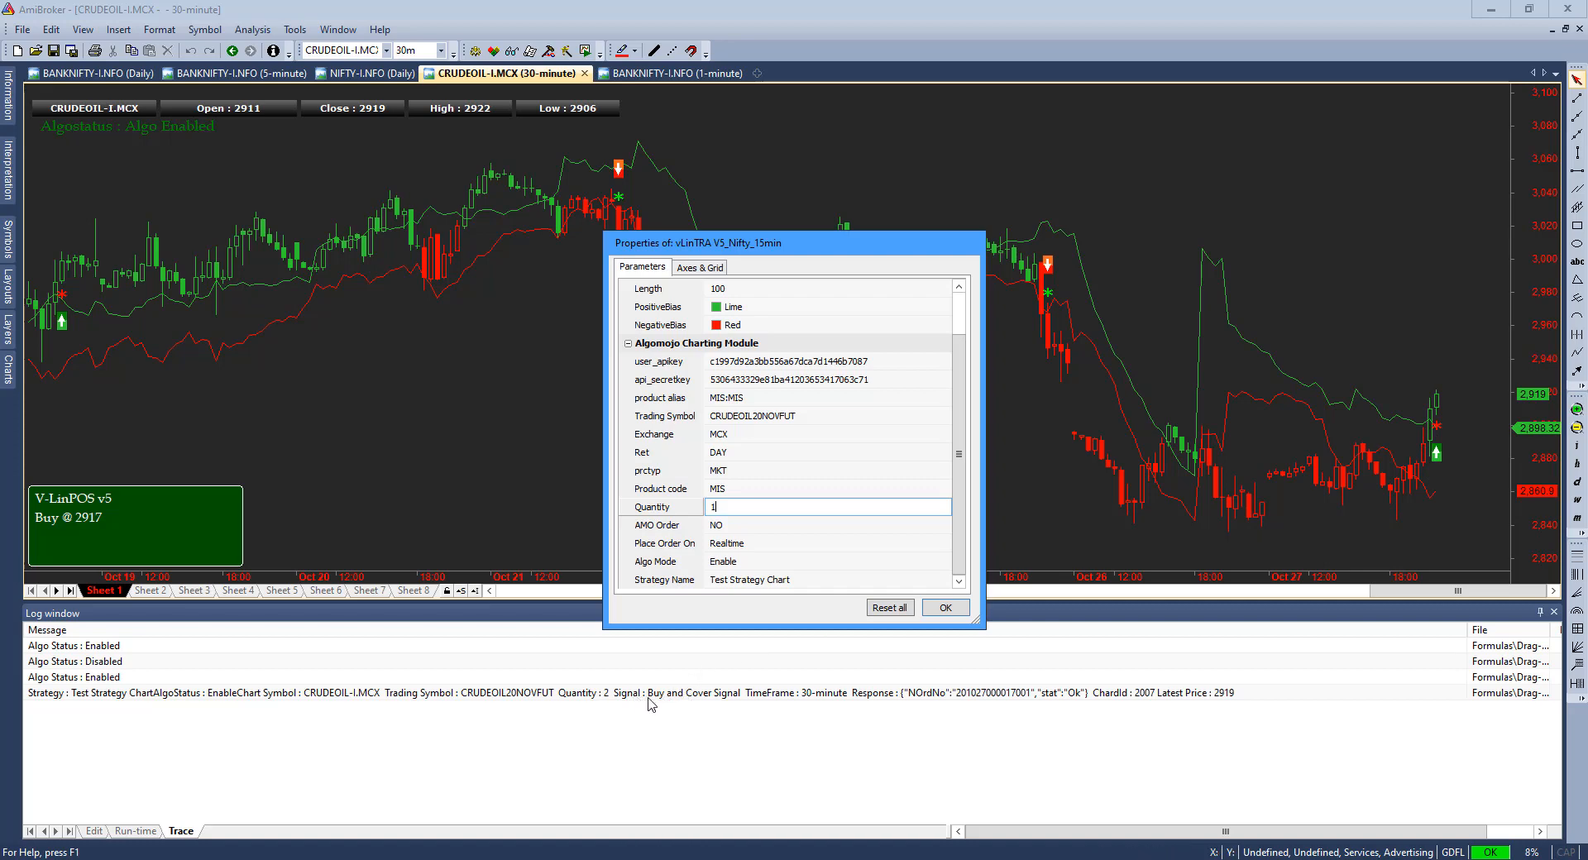
{"action": "mouse_move", "coordinate": [729, 705]}
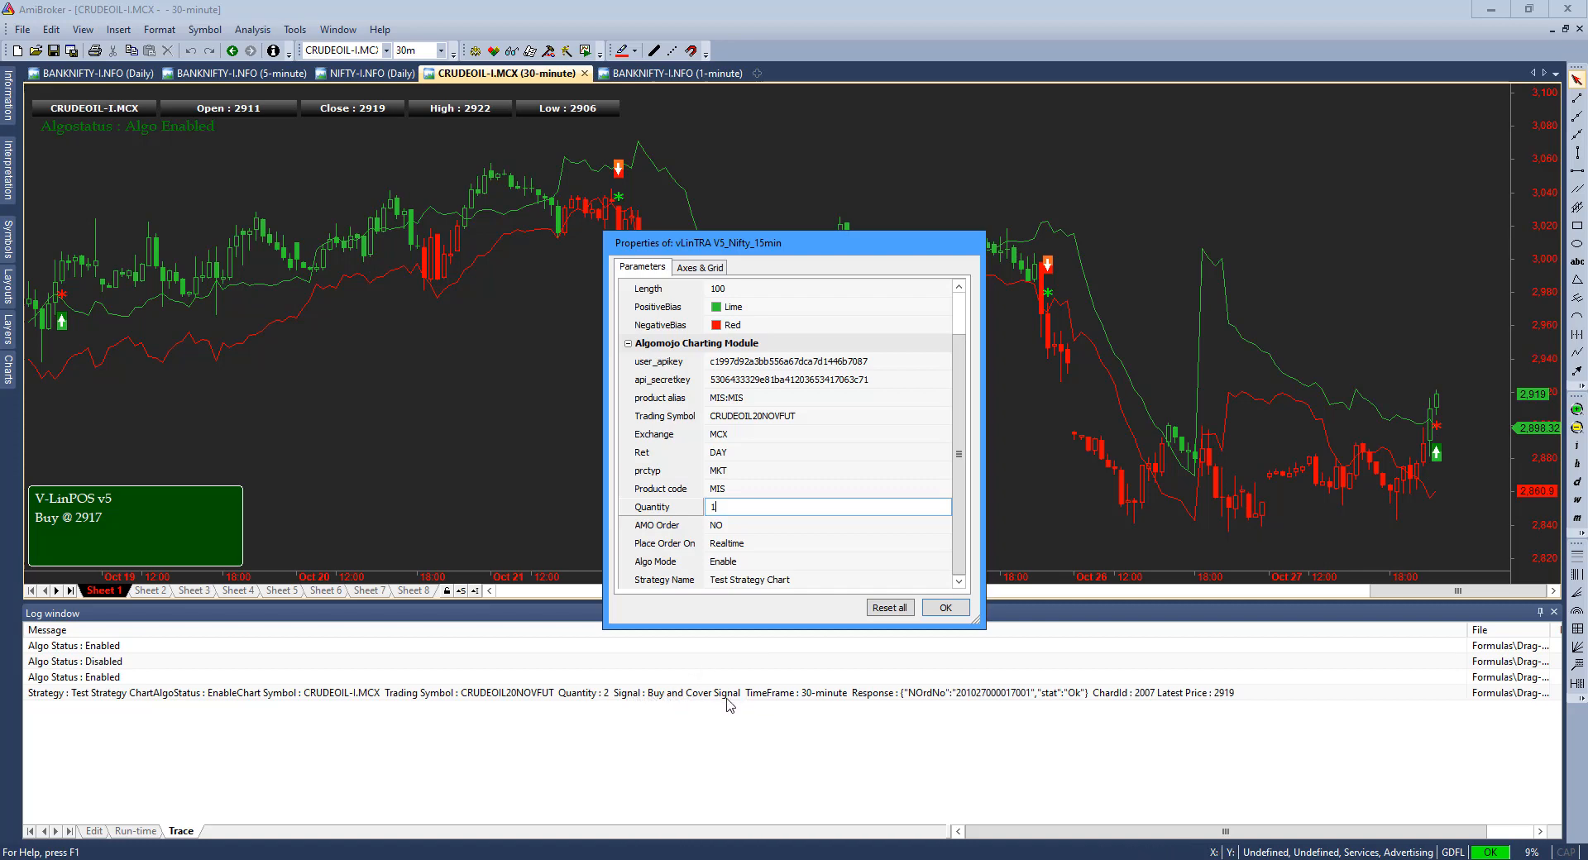
{"action": "mouse_move", "coordinate": [624, 711]}
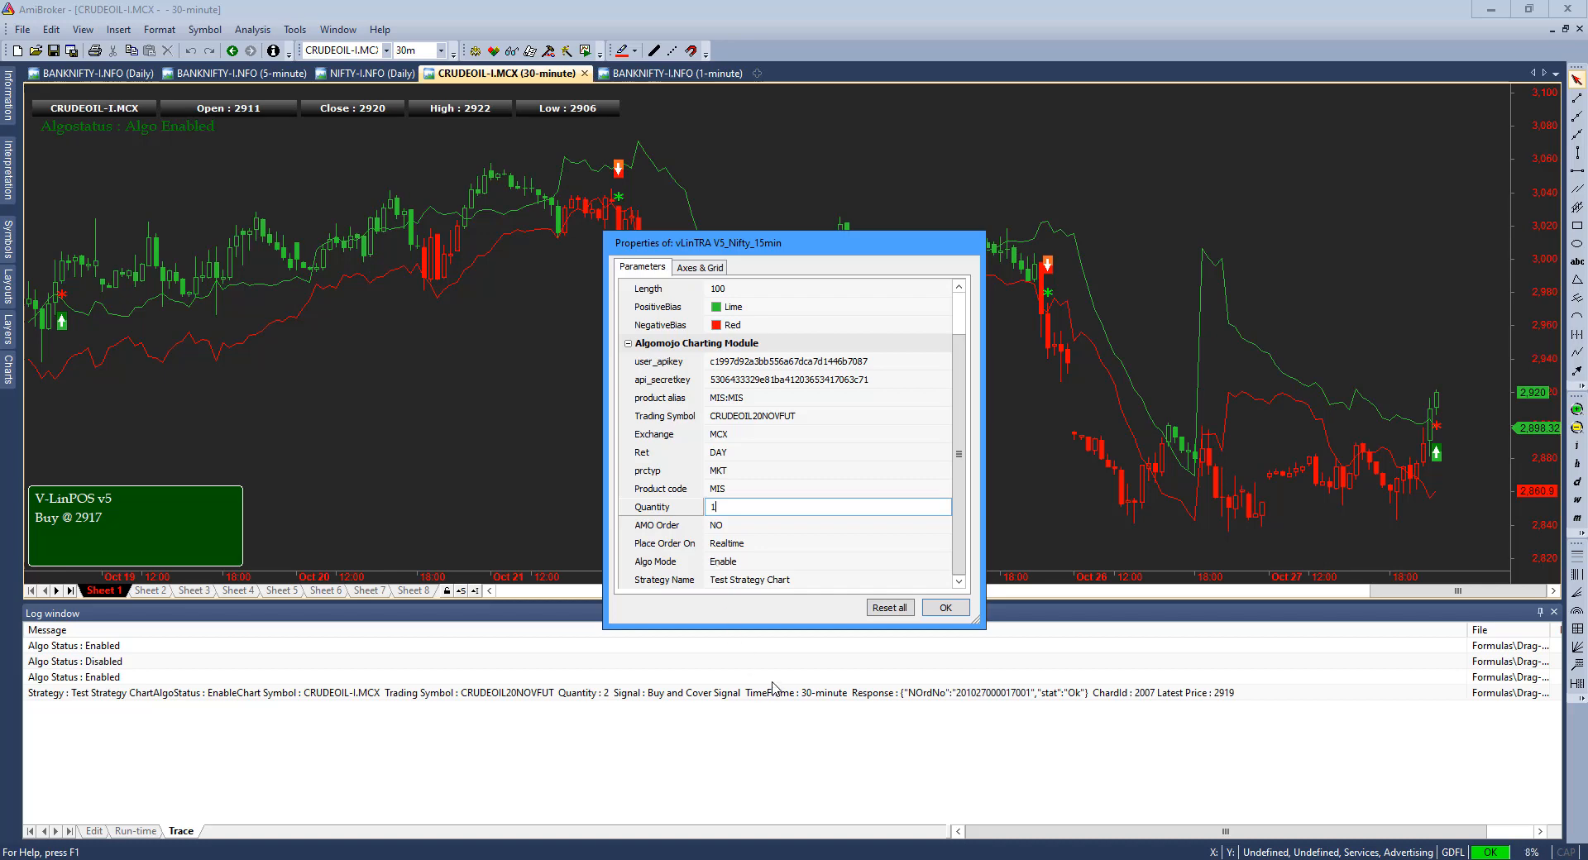
{"action": "mouse_move", "coordinate": [797, 700]}
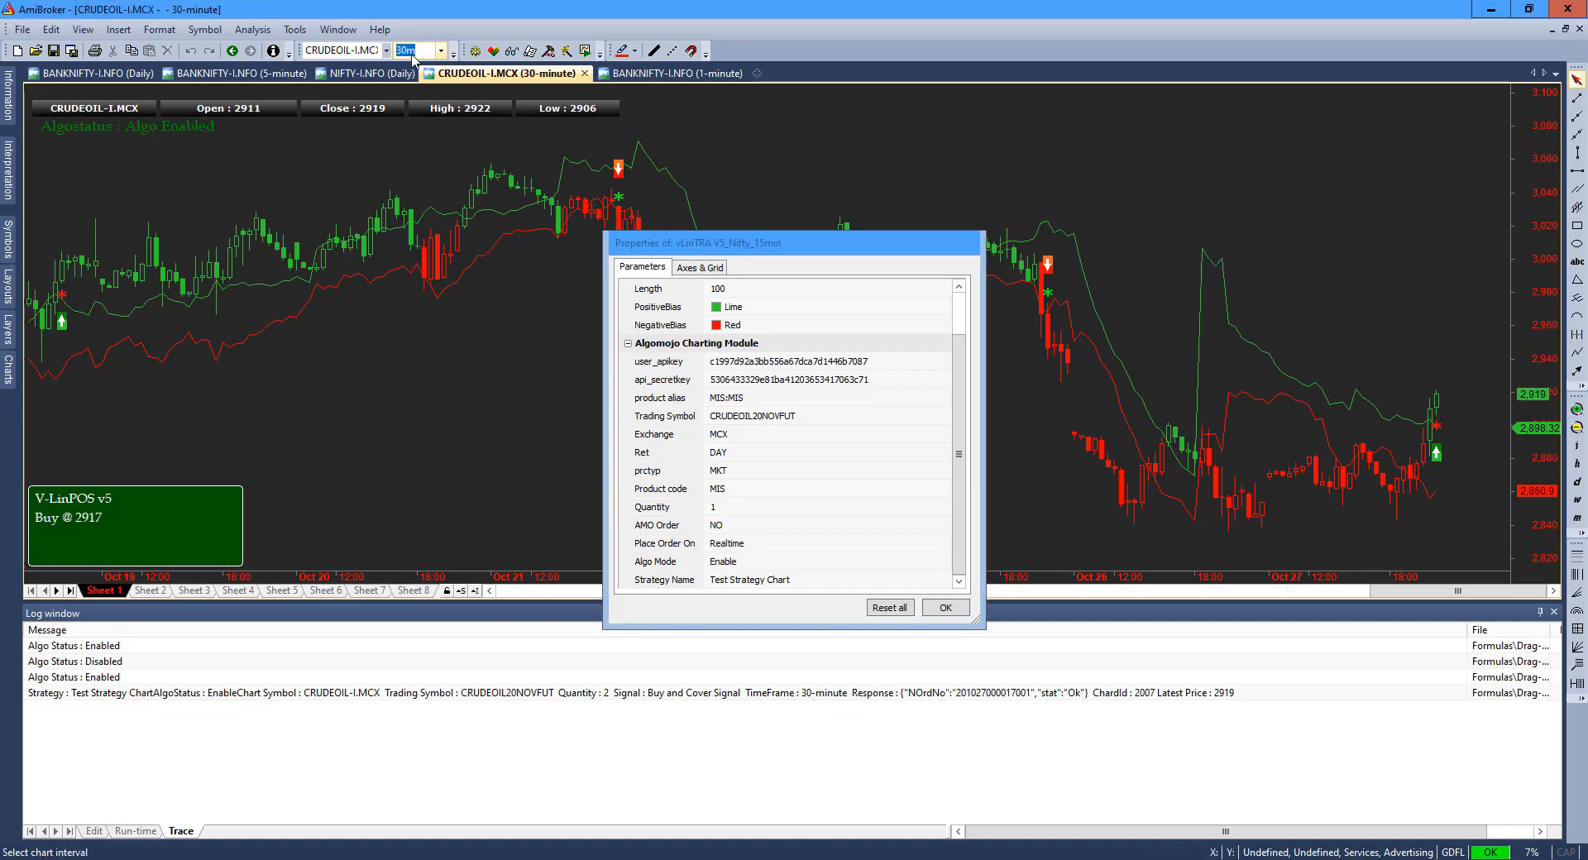
{"action": "mouse_move", "coordinate": [953, 700]}
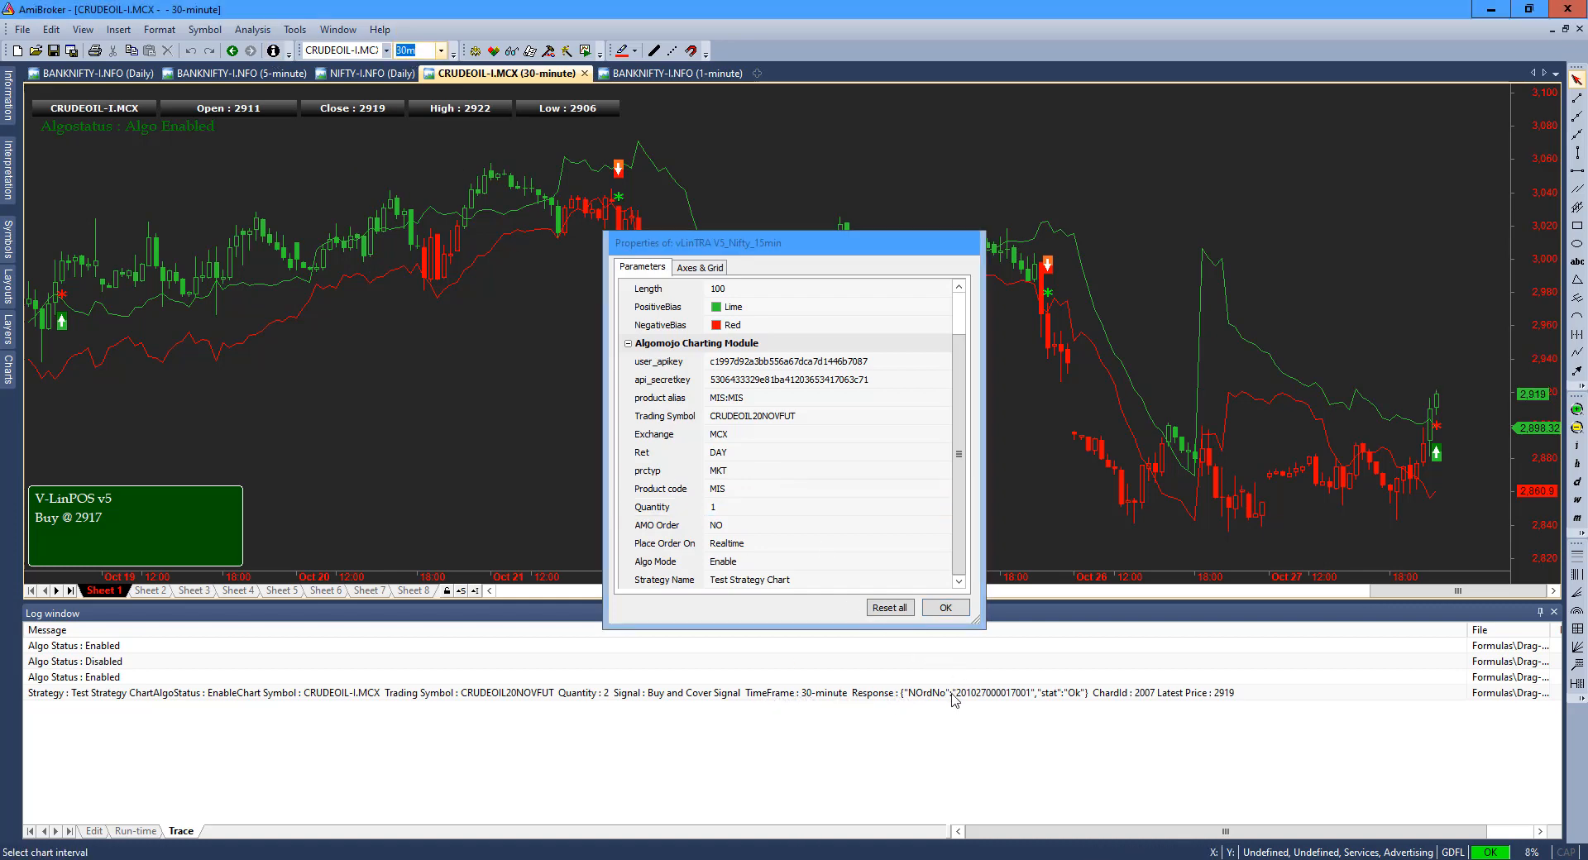
{"action": "mouse_move", "coordinate": [1008, 705]}
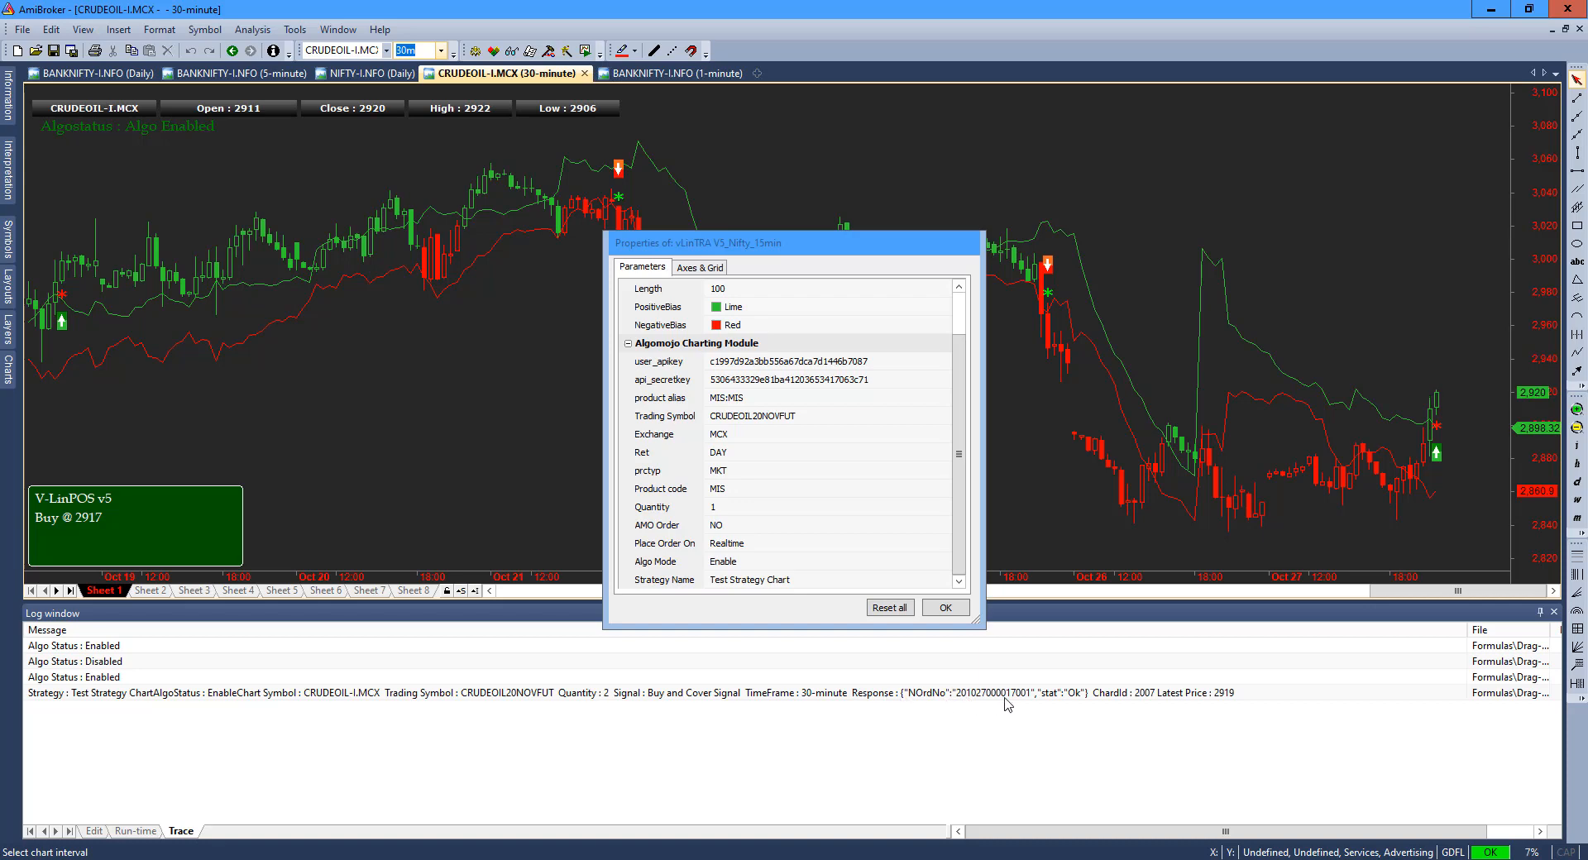
{"action": "mouse_move", "coordinate": [973, 706]}
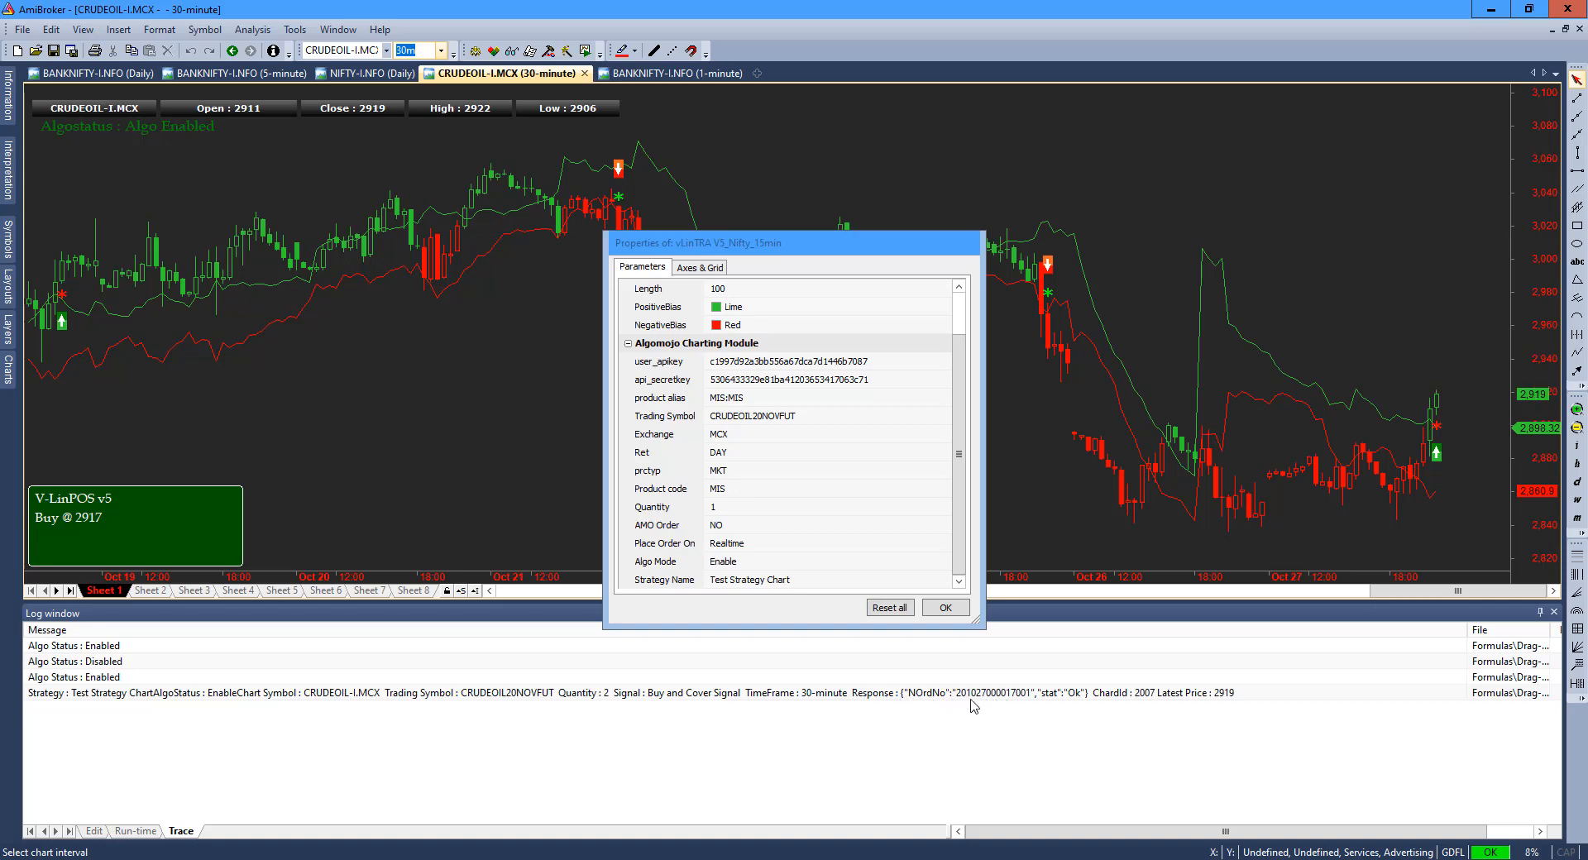
{"action": "mouse_move", "coordinate": [1117, 700]}
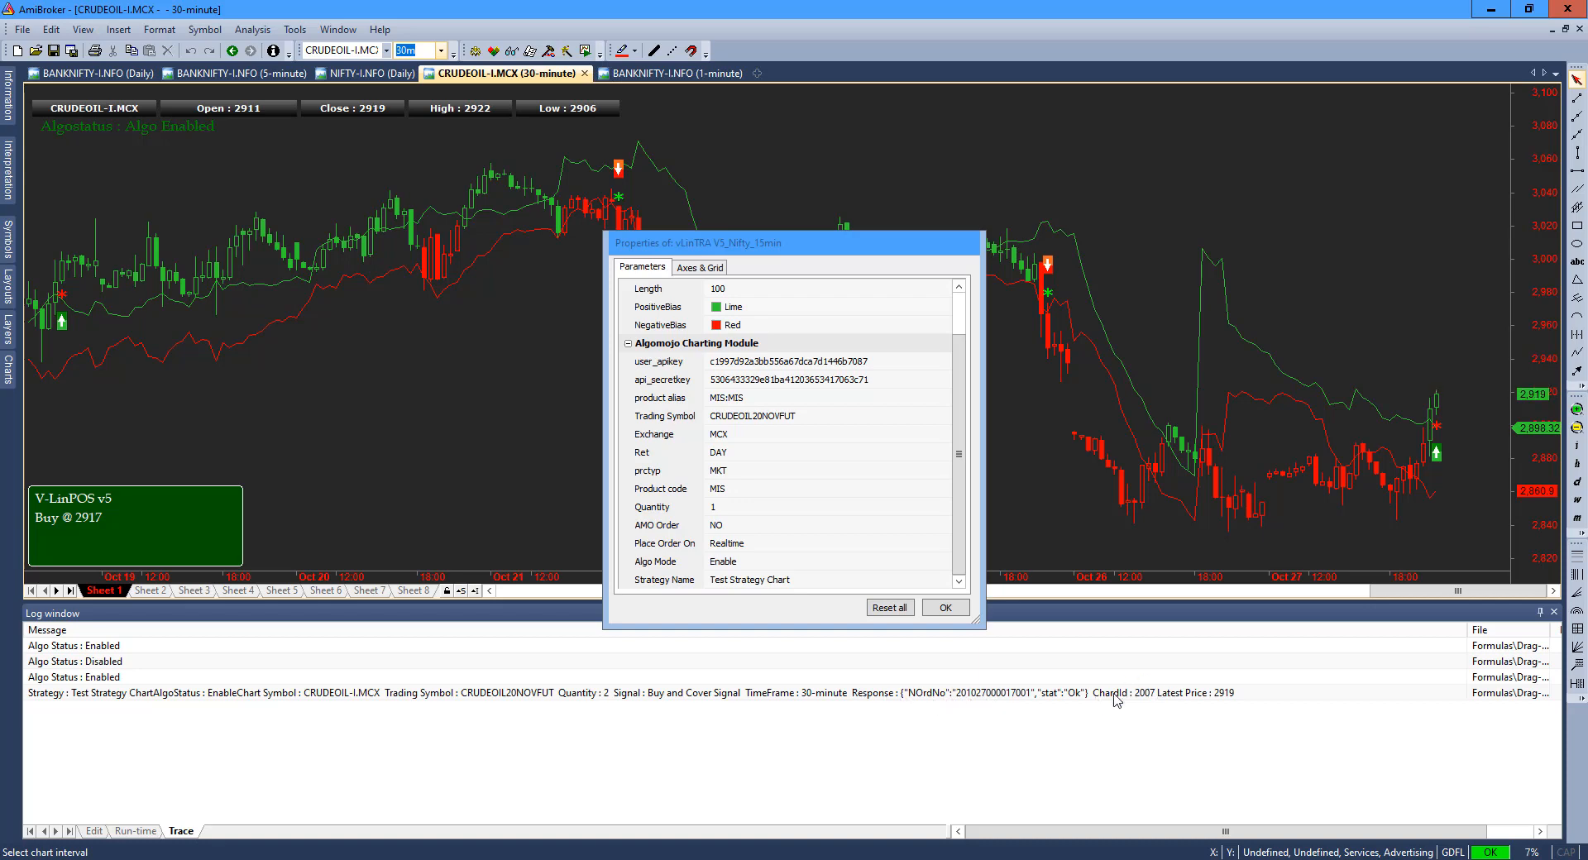
Review the Axes & Grid settings with Chart ID 2007 and confirm the Properties dialog.
{"action": "left_click", "coordinate": [698, 266]}
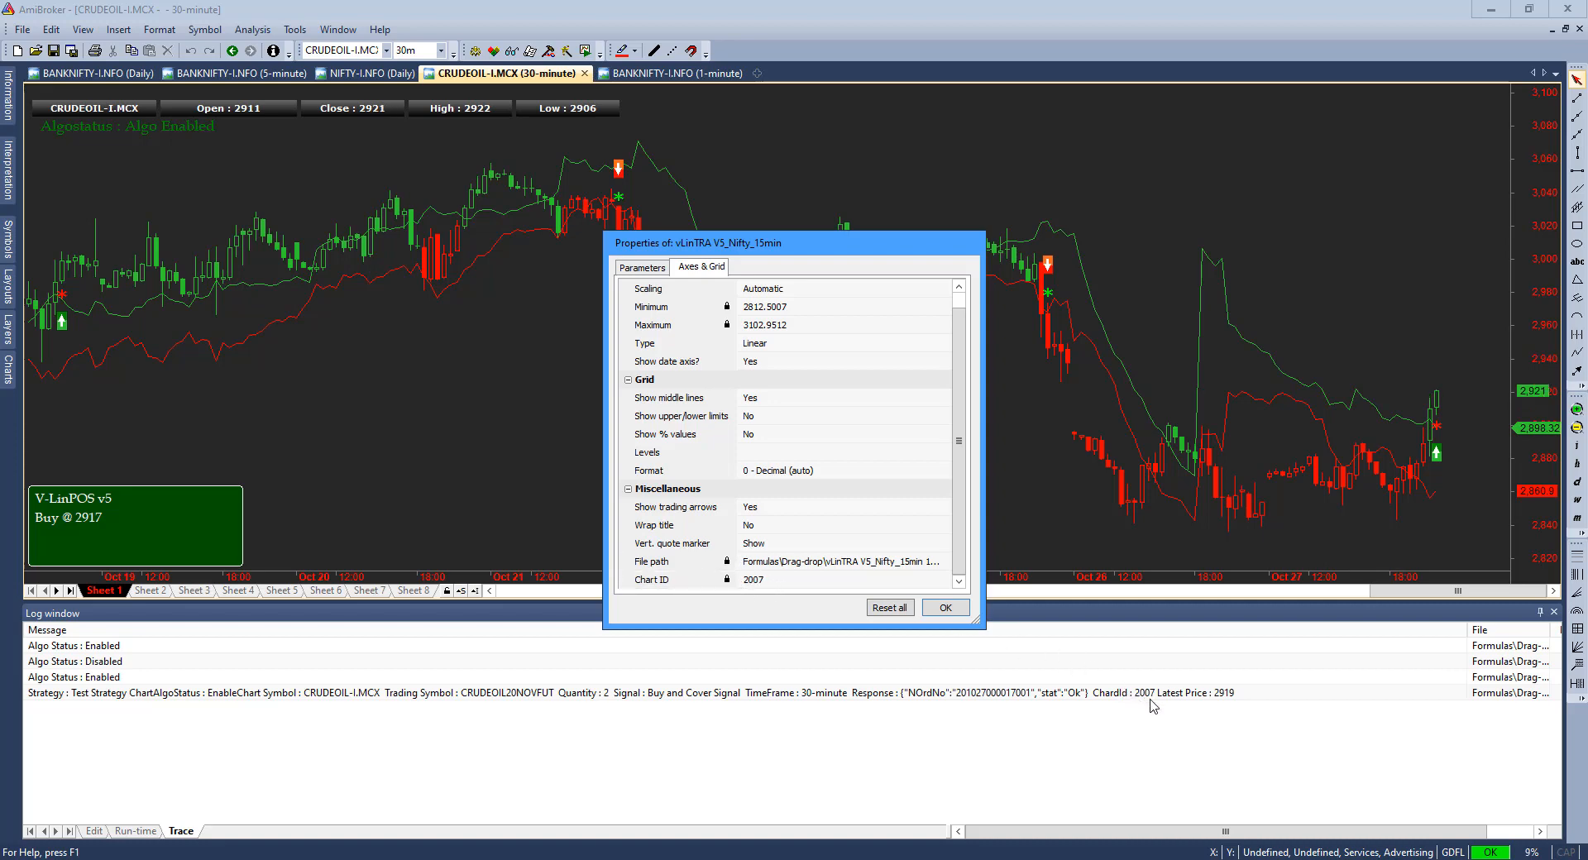
{"action": "mouse_move", "coordinate": [1207, 708]}
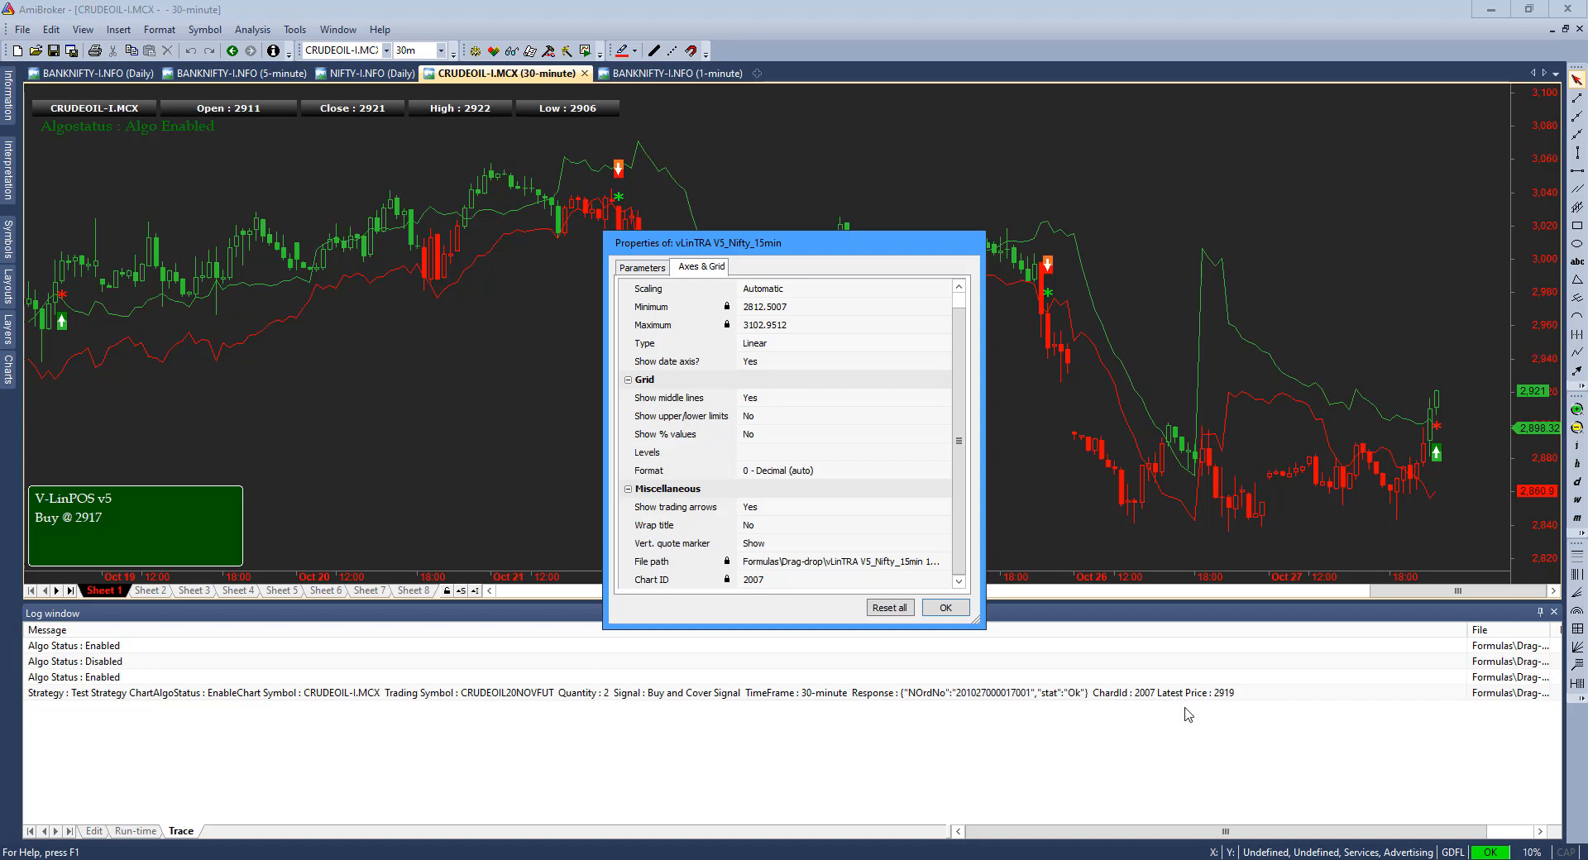
{"action": "mouse_move", "coordinate": [1211, 709]}
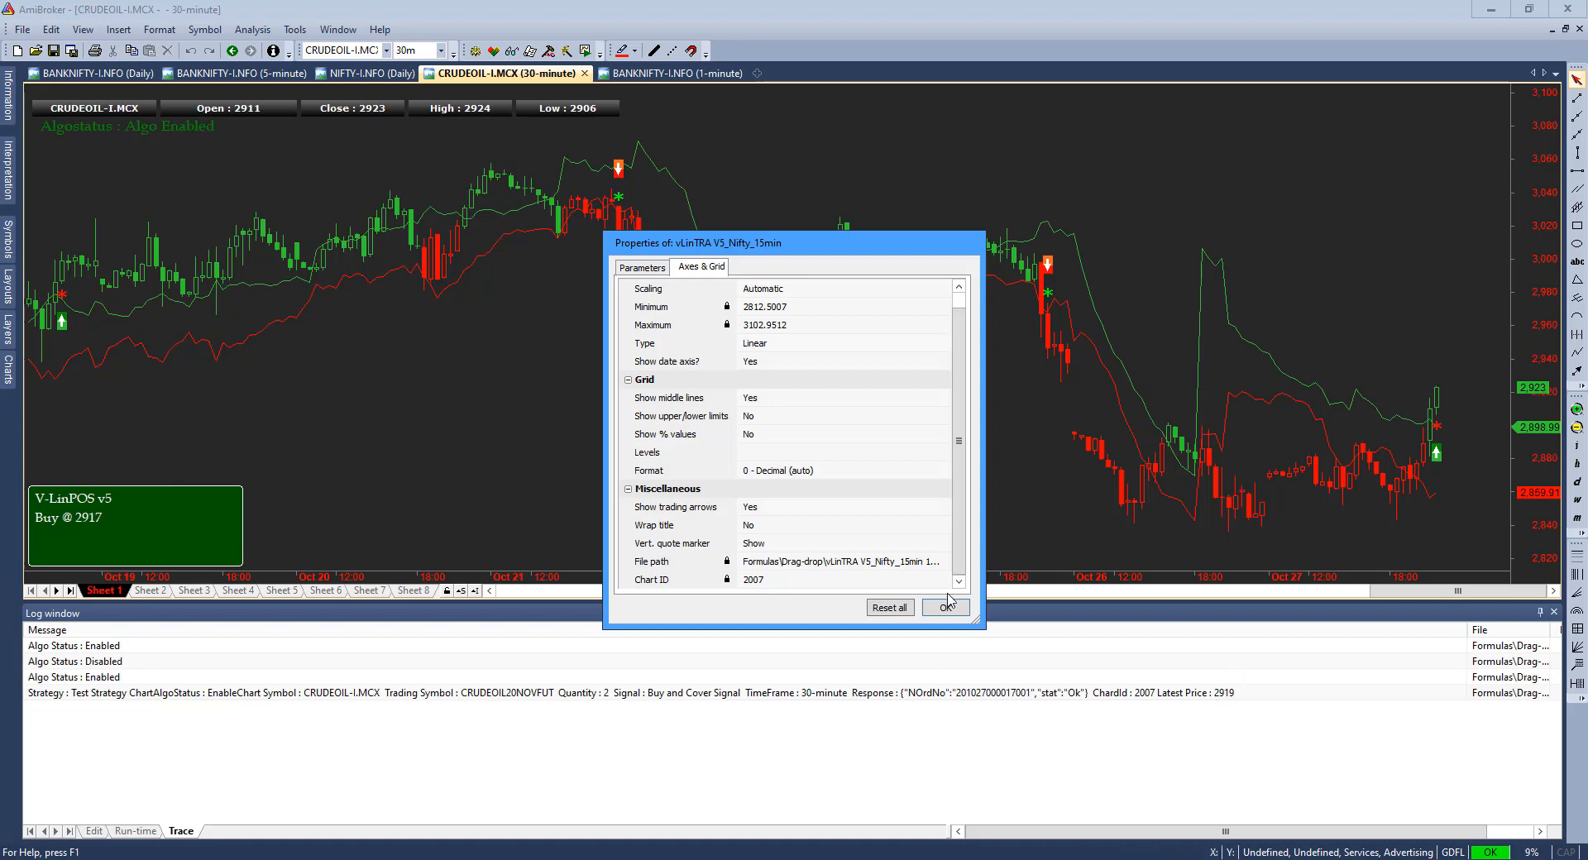
{"action": "left_click", "coordinate": [943, 608]}
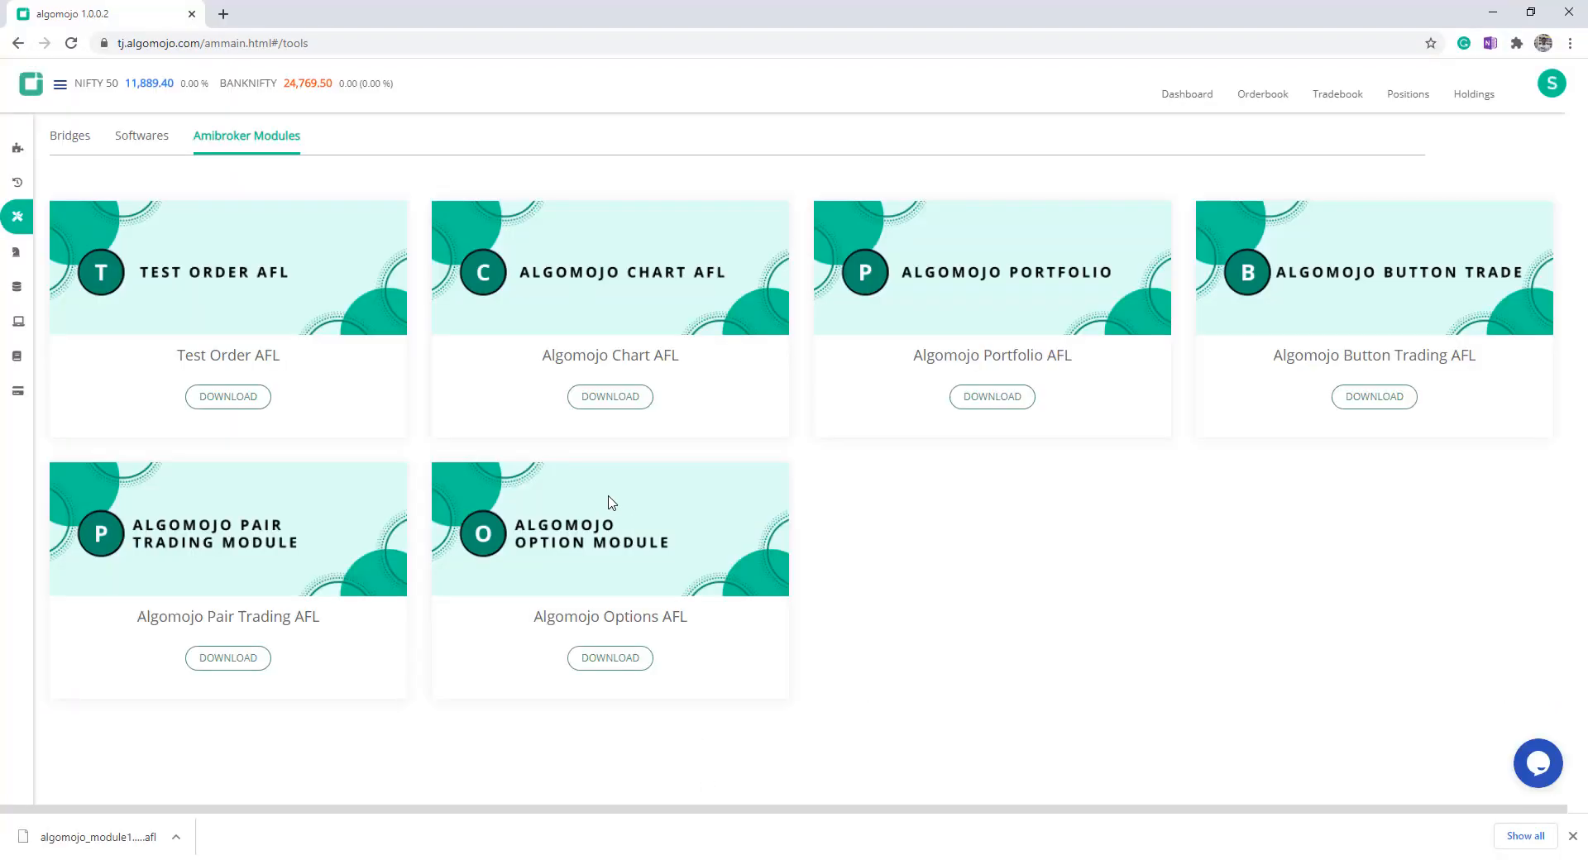
Inspect the Orders Log entries for CRUDEOIL20NOVFUT order 8822 shown as placed and received with OK responses.
{"action": "left_click", "coordinate": [17, 182]}
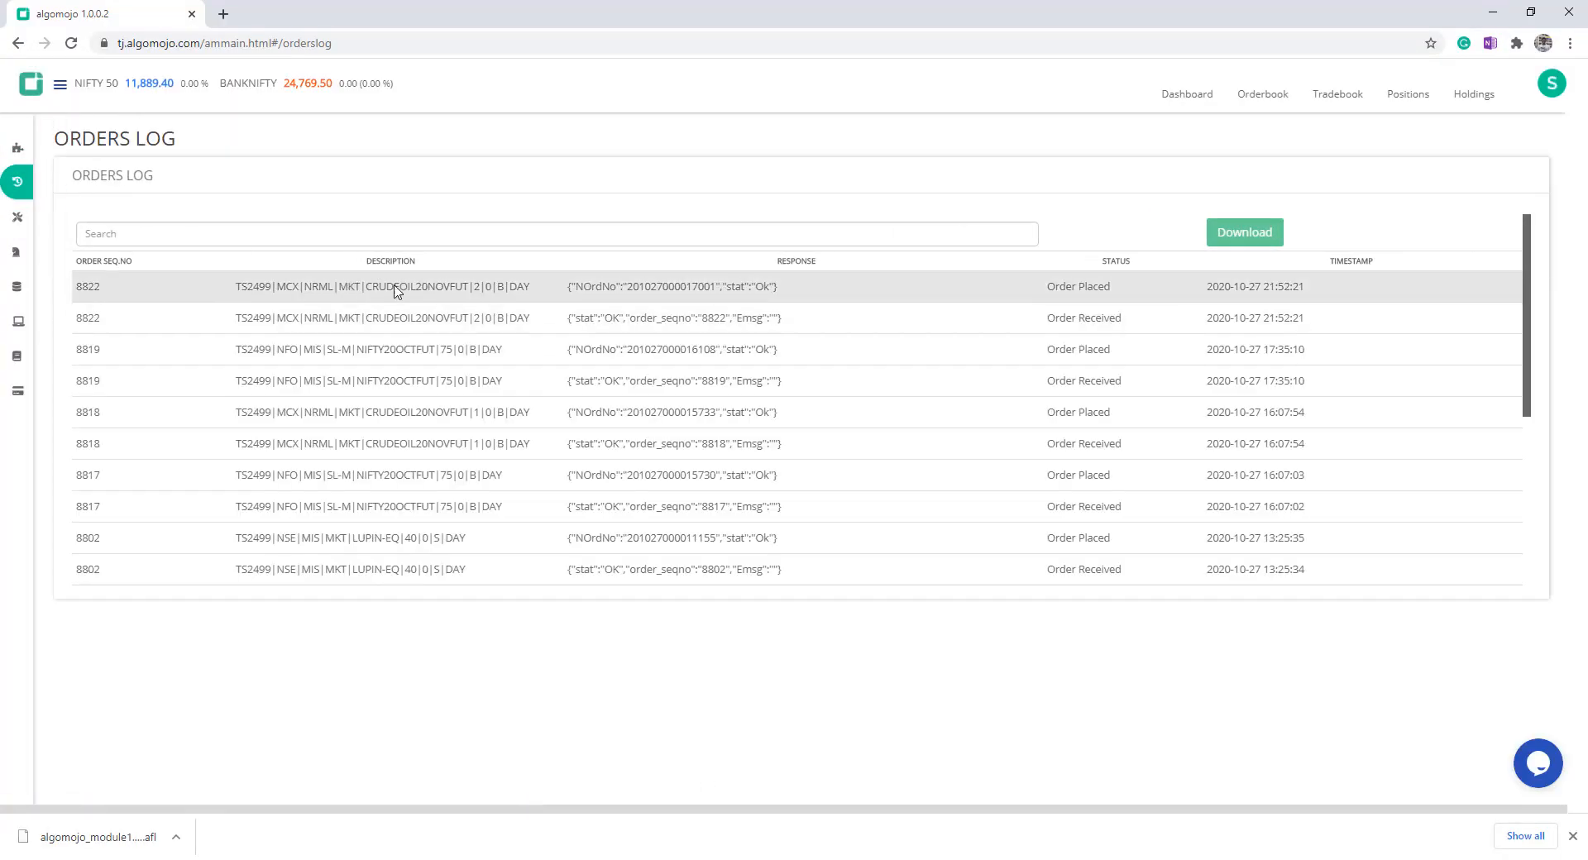
{"action": "left_click_drag", "start_coordinate": [238, 286], "coordinate": [511, 318]}
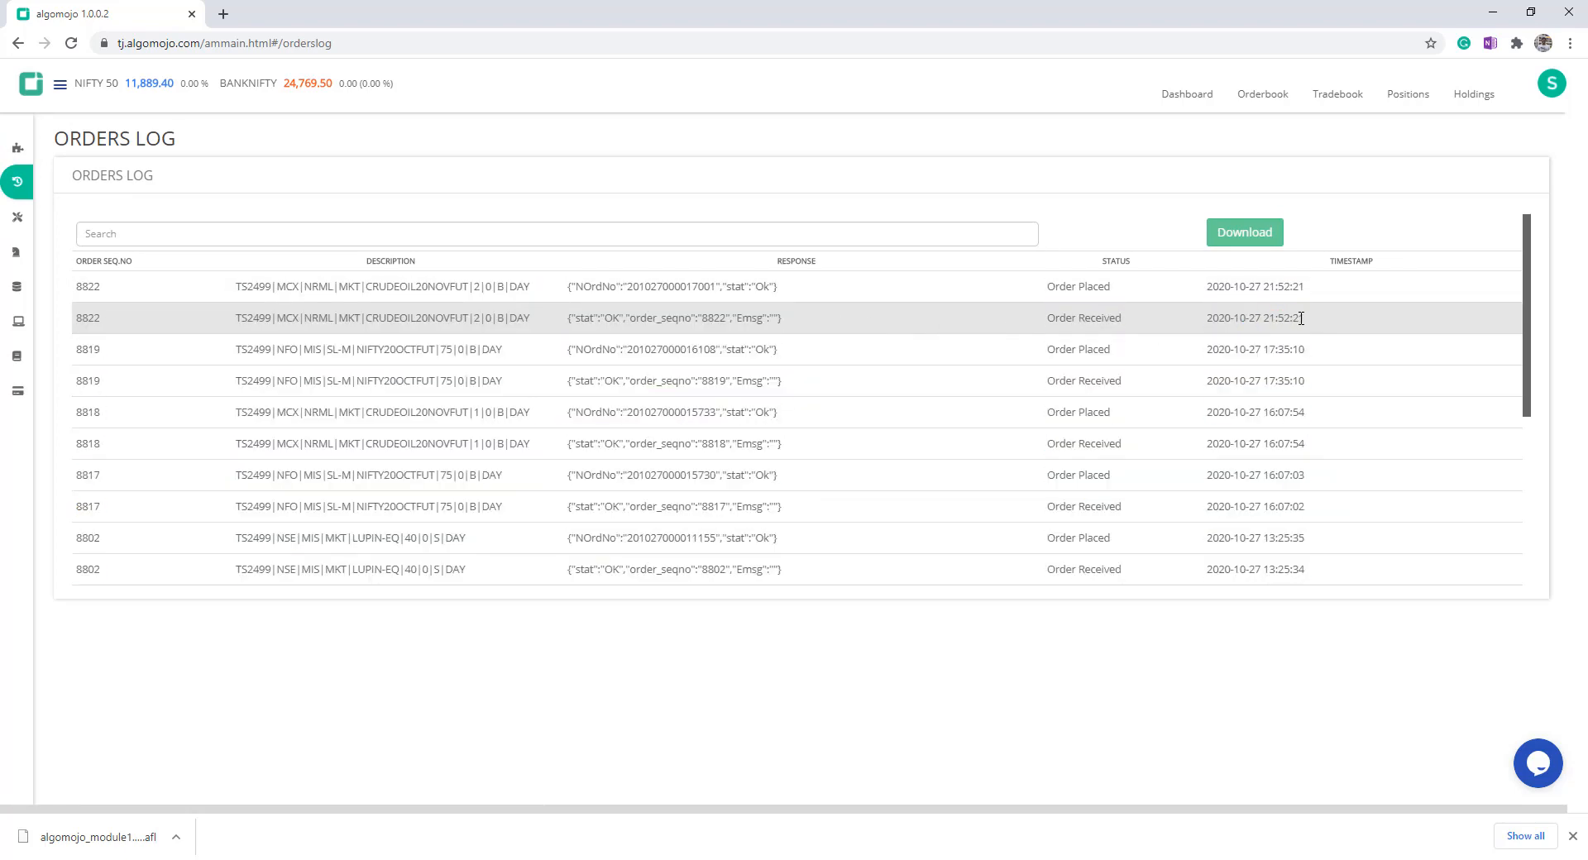
{"action": "mouse_move", "coordinate": [244, 296]}
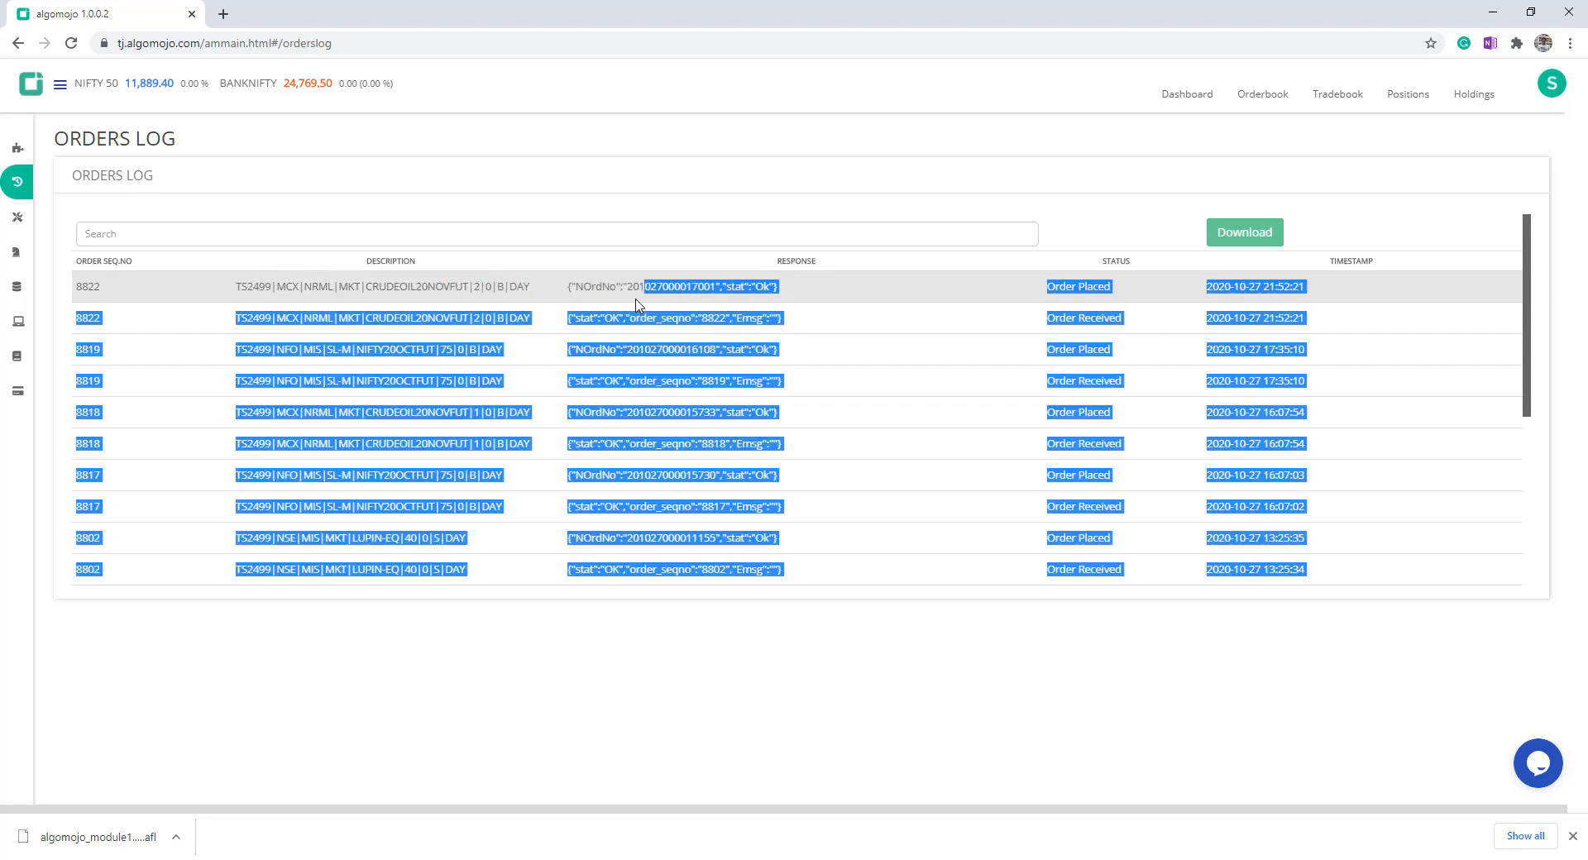
{"action": "left_click", "coordinate": [500, 301]}
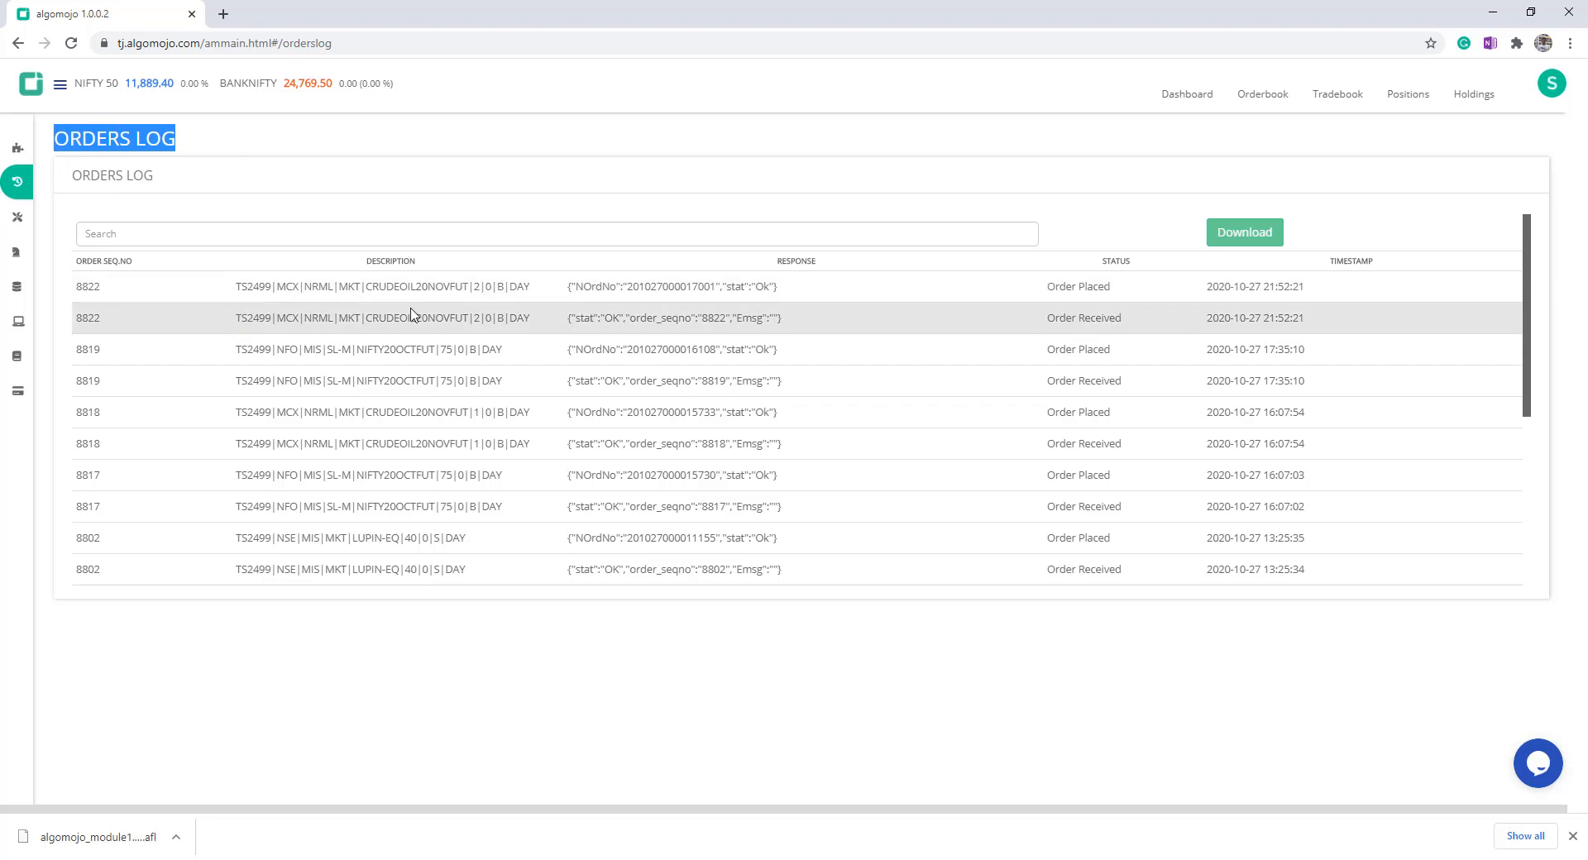
{"action": "double_click", "coordinate": [1232, 286]}
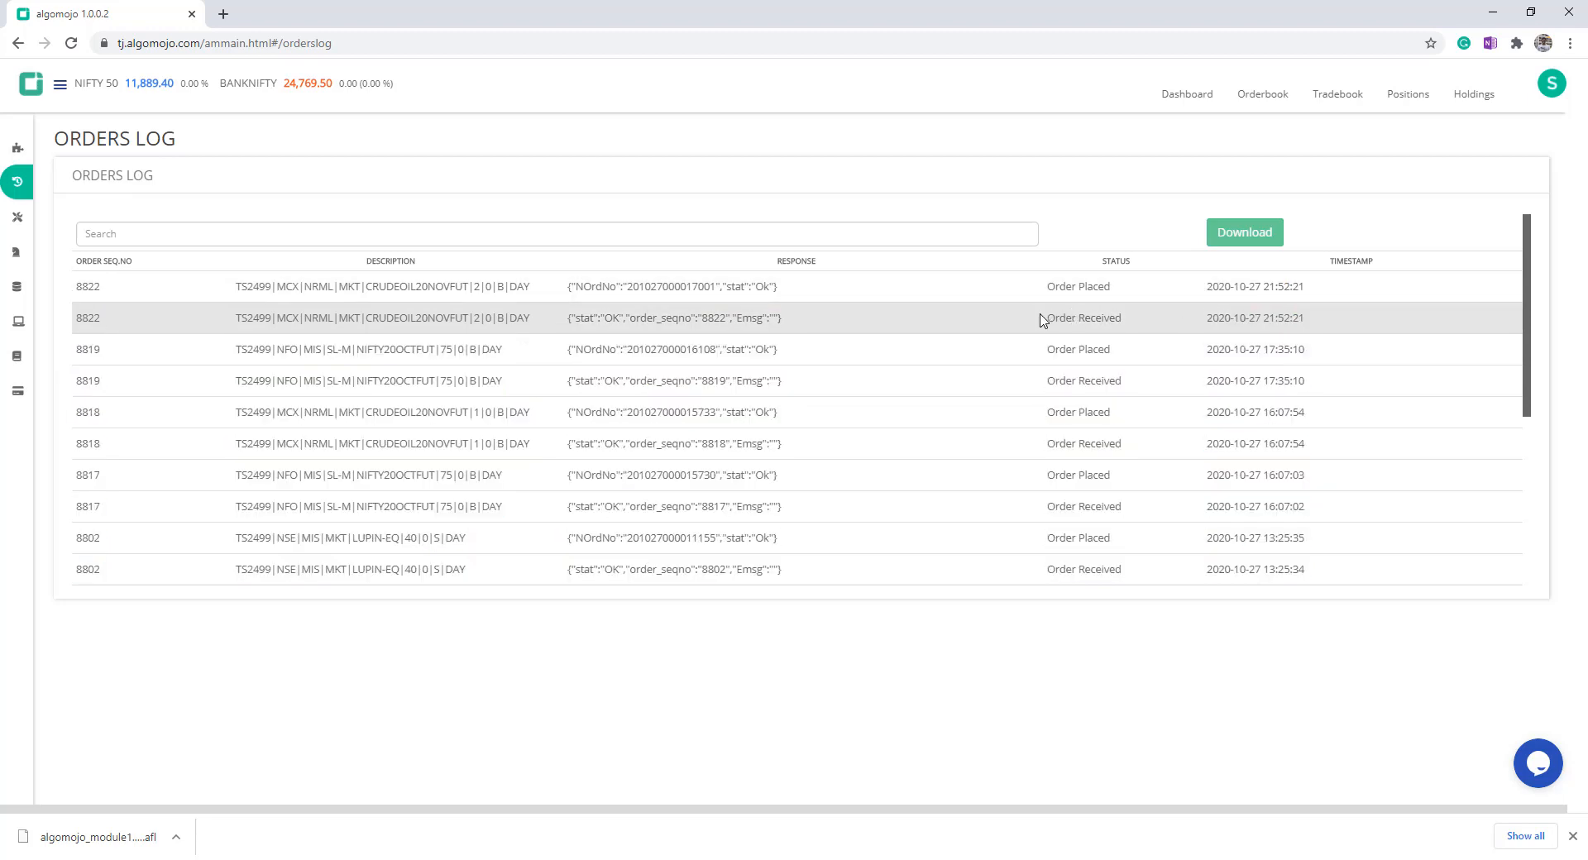
{"action": "double_click", "coordinate": [1061, 287]}
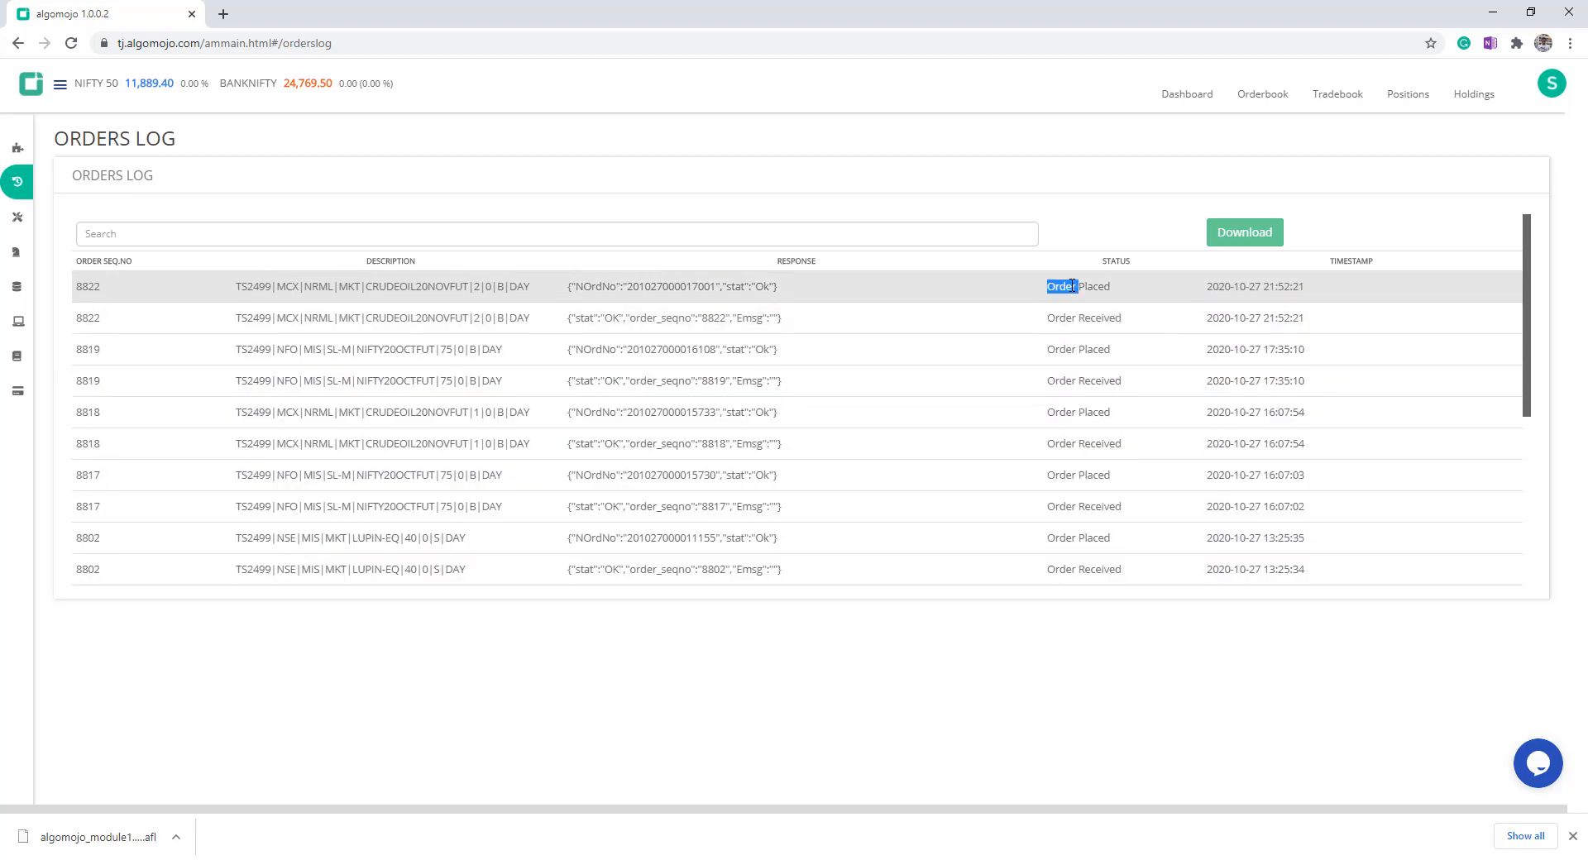
{"action": "left_click", "coordinate": [1239, 286]}
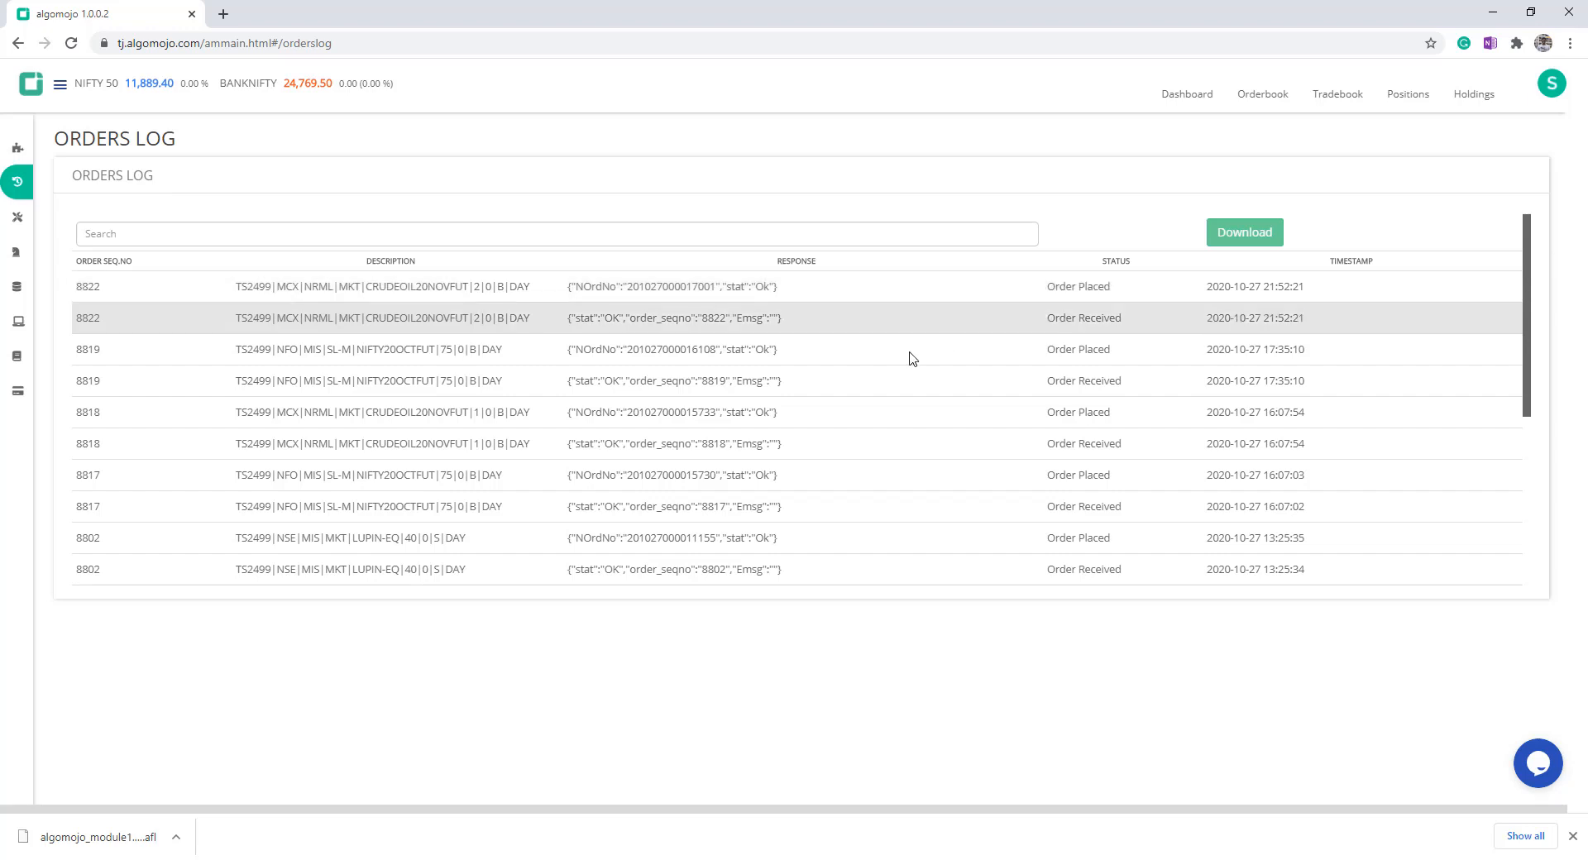
{"action": "mouse_move", "coordinate": [440, 311]}
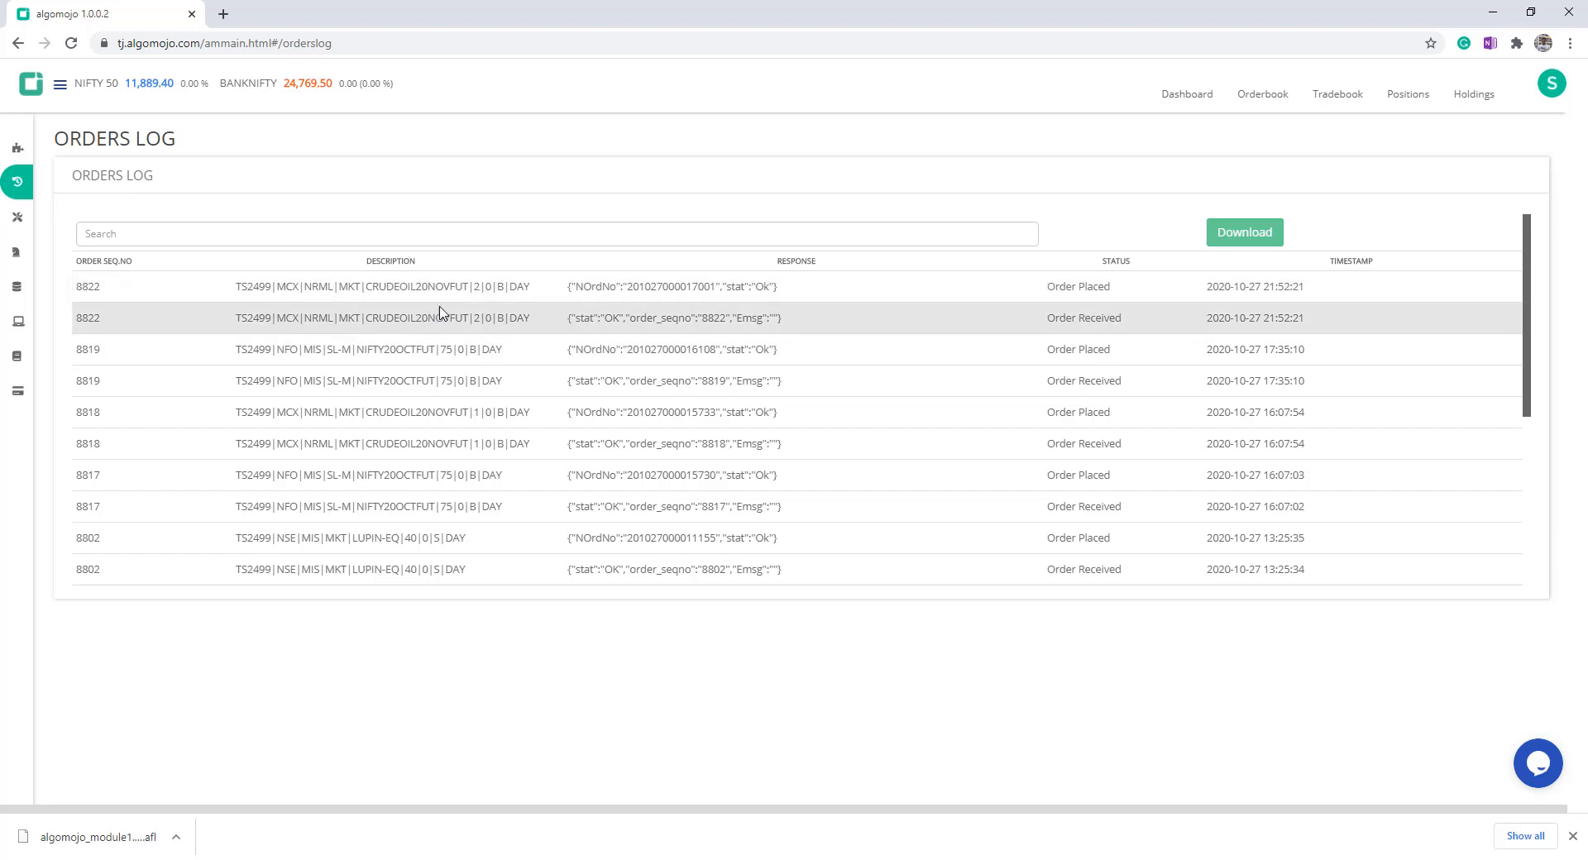